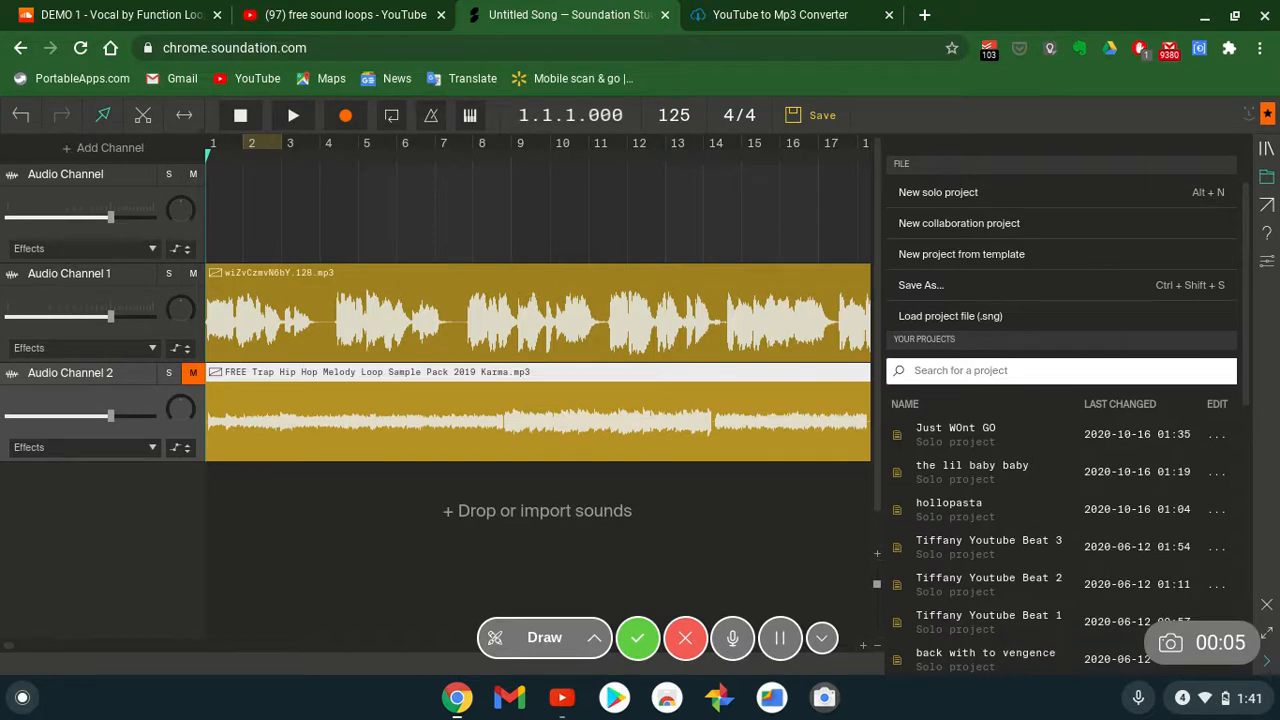
{"action": "mouse_move", "coordinate": [606, 585]}
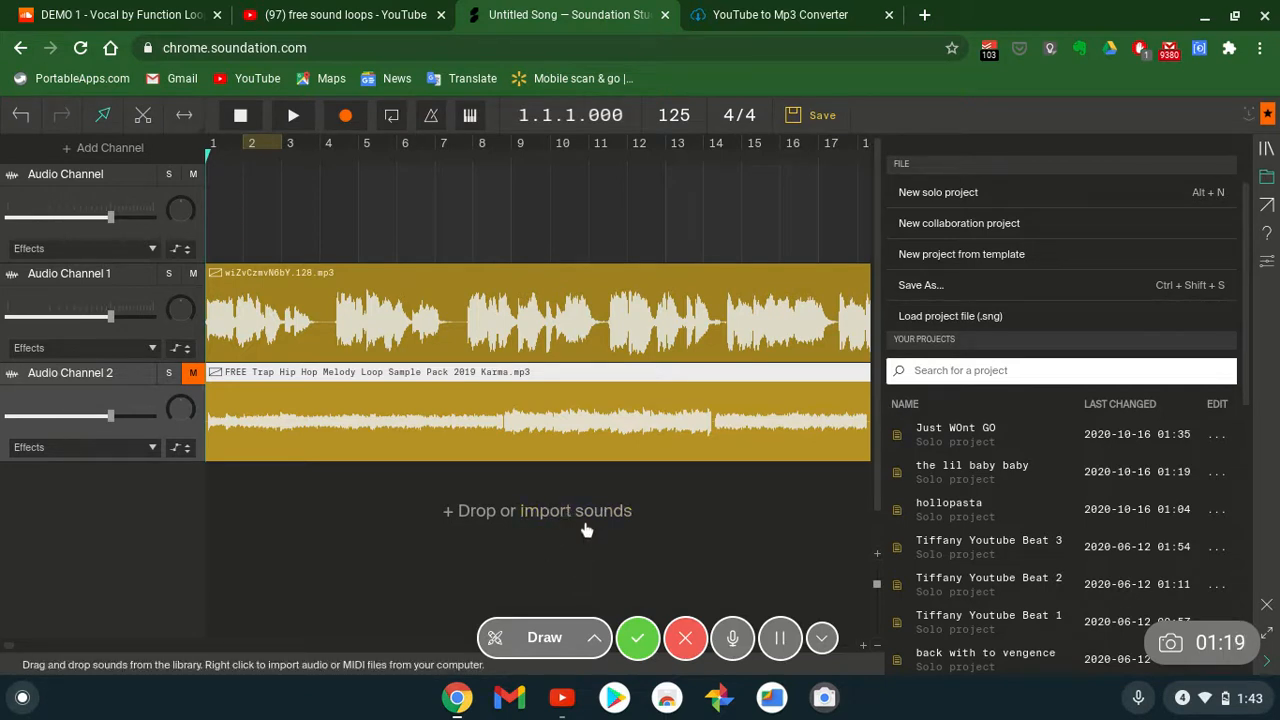
{"action": "mouse_move", "coordinate": [670, 491]}
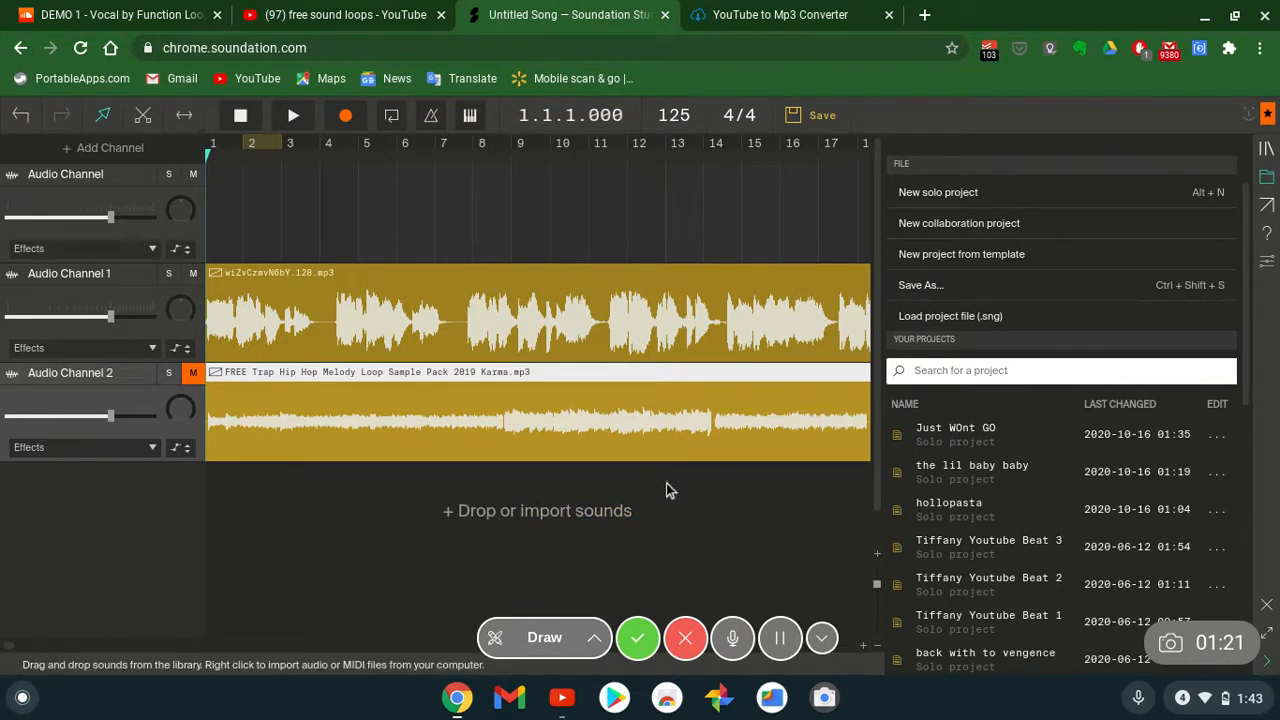
{"action": "mouse_move", "coordinate": [640, 520]}
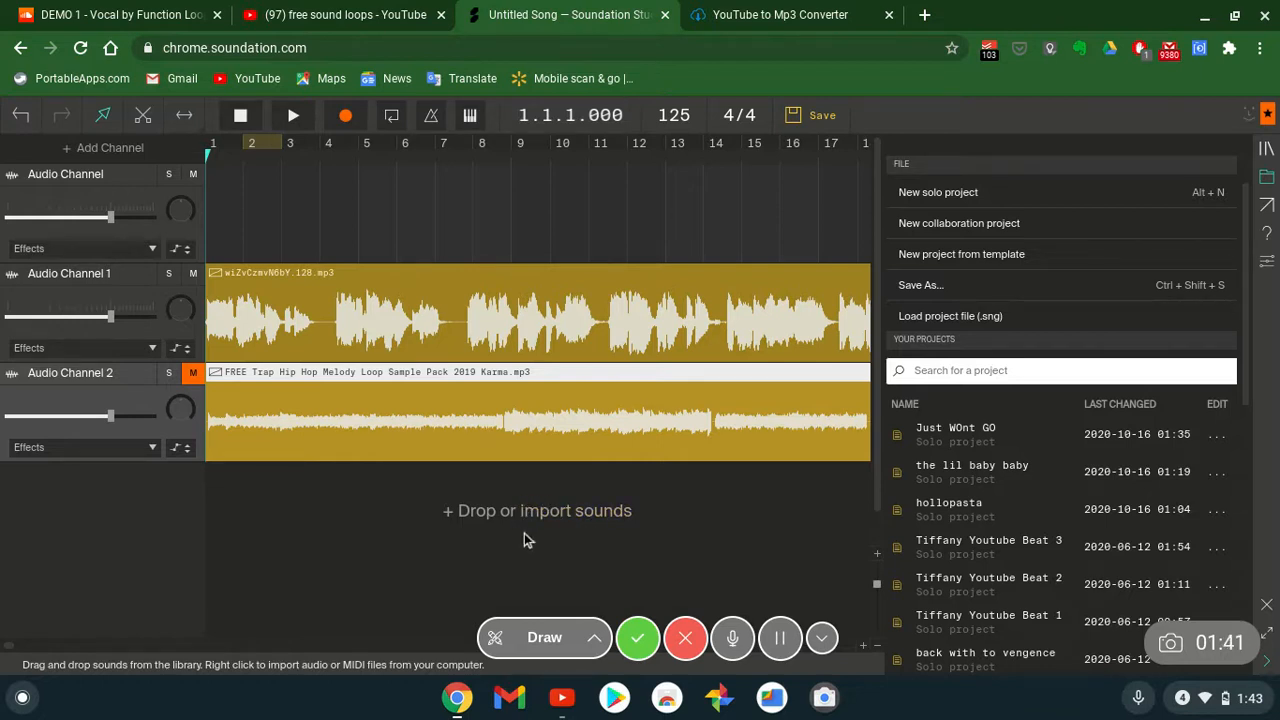
{"action": "mouse_move", "coordinate": [520, 384]}
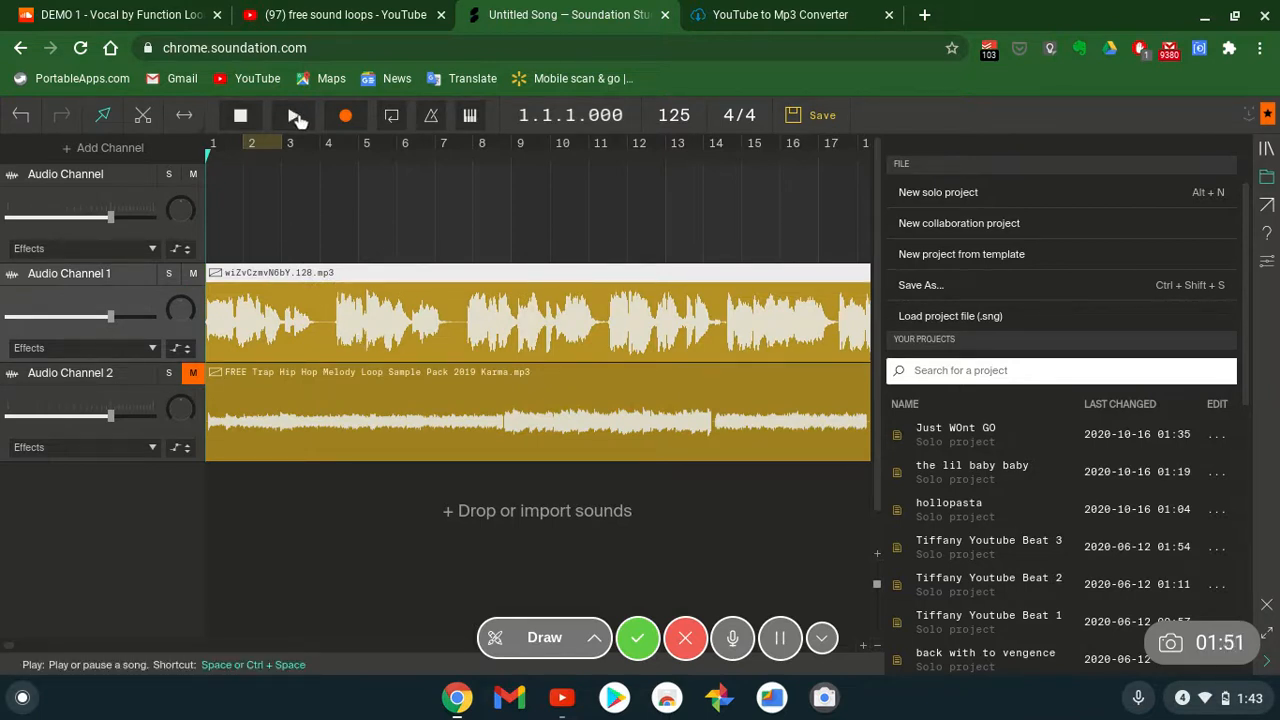
Play and stop the song, then show the audio, instrument and FX channel choices
{"action": "left_click", "coordinate": [293, 114]}
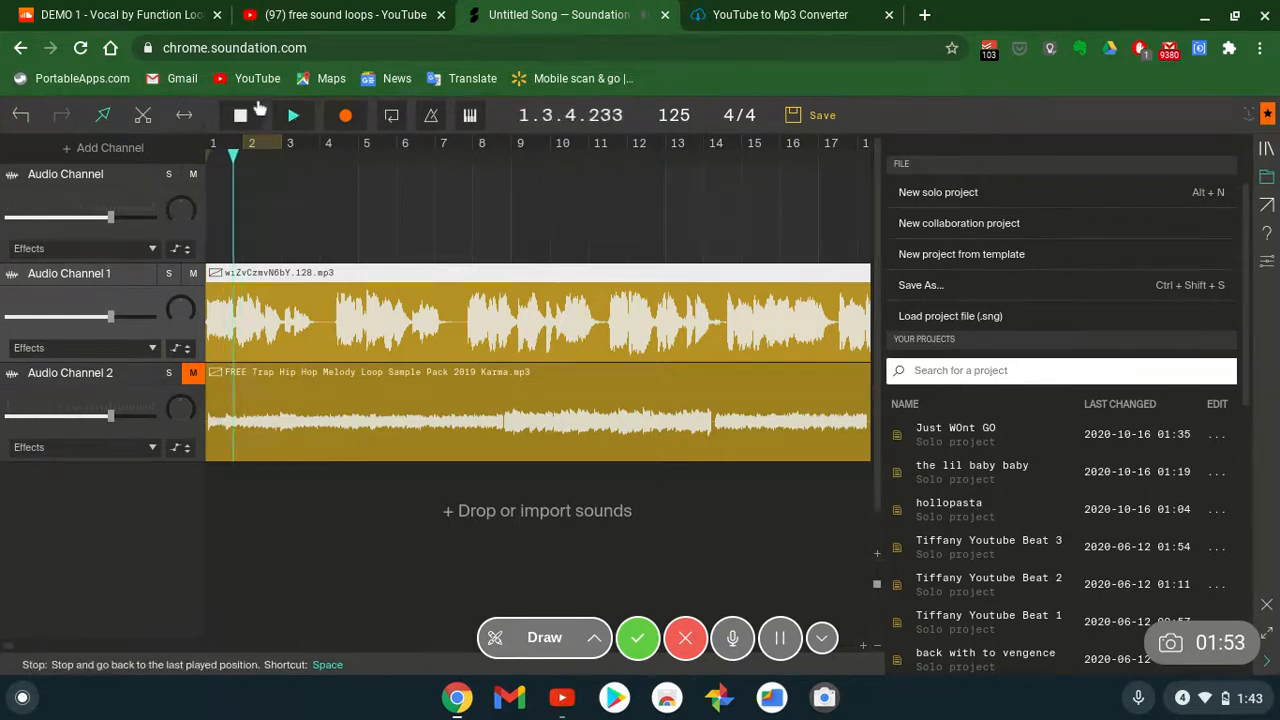
{"action": "left_click", "coordinate": [240, 115]}
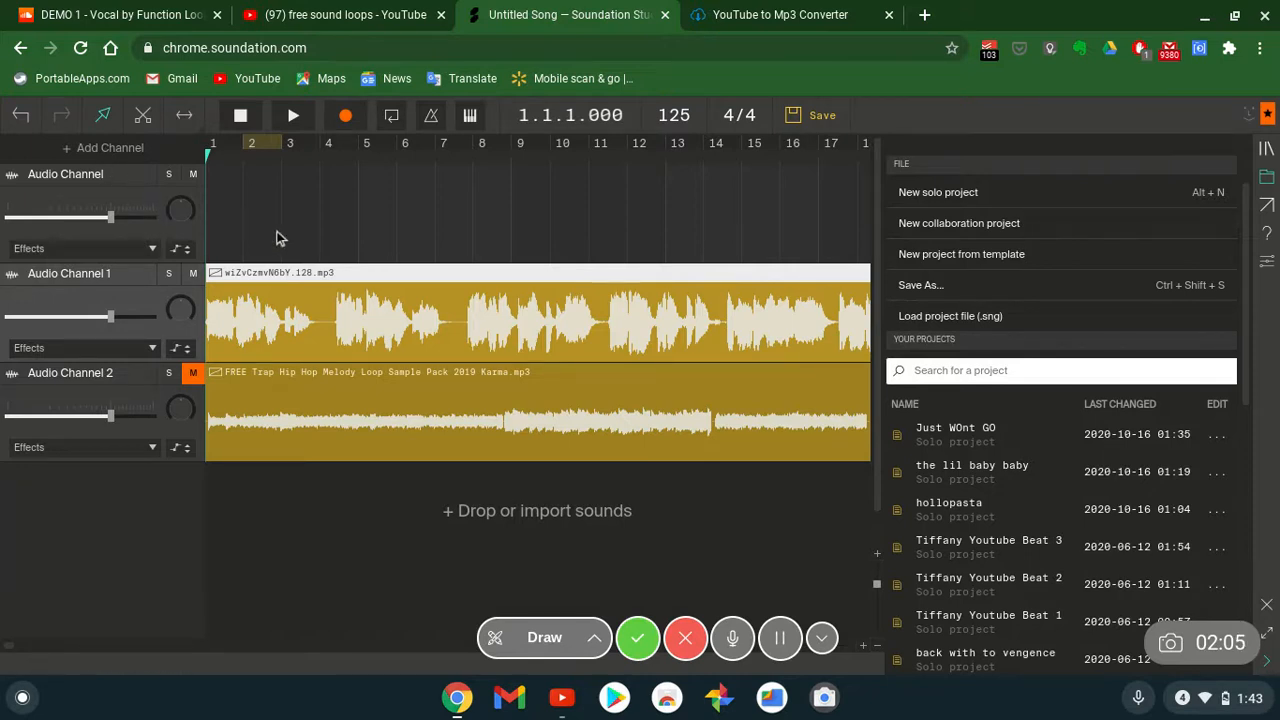
{"action": "mouse_move", "coordinate": [615, 263]}
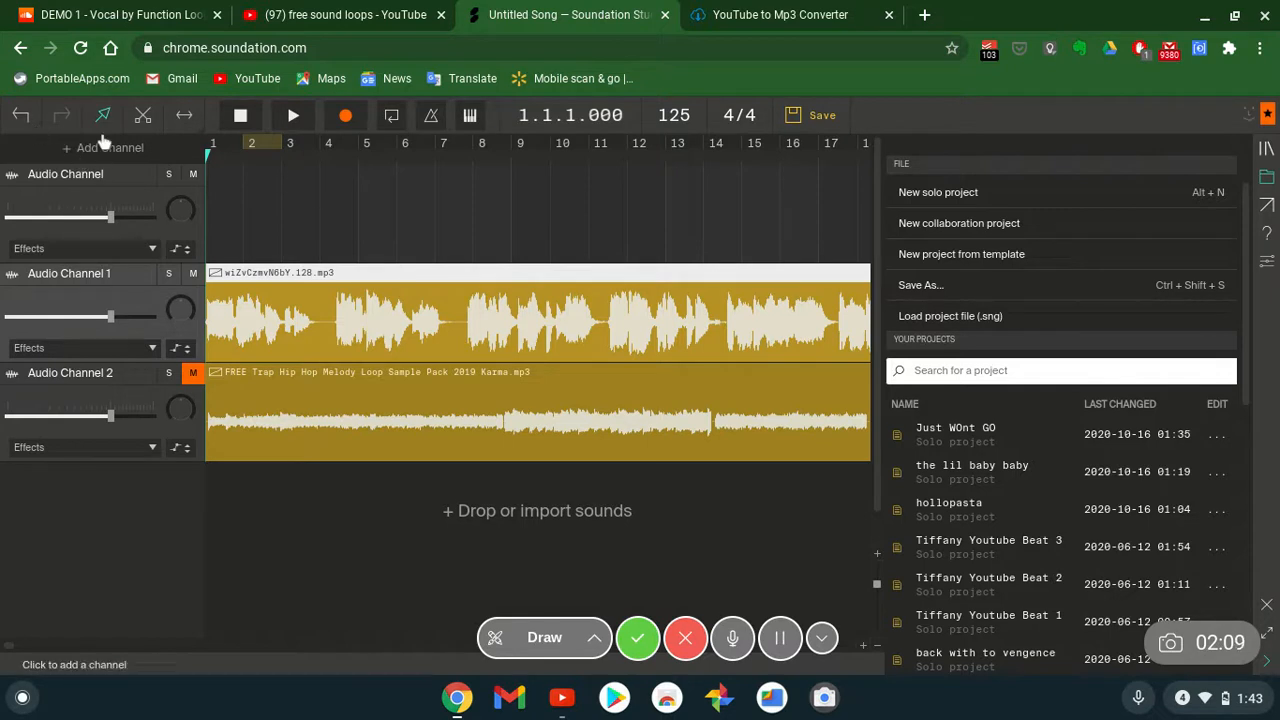
{"action": "left_click", "coordinate": [103, 147]}
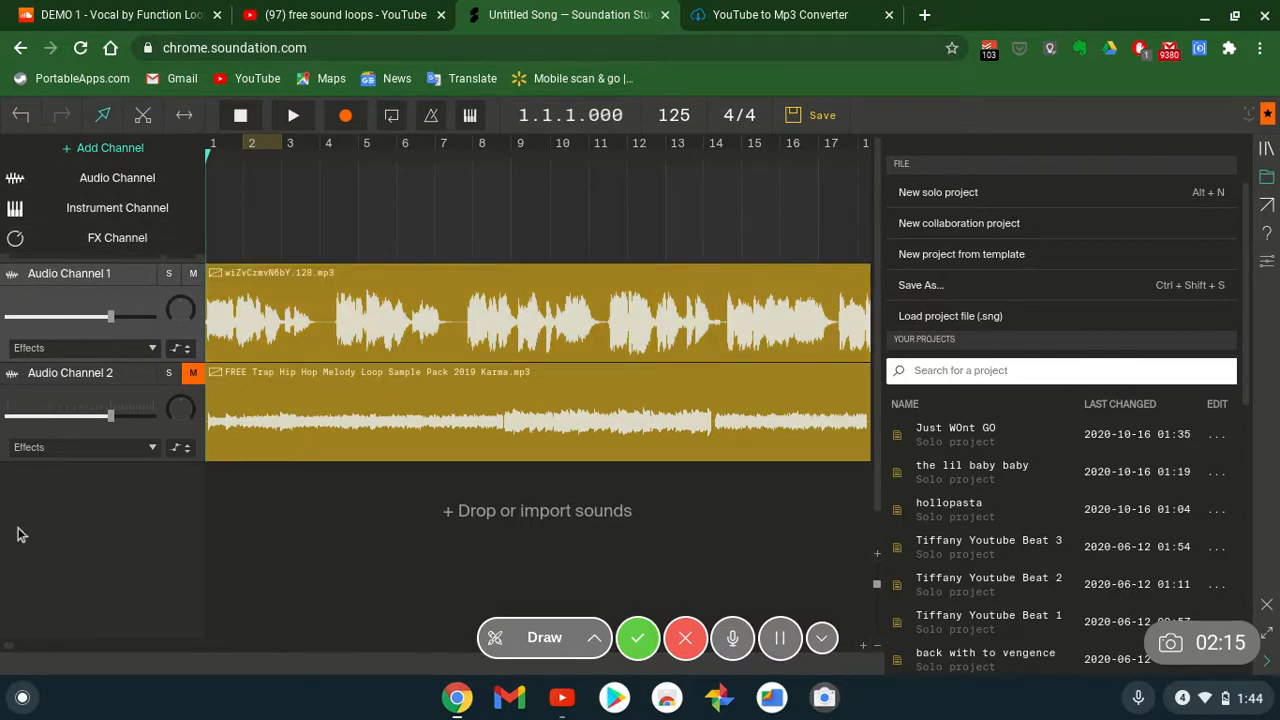
{"action": "mouse_move", "coordinate": [723, 73]}
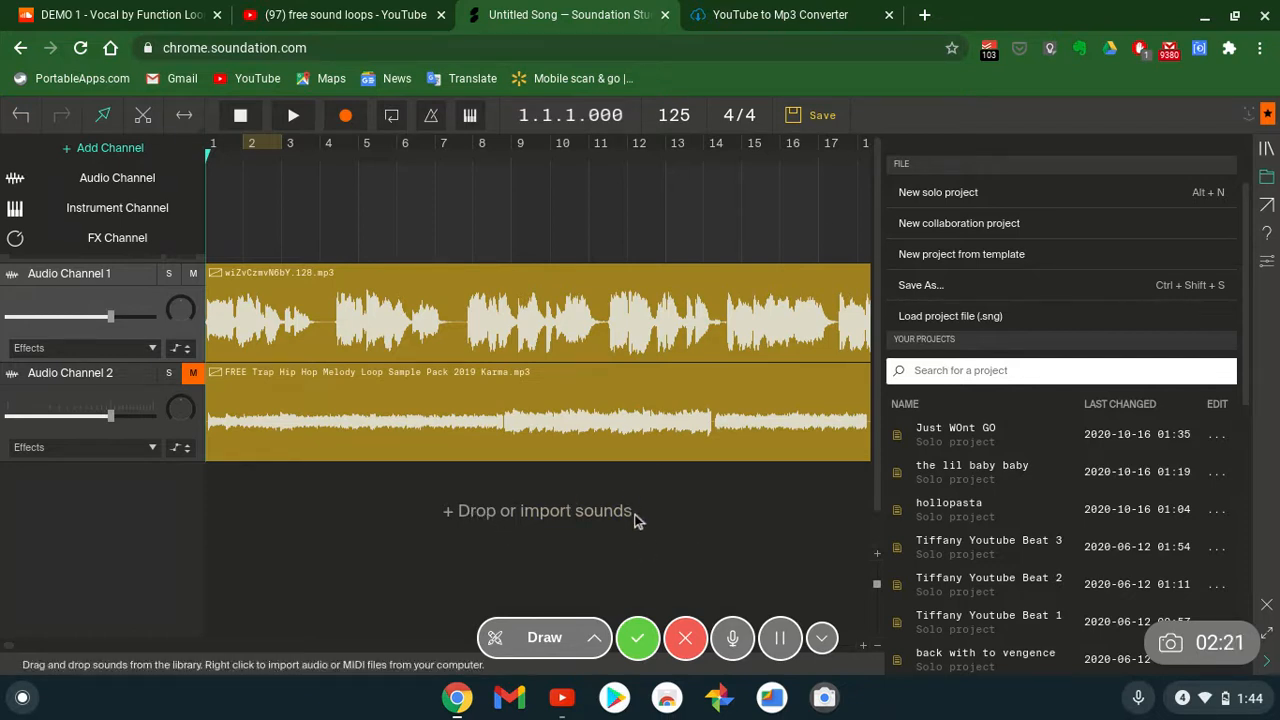
{"action": "mouse_move", "coordinate": [597, 522]}
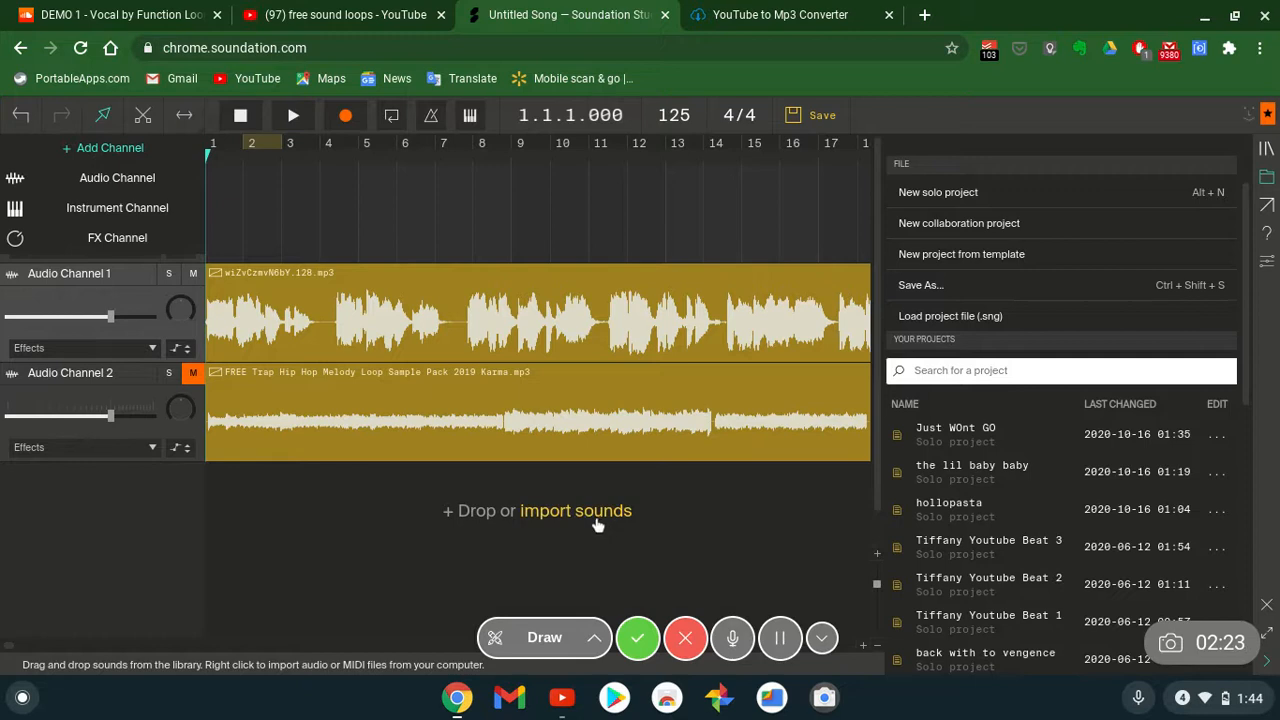
{"action": "mouse_move", "coordinate": [593, 519]}
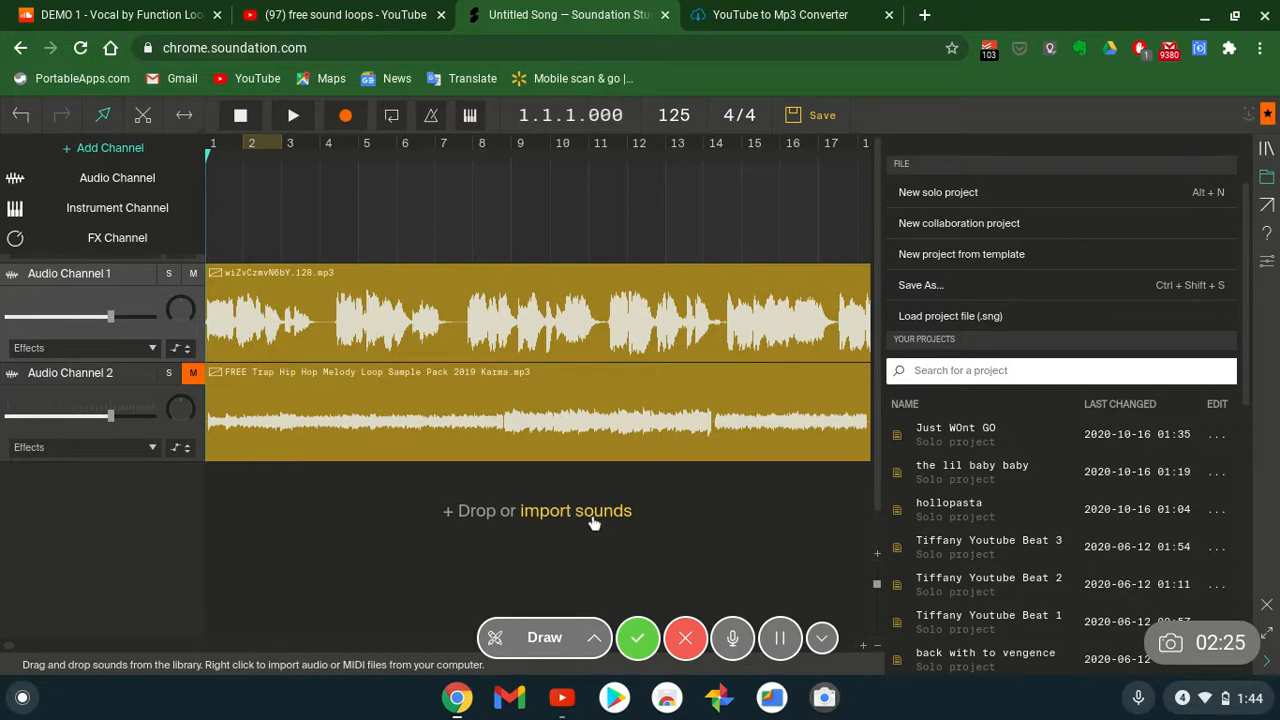
{"action": "left_click", "coordinate": [576, 511]}
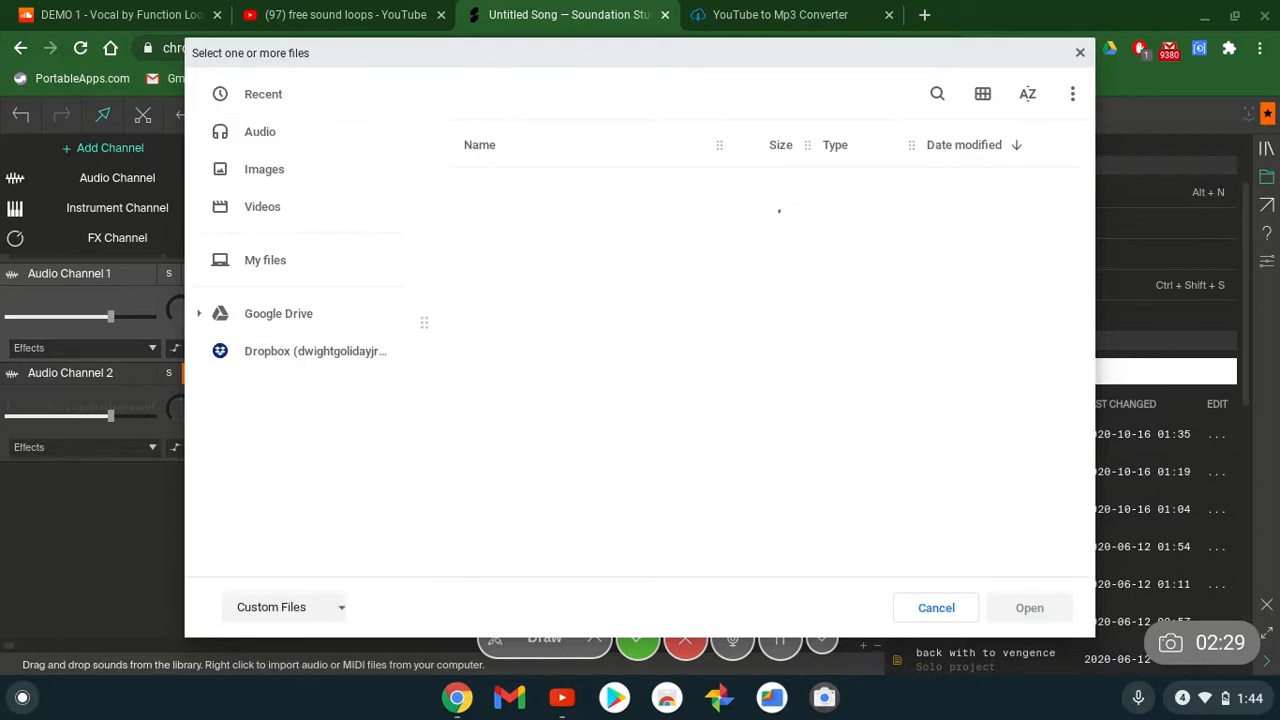
{"action": "left_click", "coordinate": [265, 259]}
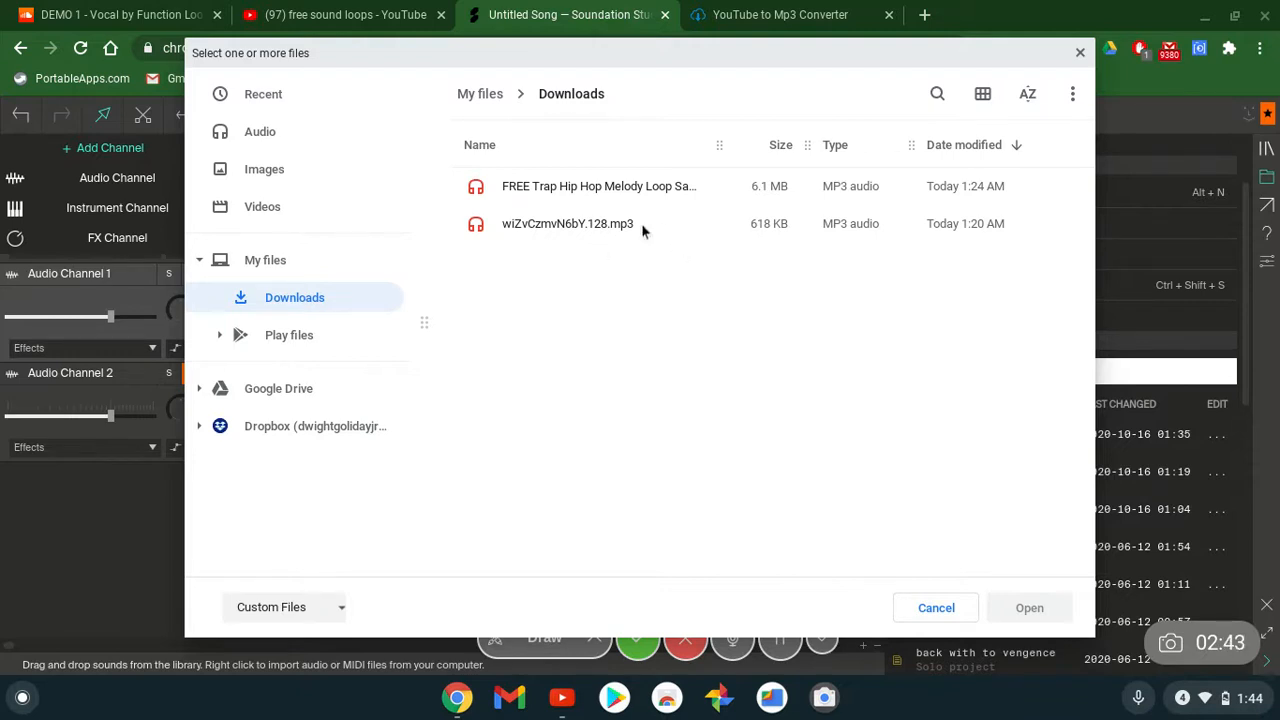
{"action": "mouse_move", "coordinate": [611, 205]}
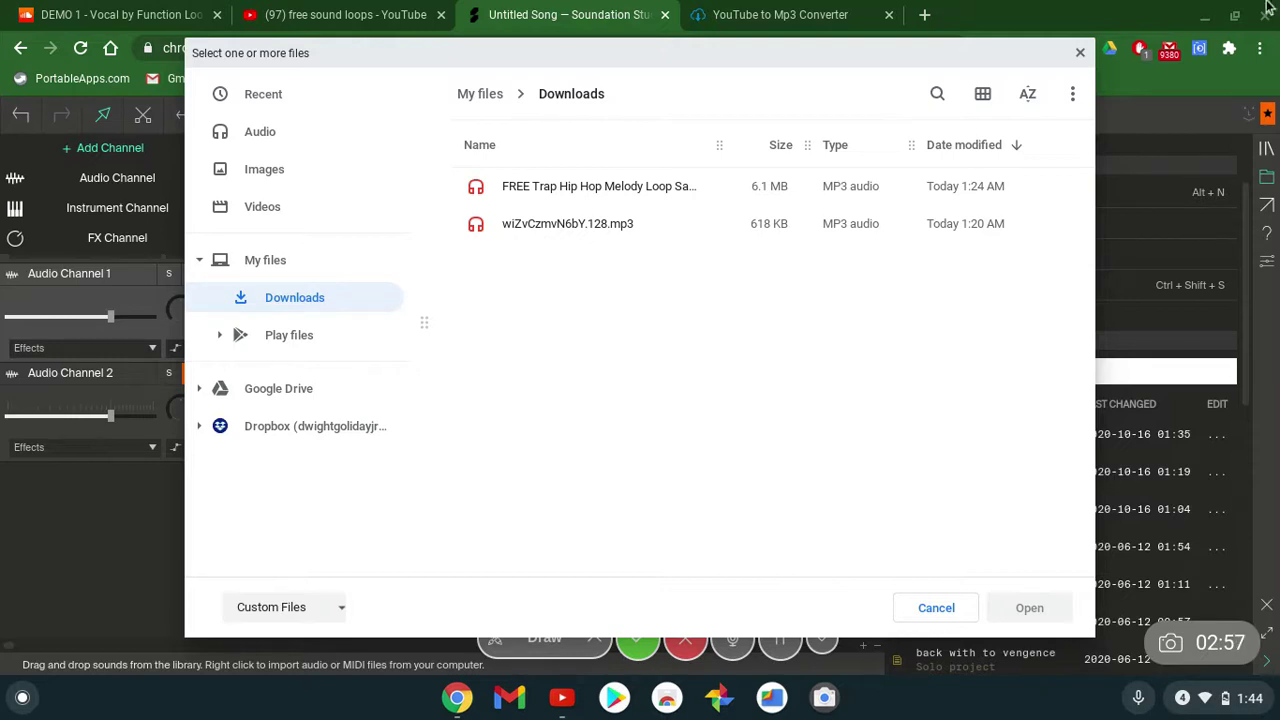
{"action": "left_click", "coordinate": [1029, 607]}
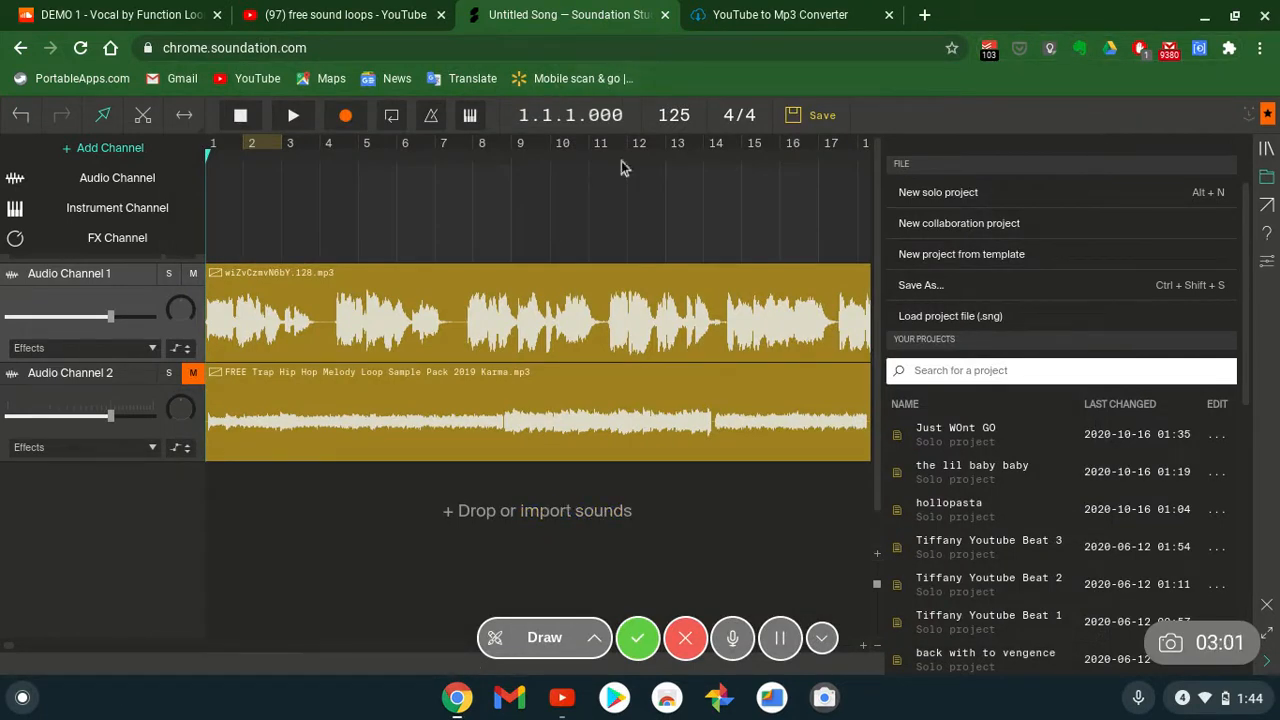
{"action": "mouse_move", "coordinate": [120, 14]}
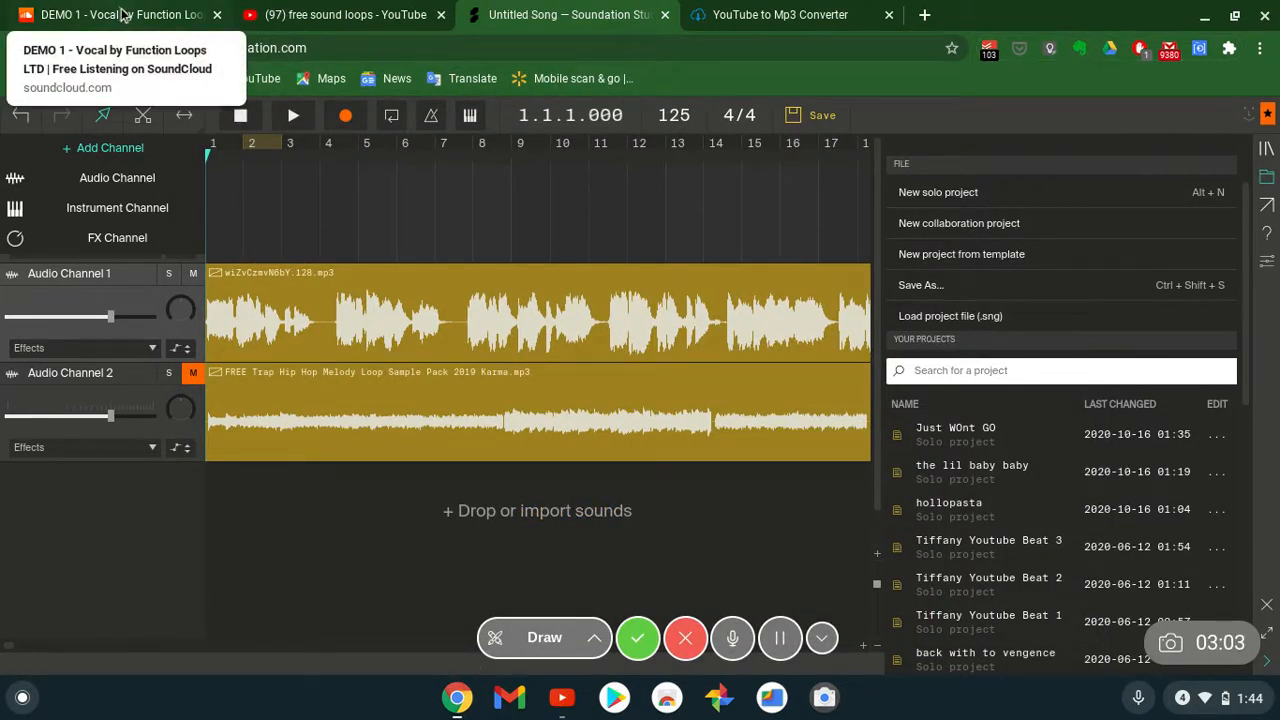
Switch to SoundCloud and enter 'free' in the search box
{"action": "left_click", "coordinate": [110, 16]}
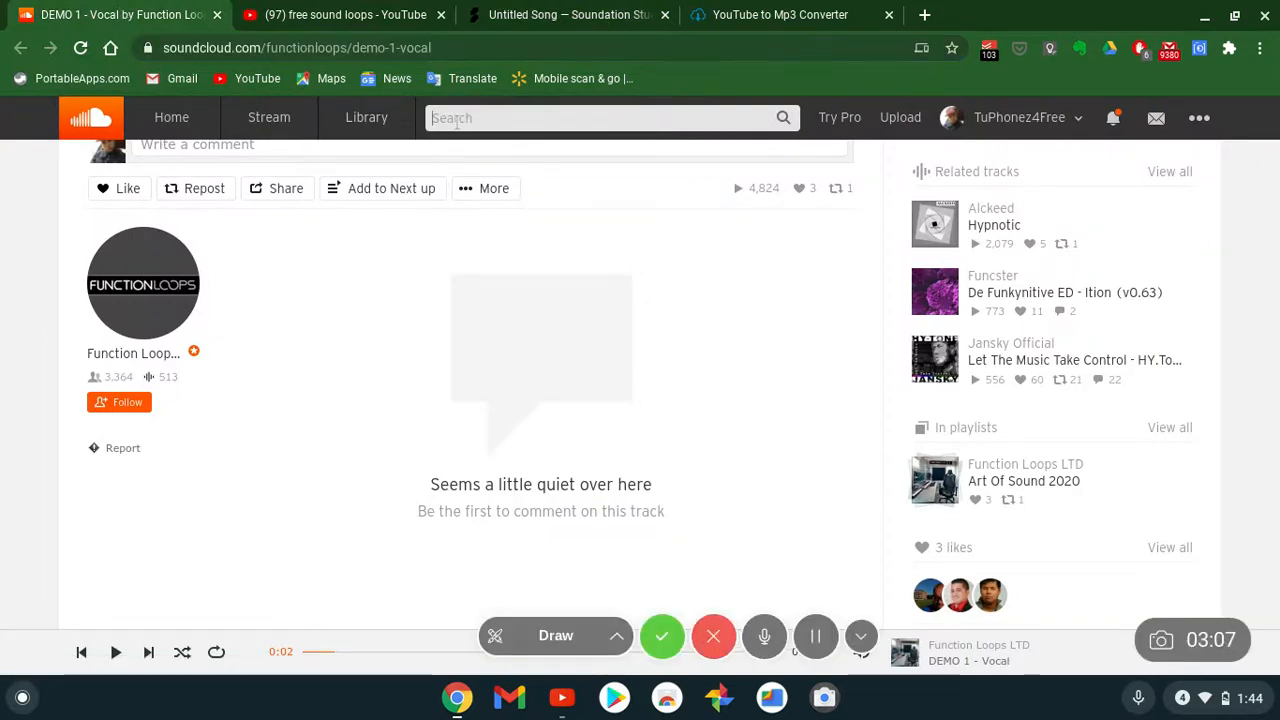
{"action": "type", "text": "free vocals"}
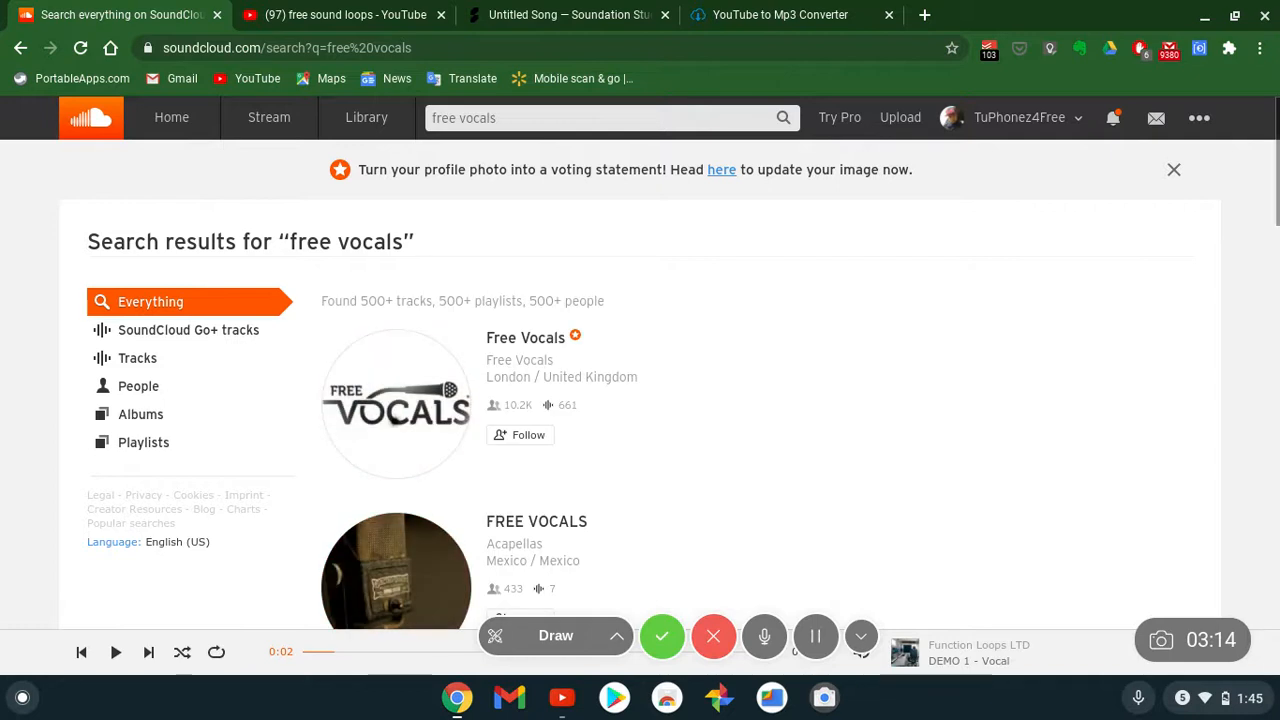
{"action": "mouse_move", "coordinate": [438, 375]}
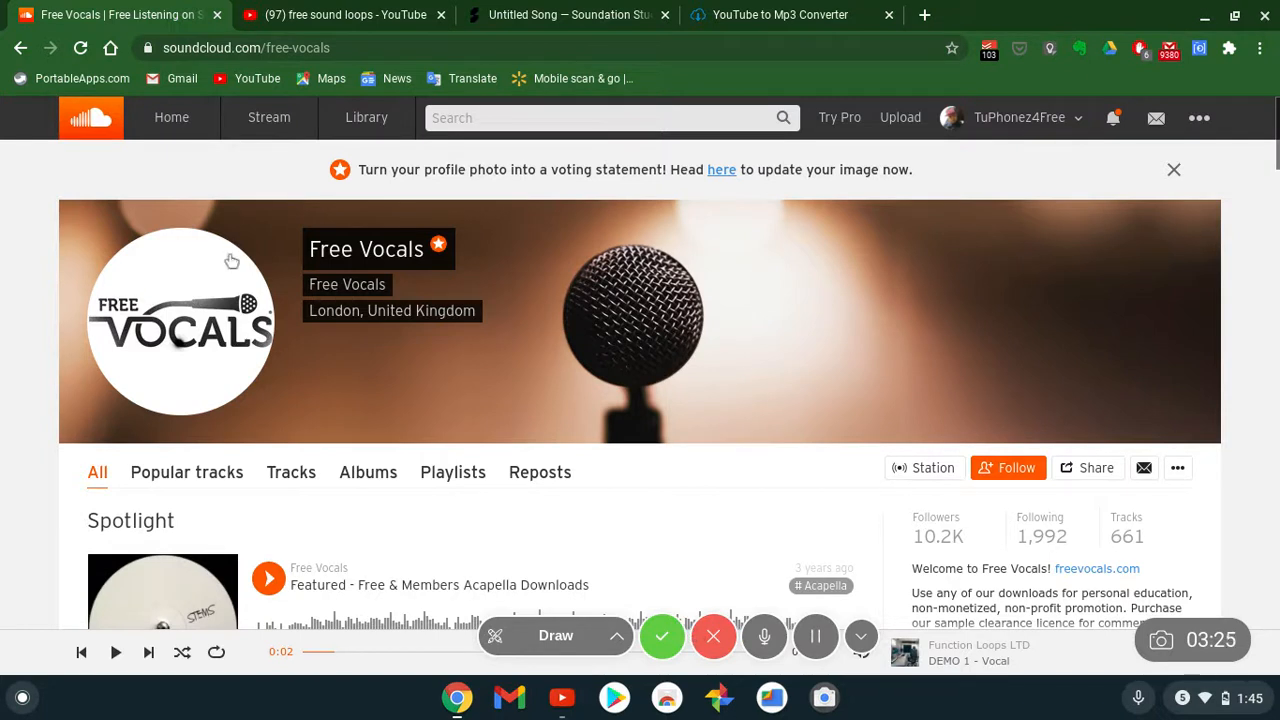
{"action": "mouse_move", "coordinate": [926, 14]}
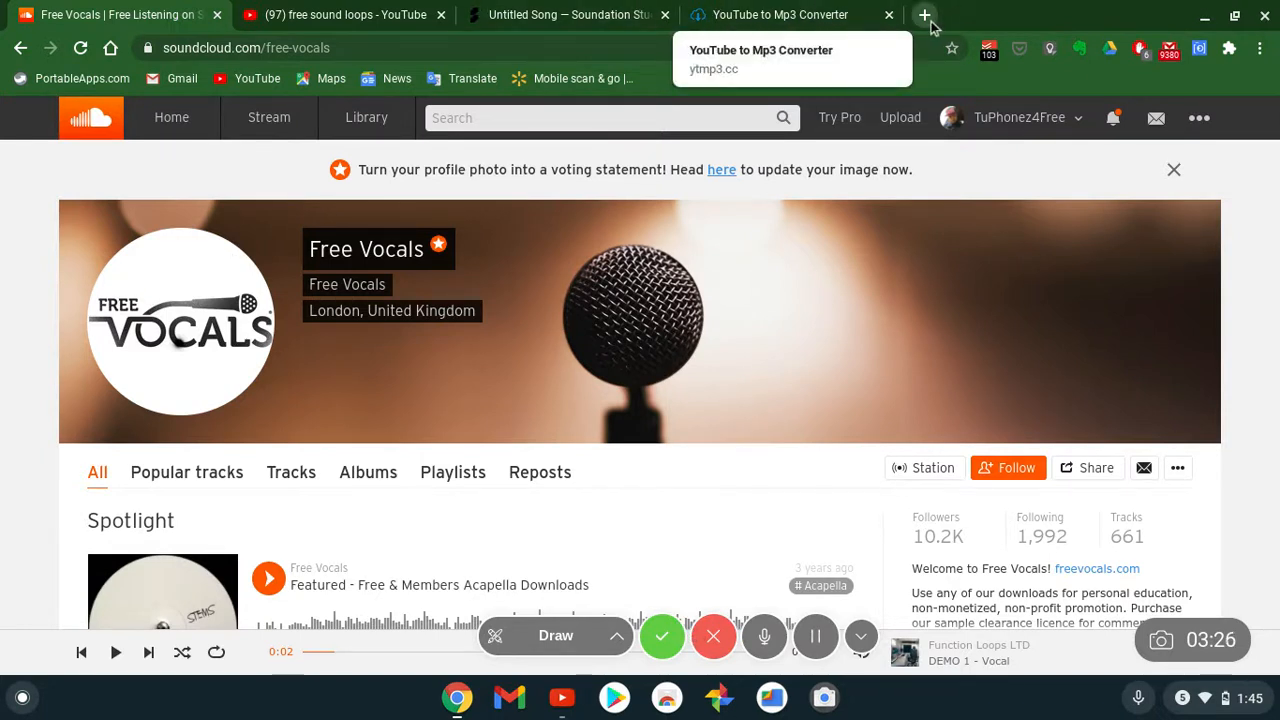
{"action": "mouse_move", "coordinate": [927, 15]}
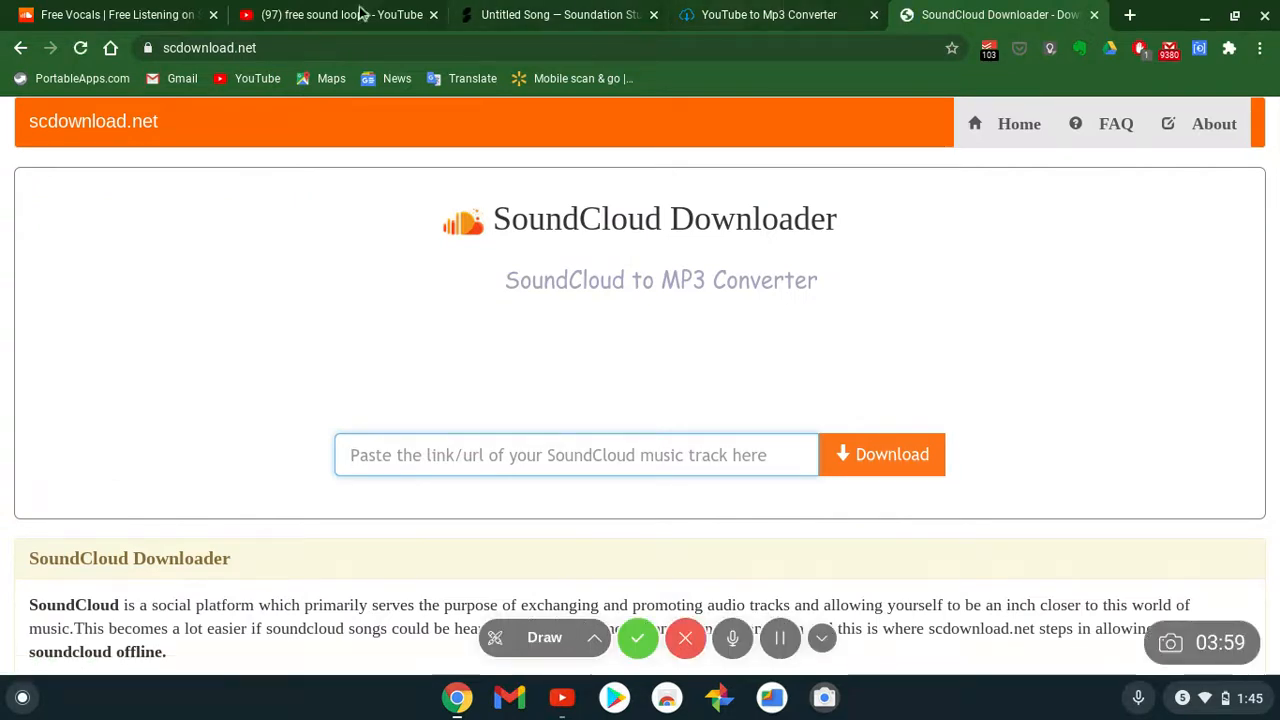
Return to the Free Vocals profile and scroll down to its Spotlight acapella tracks
{"action": "left_click", "coordinate": [120, 15]}
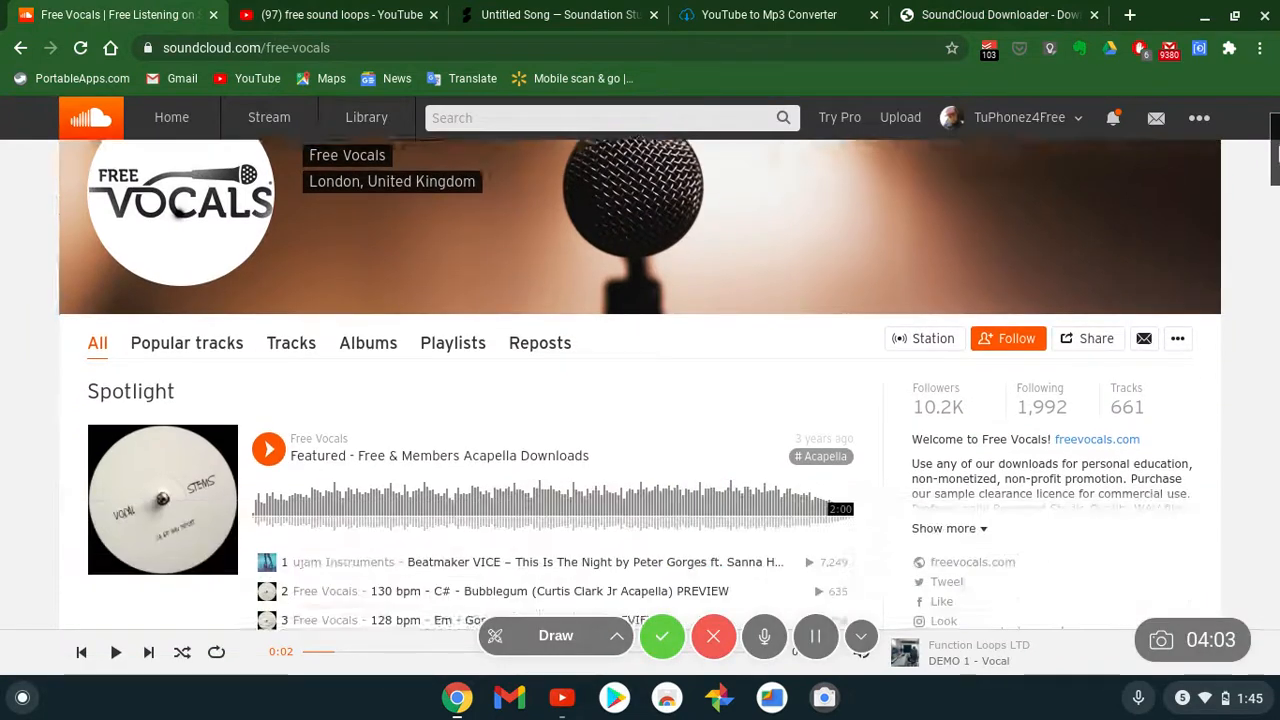
{"action": "scroll", "scroll_direction": "down", "scroll_amount": 3}
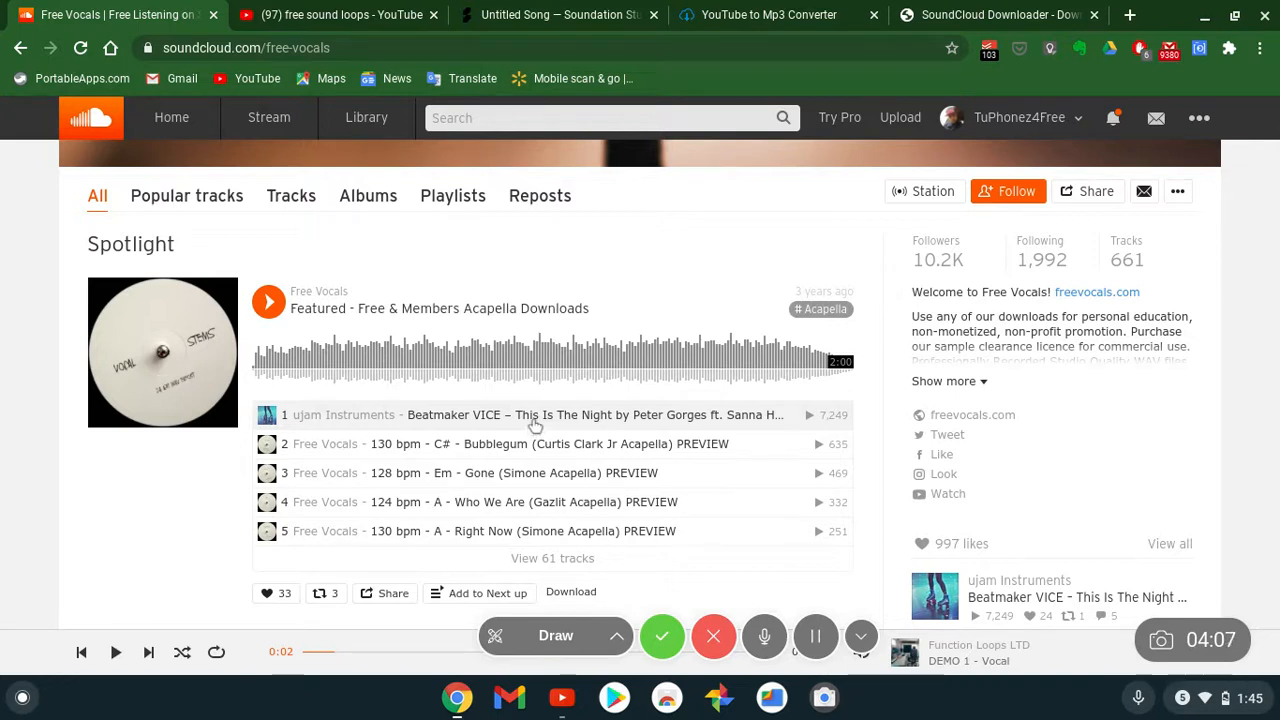
{"action": "mouse_move", "coordinate": [614, 480]}
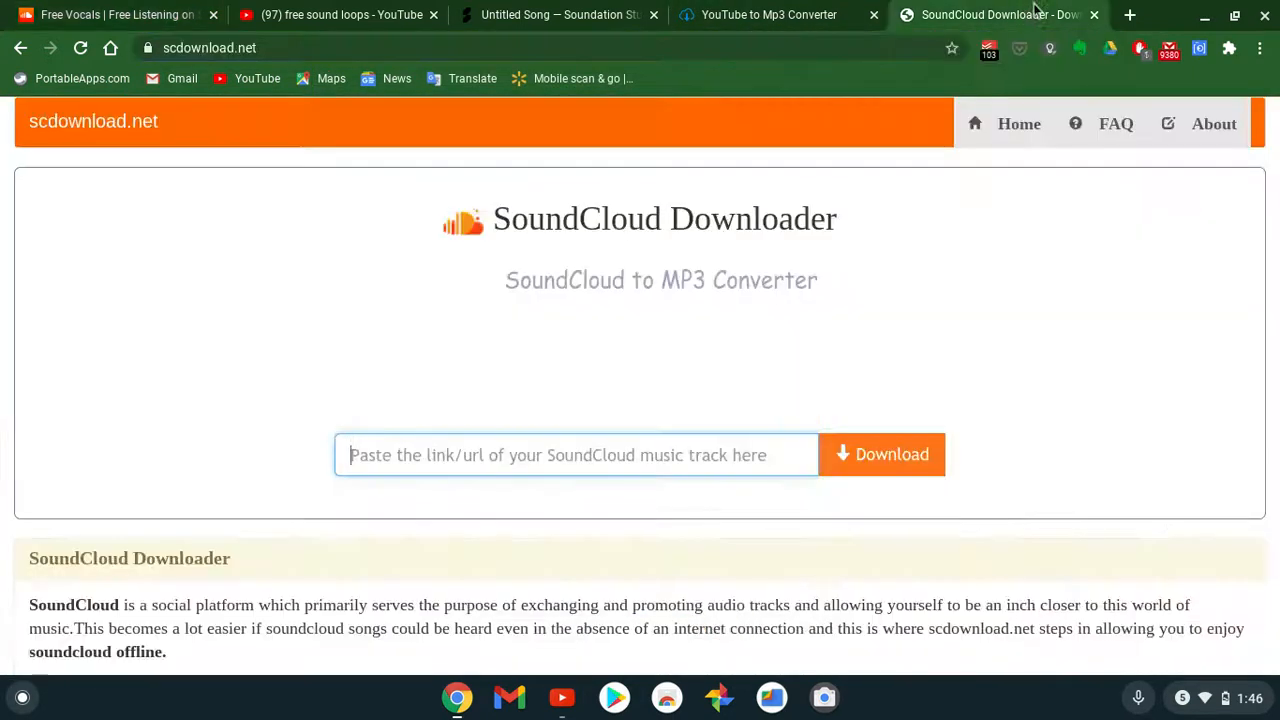
Submit the Free Vocals link on scdownload.net, then go back to the SoundCloud track page
{"action": "left_click", "coordinate": [575, 455]}
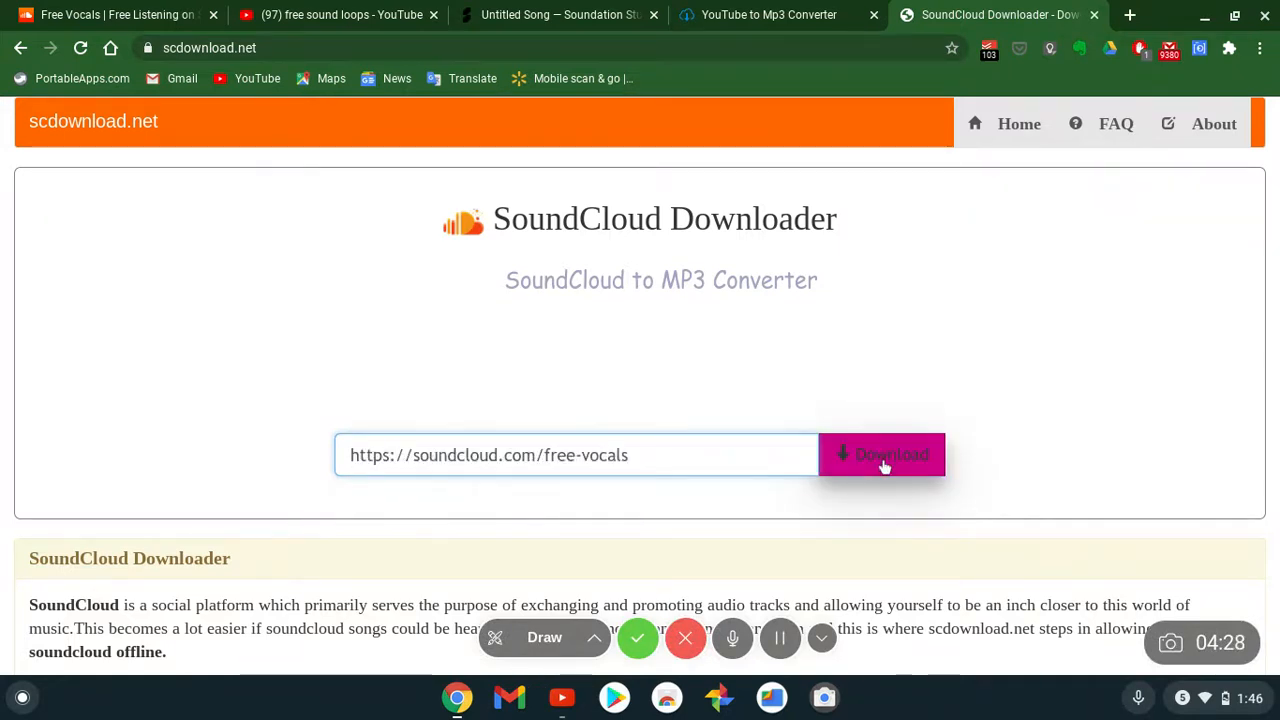
{"action": "left_click", "coordinate": [882, 455]}
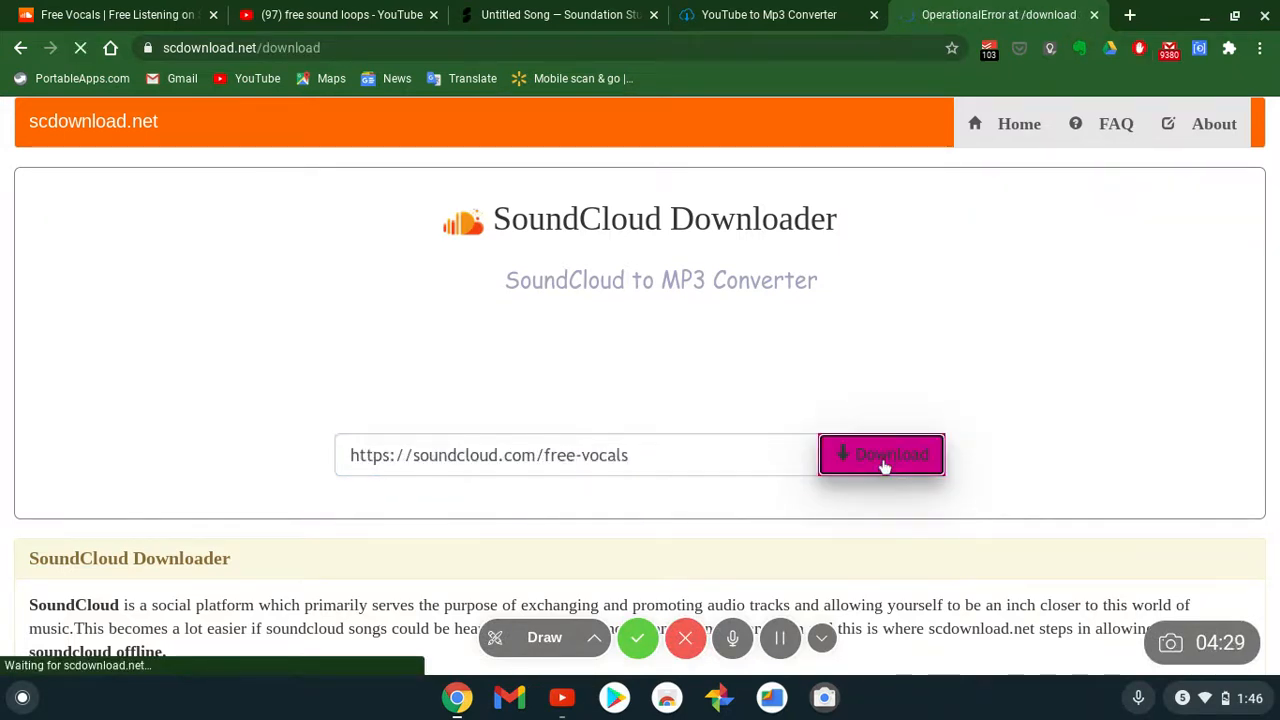
{"action": "left_click", "coordinate": [881, 455]}
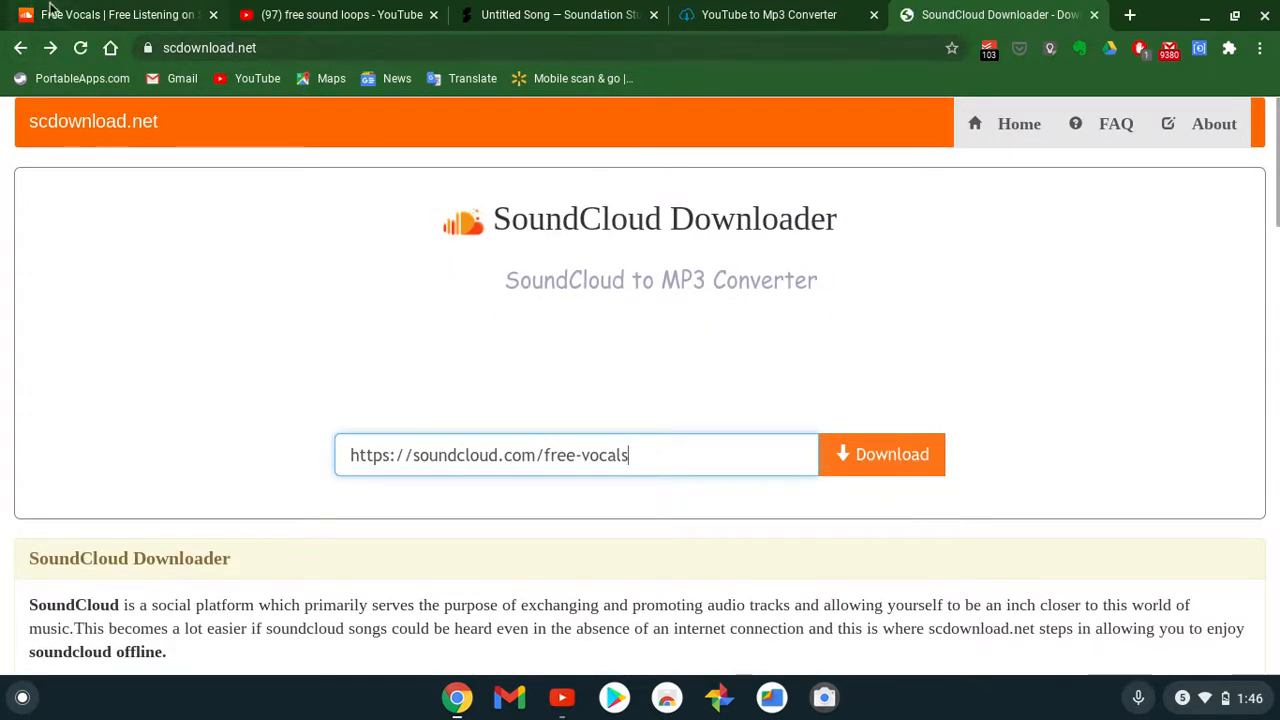
{"action": "left_click", "coordinate": [120, 14]}
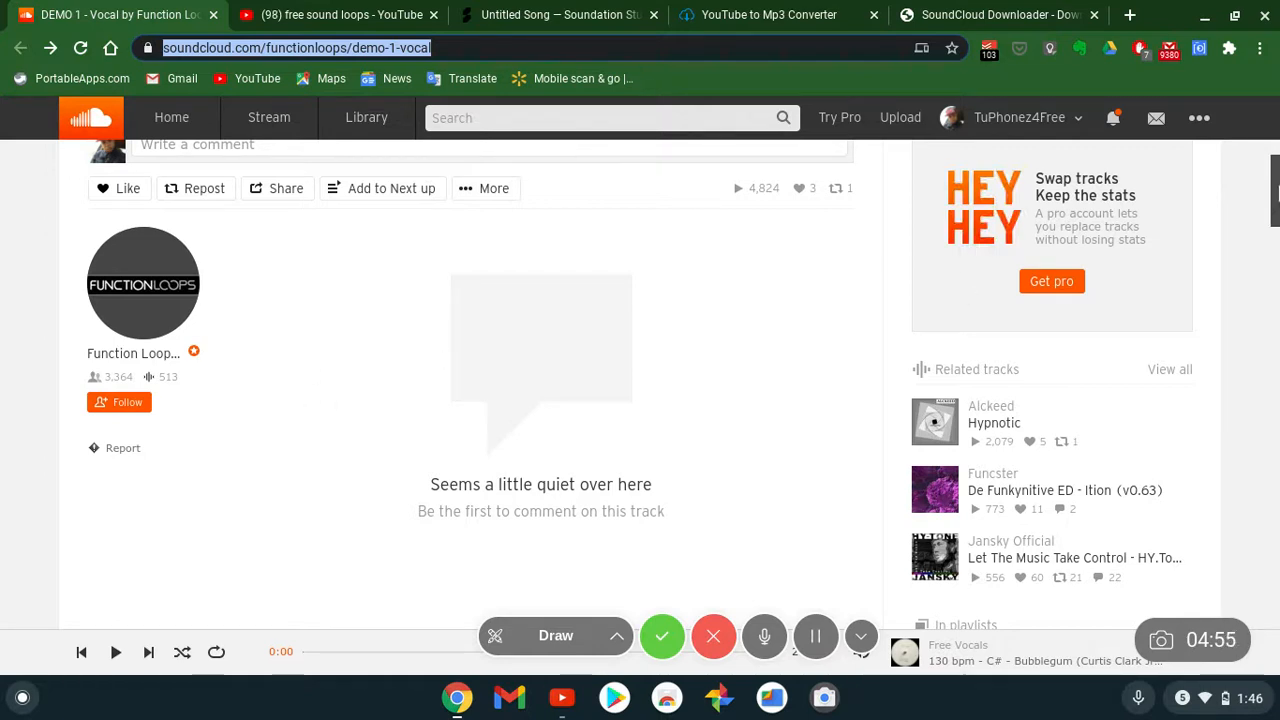
Open the Function Loops LTD profile and scroll down to the VOICE 2020 collection
{"action": "scroll", "scroll_direction": "up", "scroll_amount": 3}
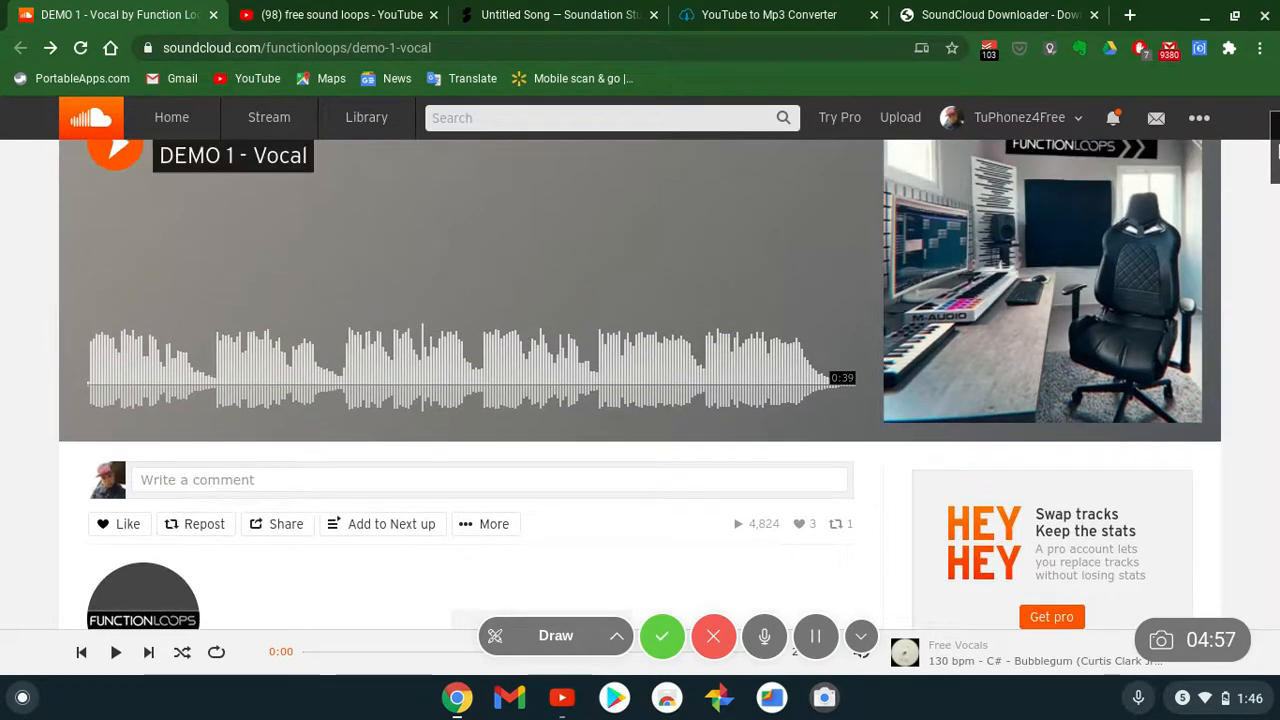
{"action": "scroll", "scroll_direction": "down", "scroll_amount": 3}
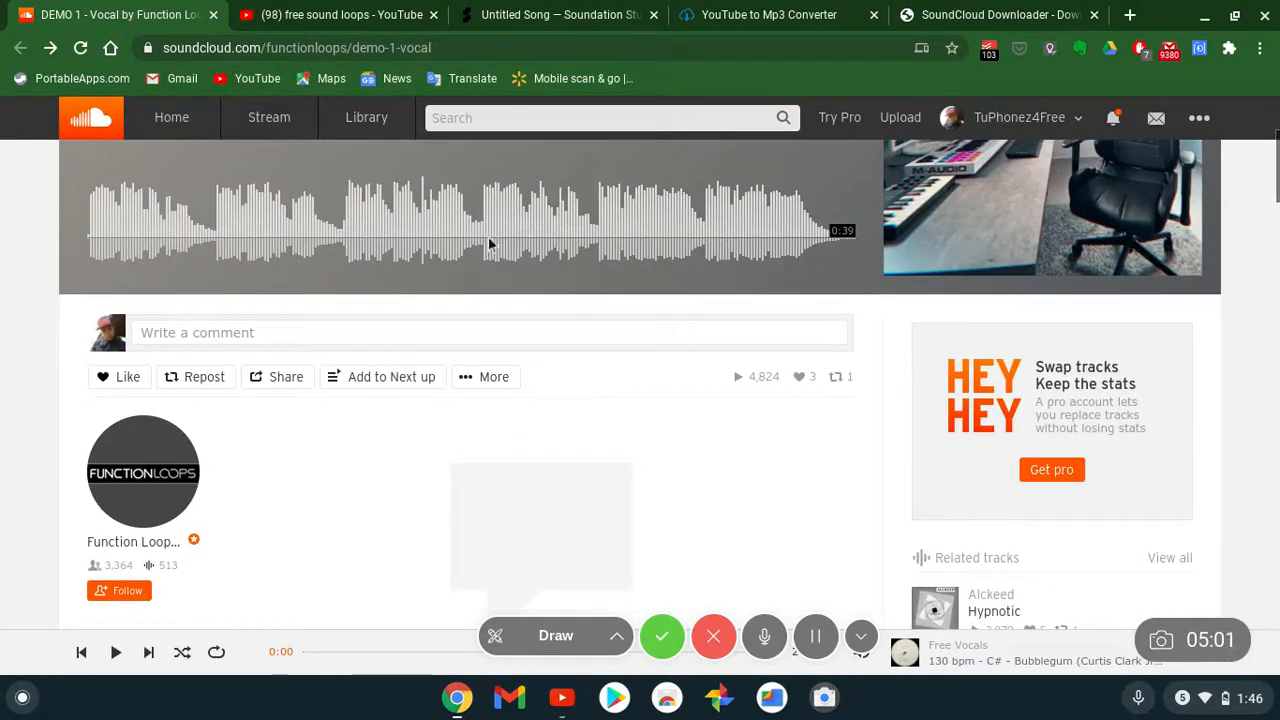
{"action": "left_click", "coordinate": [143, 472]}
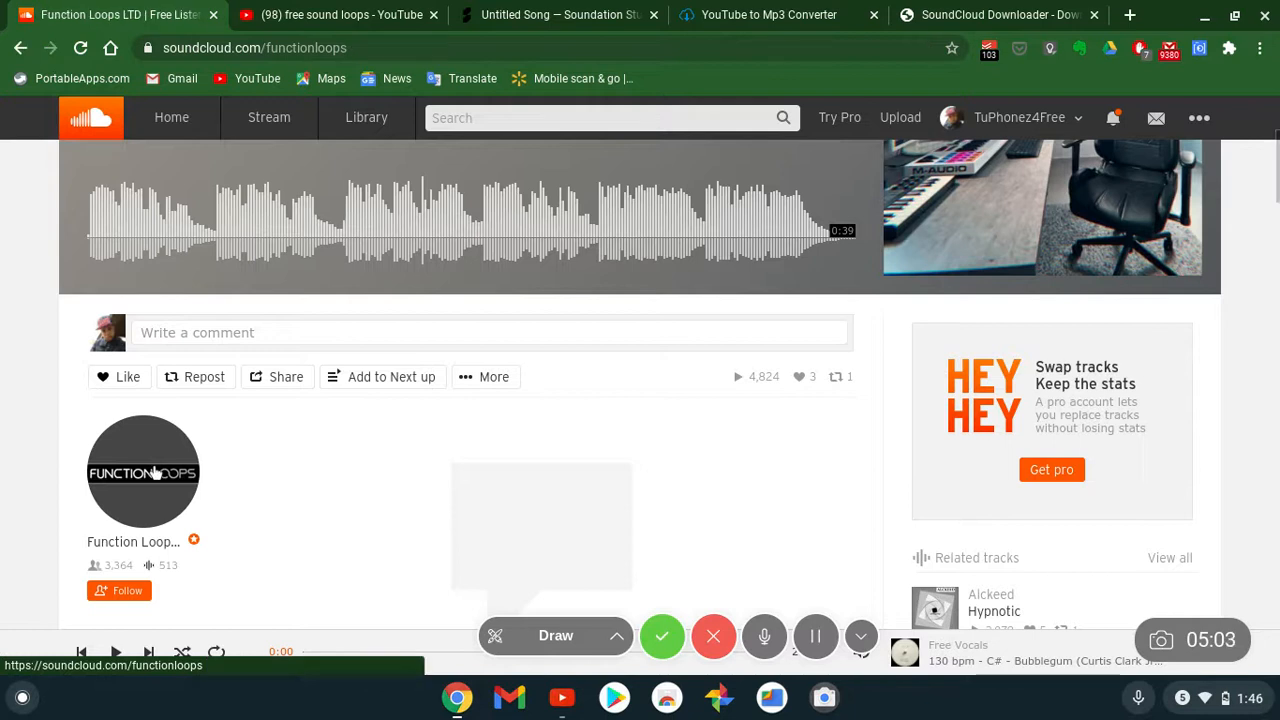
{"action": "left_click", "coordinate": [143, 471]}
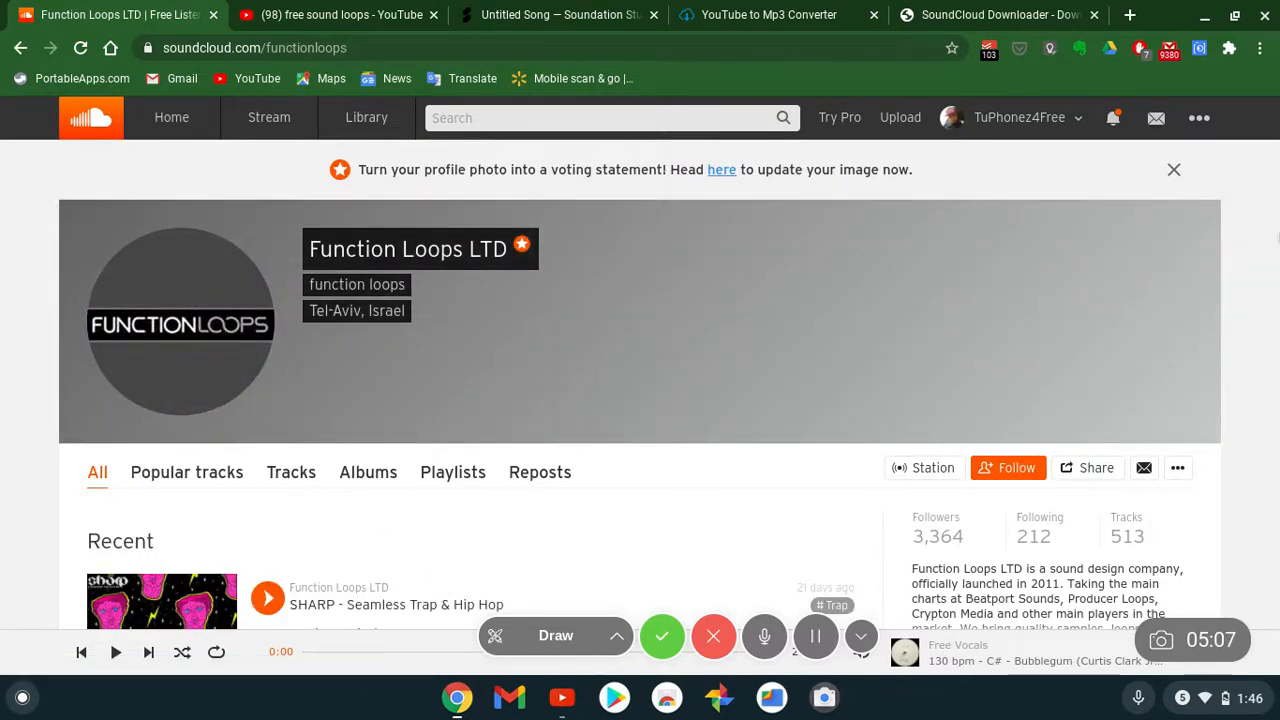
{"action": "scroll", "scroll_direction": "down", "scroll_amount": 3}
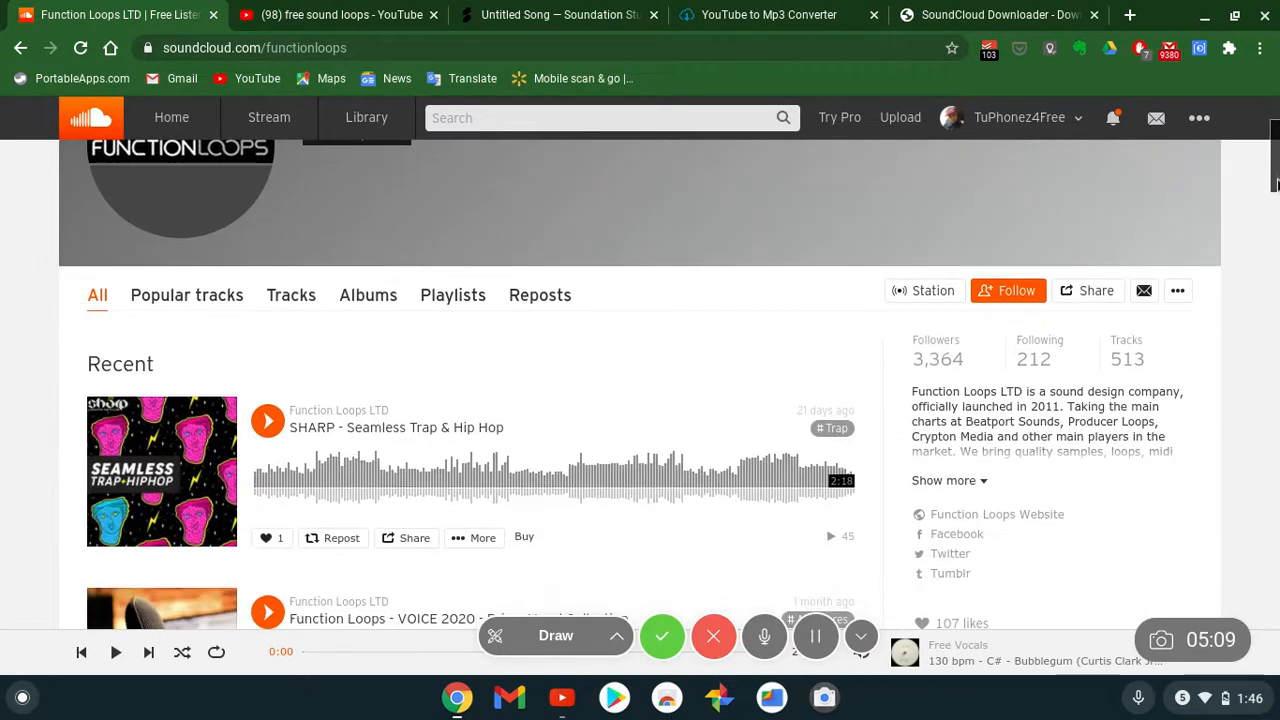
{"action": "scroll", "scroll_direction": "down", "scroll_amount": 3}
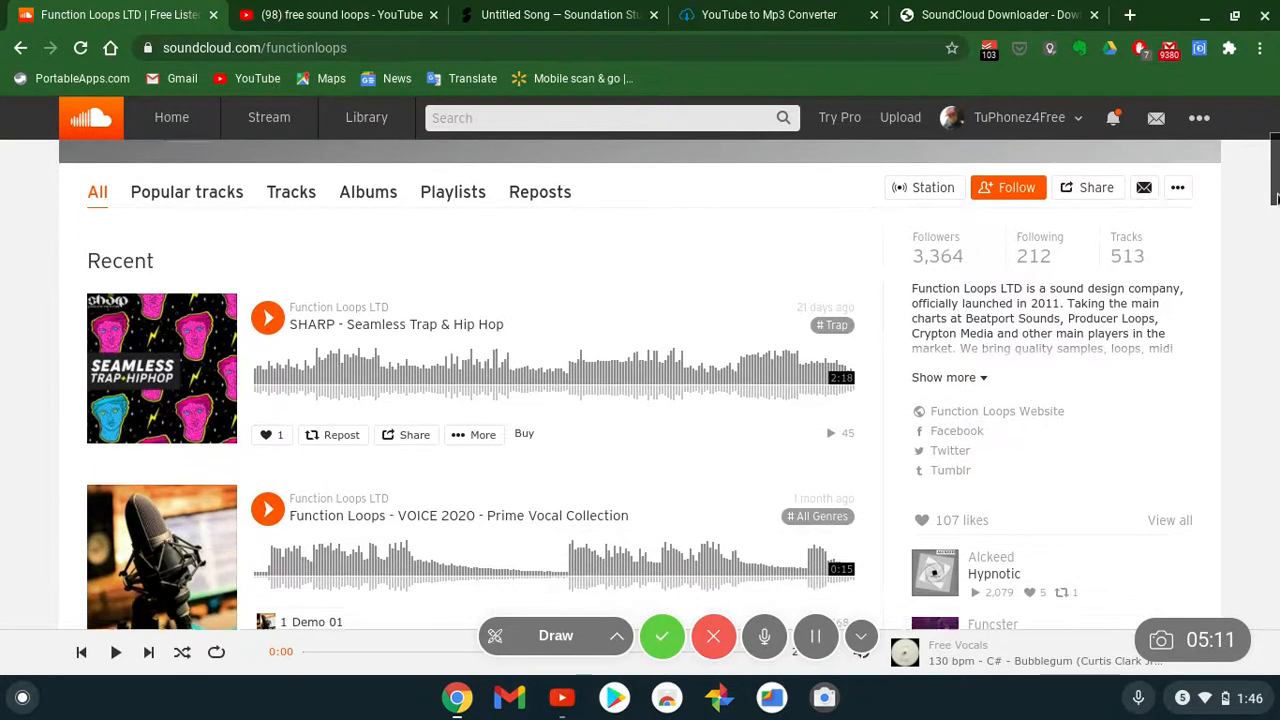
{"action": "scroll", "scroll_direction": "down", "scroll_amount": 3}
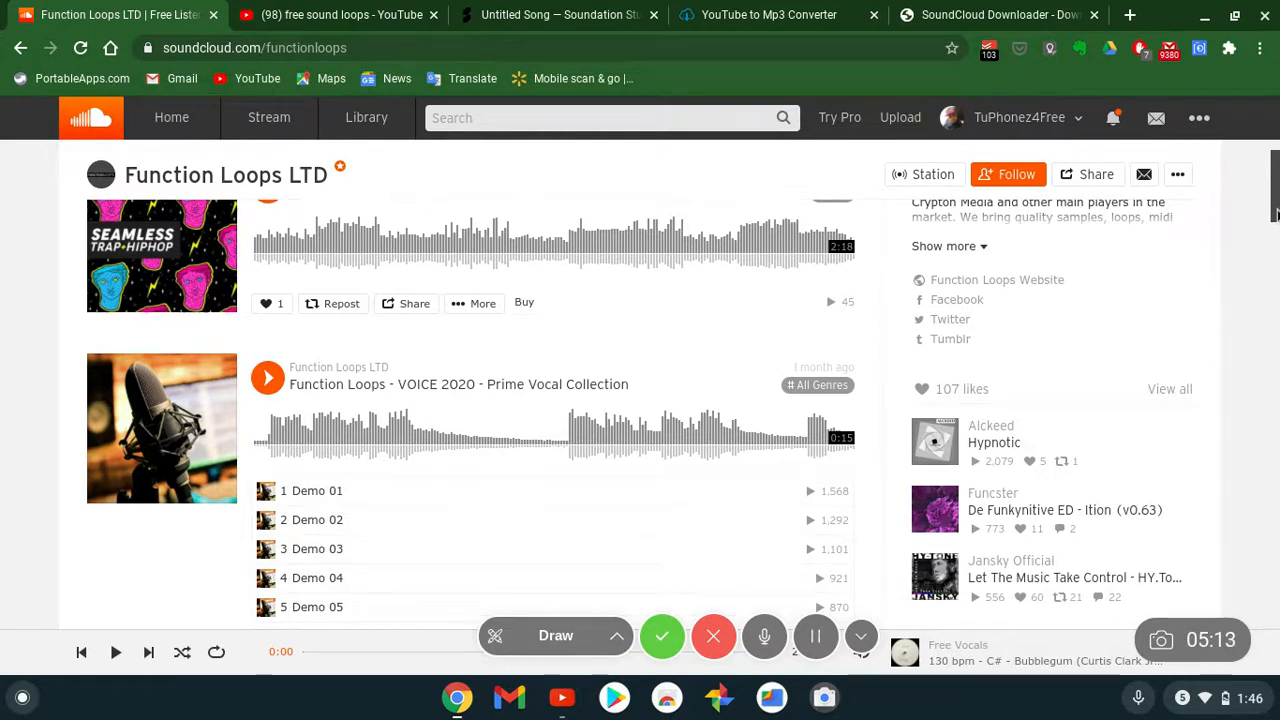
{"action": "scroll", "scroll_direction": "down", "scroll_amount": 3}
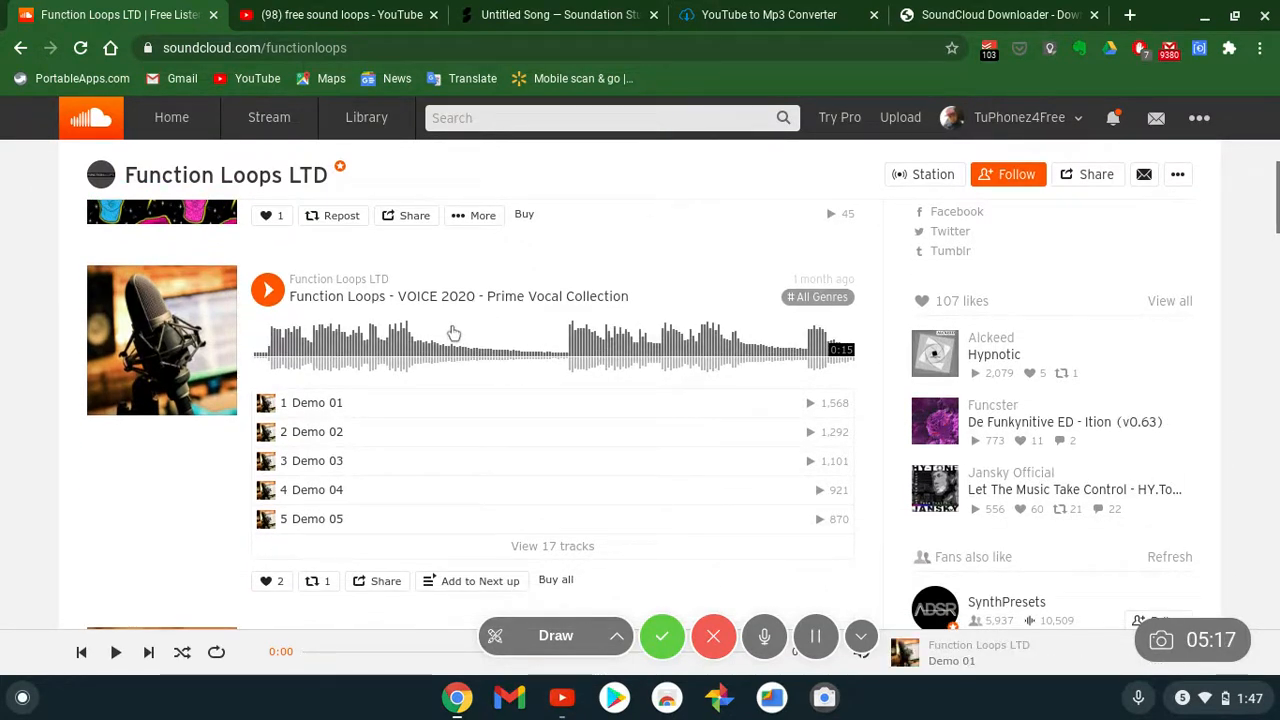
Preview Demo 01, pausing at 0:02, and copy the profile address for the downloader
{"action": "left_click", "coordinate": [267, 289]}
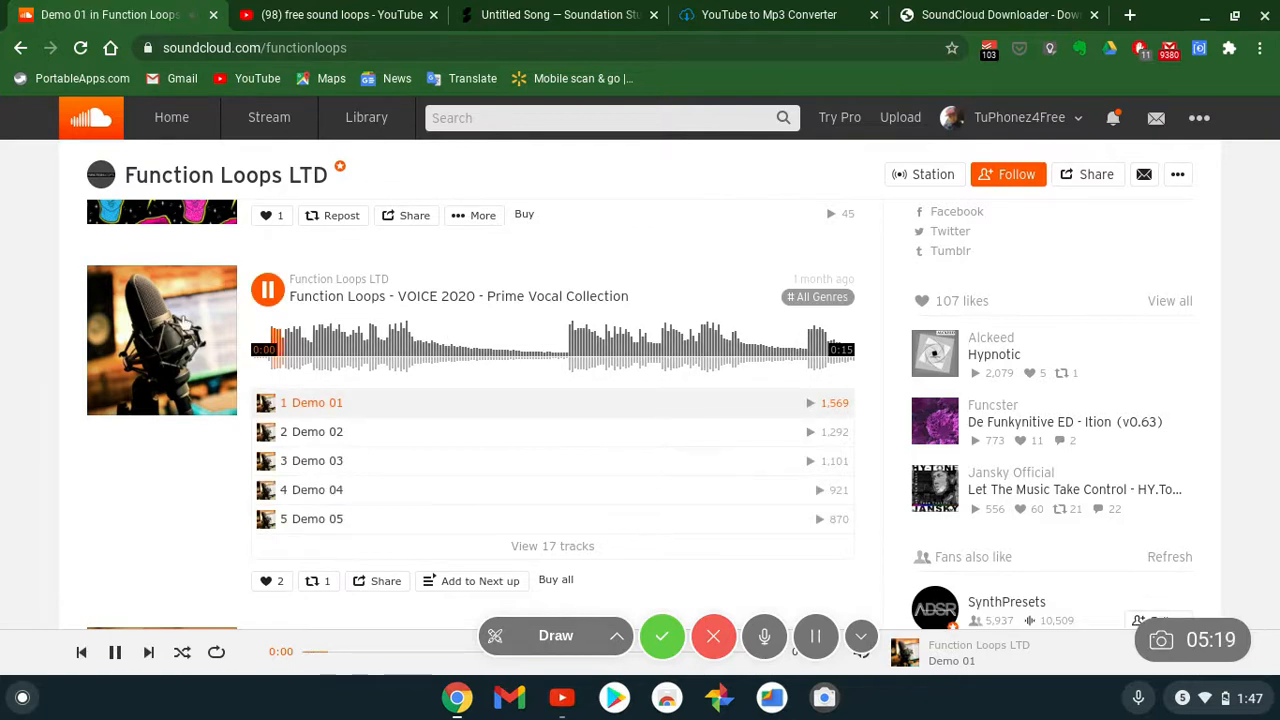
{"action": "left_click", "coordinate": [267, 289]}
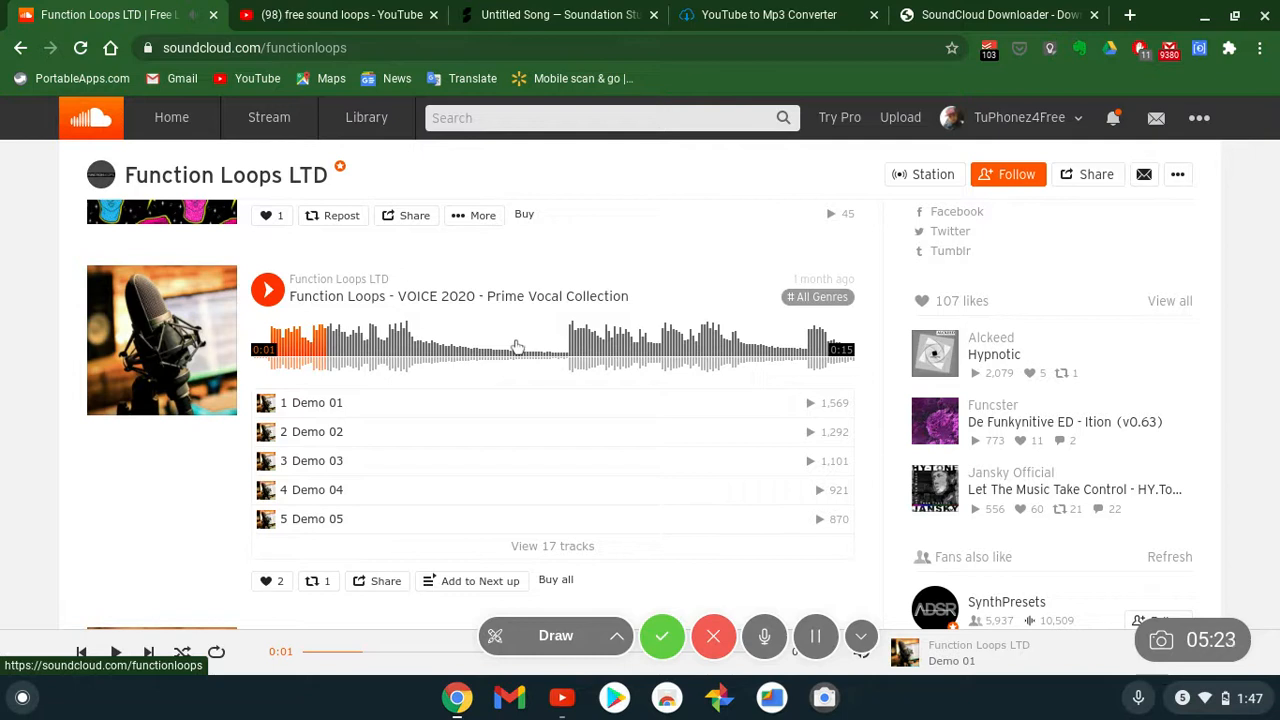
{"action": "left_click", "coordinate": [267, 289]}
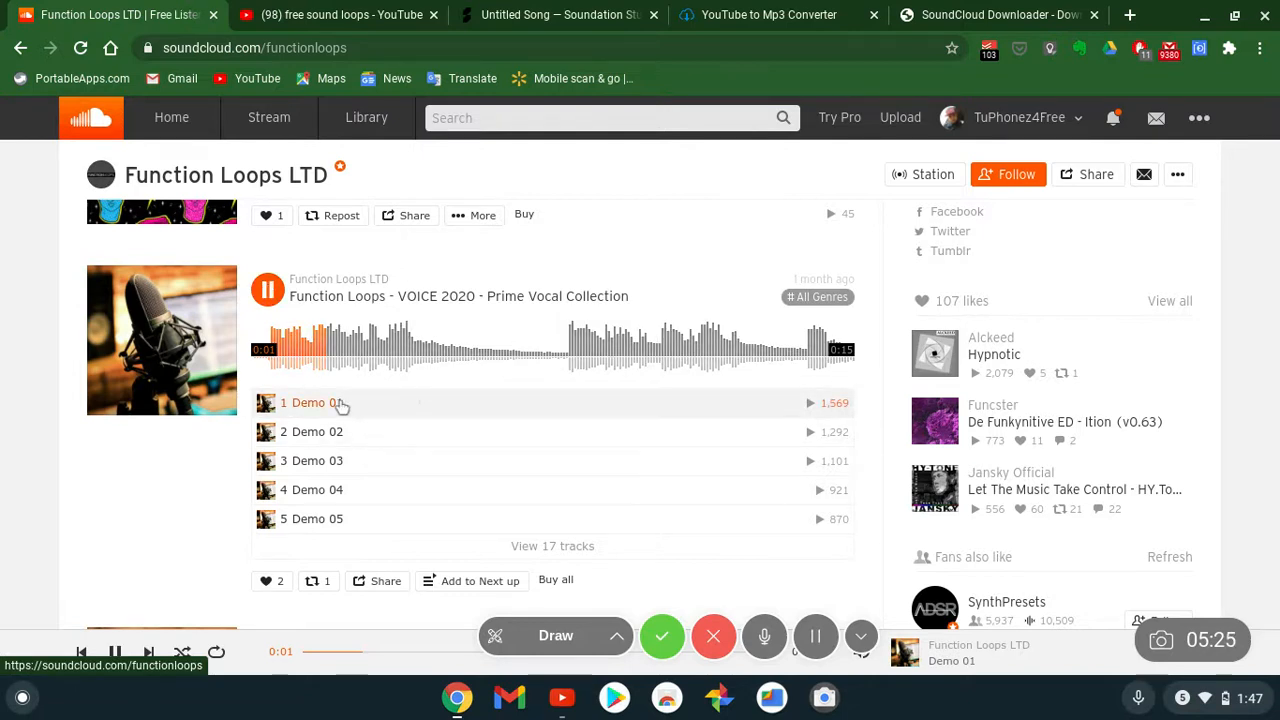
{"action": "left_click", "coordinate": [311, 403]}
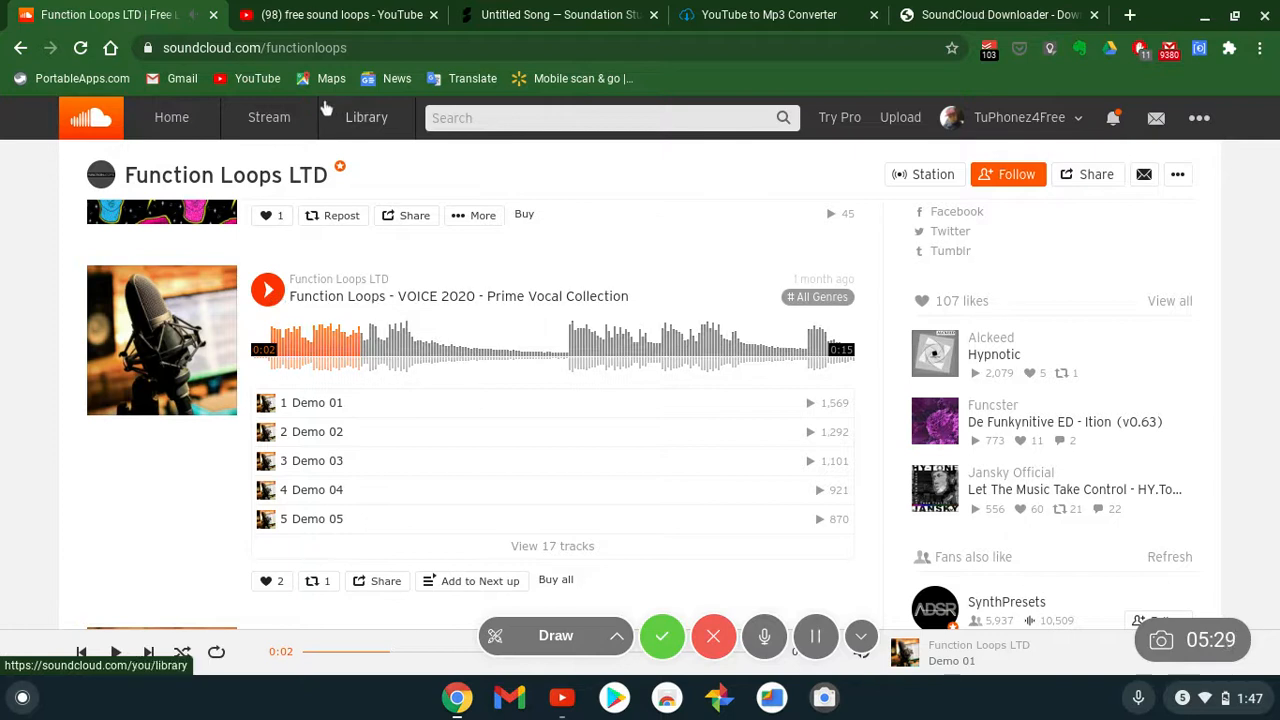
{"action": "right_click", "coordinate": [260, 47]}
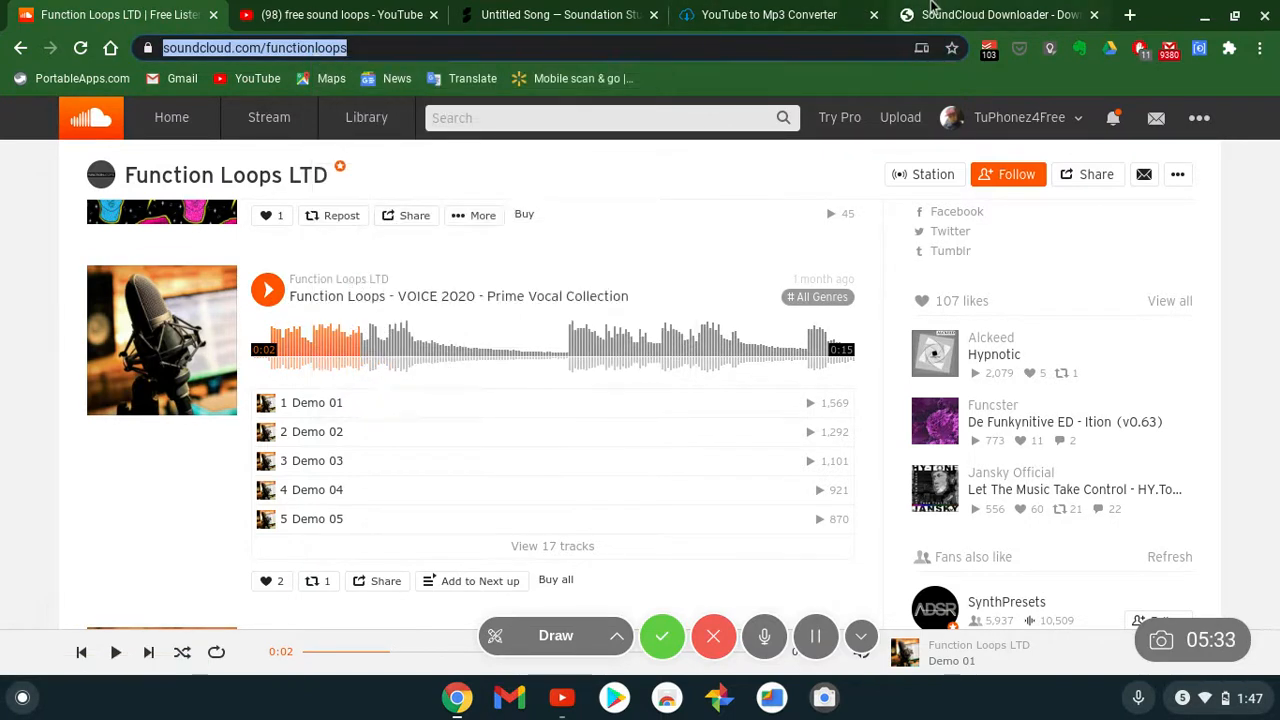
{"action": "left_click", "coordinate": [998, 14]}
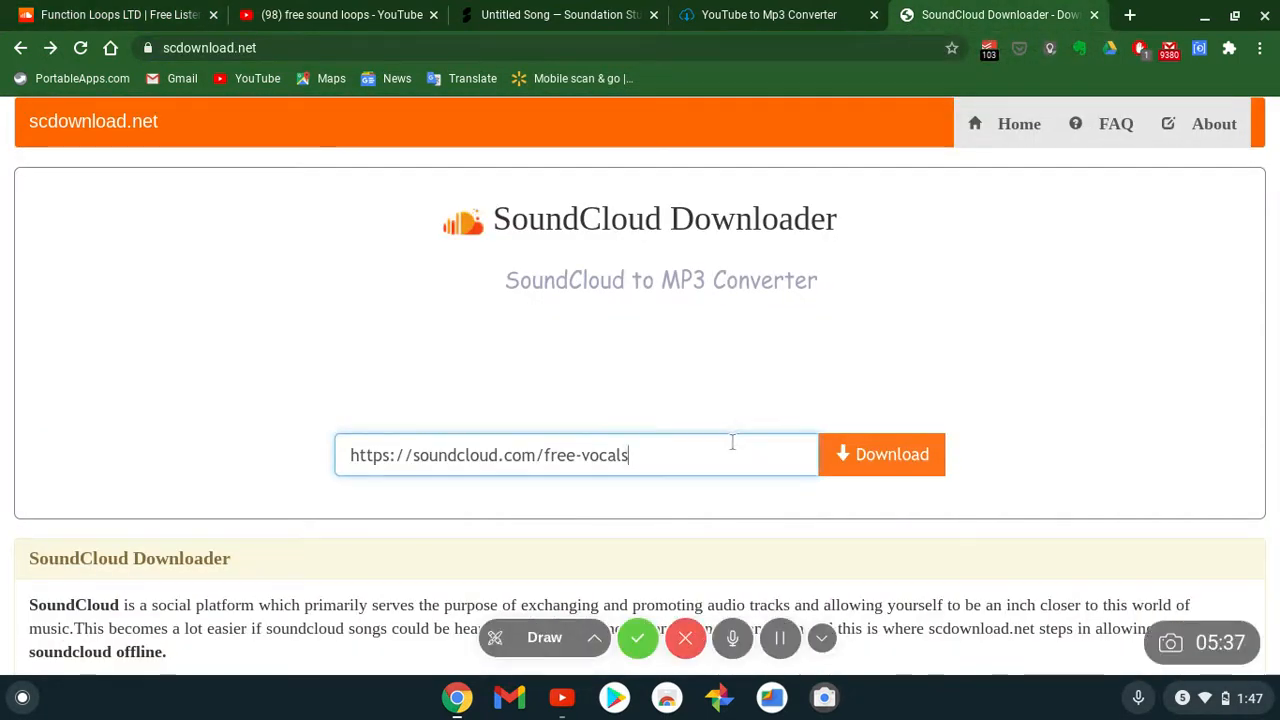
{"action": "key", "text": "Backspace"}
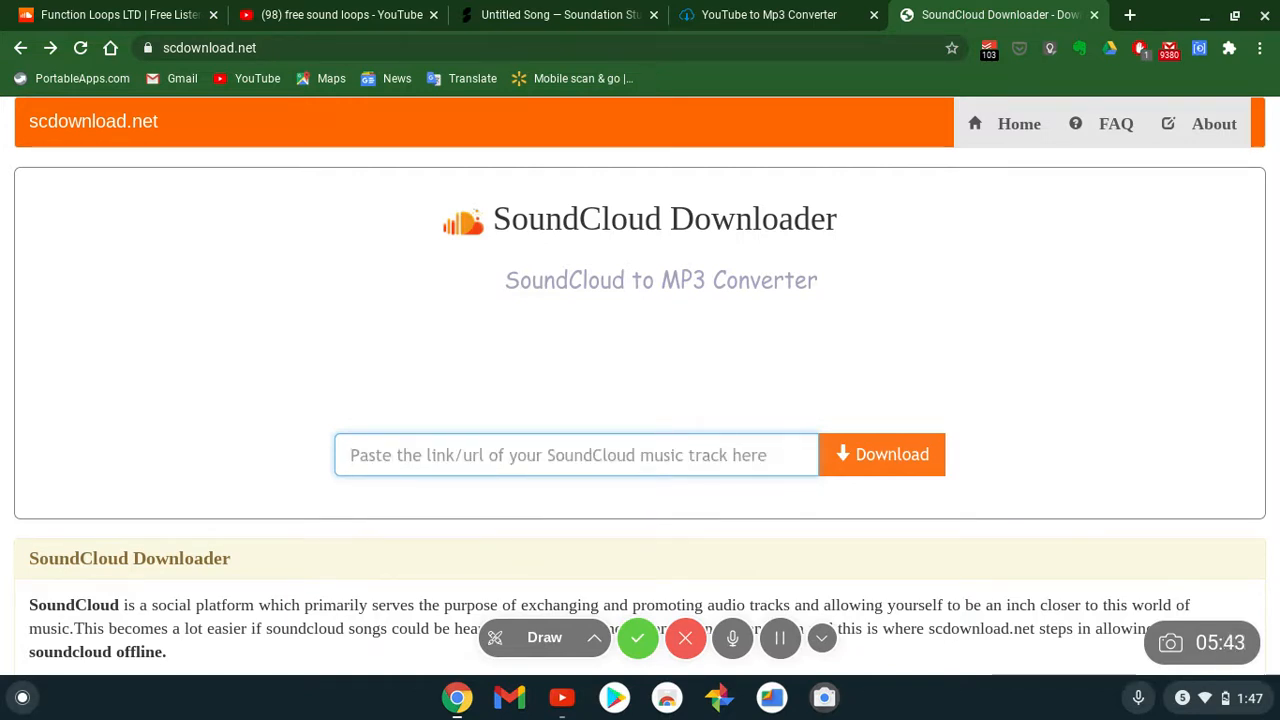
{"action": "type", "text": "https://soundcloud.com/functionloops"}
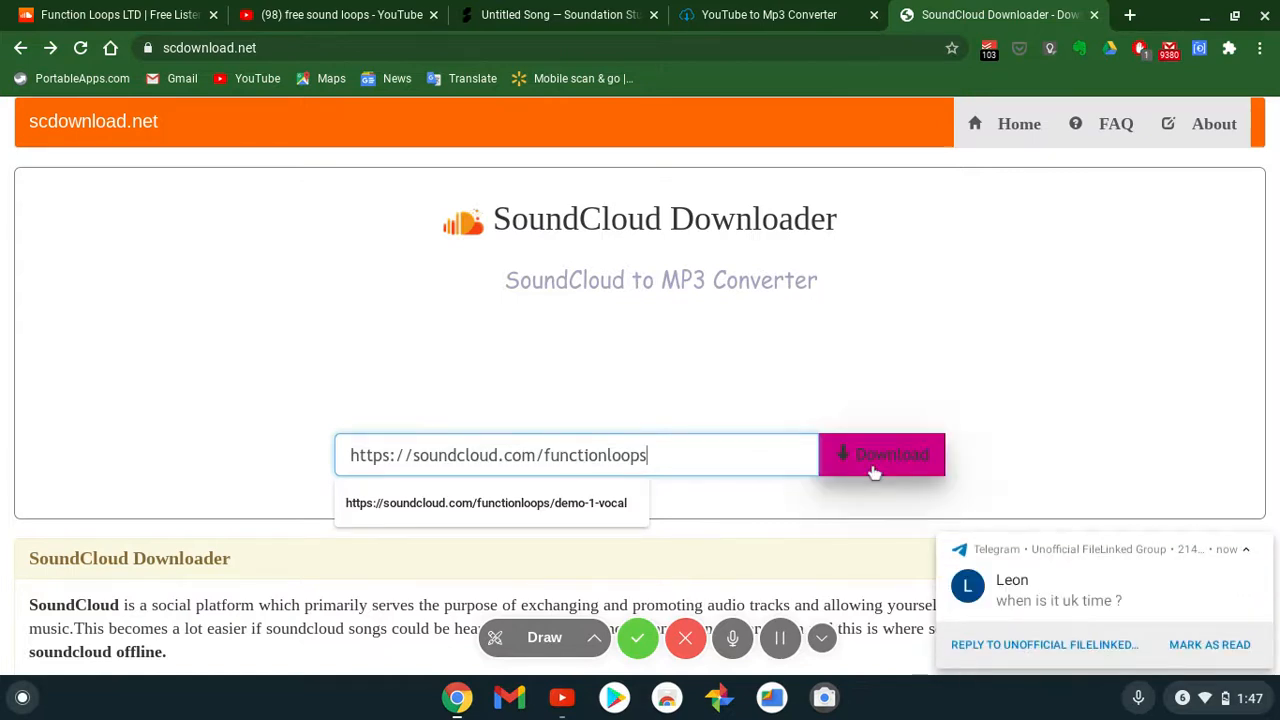
{"action": "left_click", "coordinate": [883, 455]}
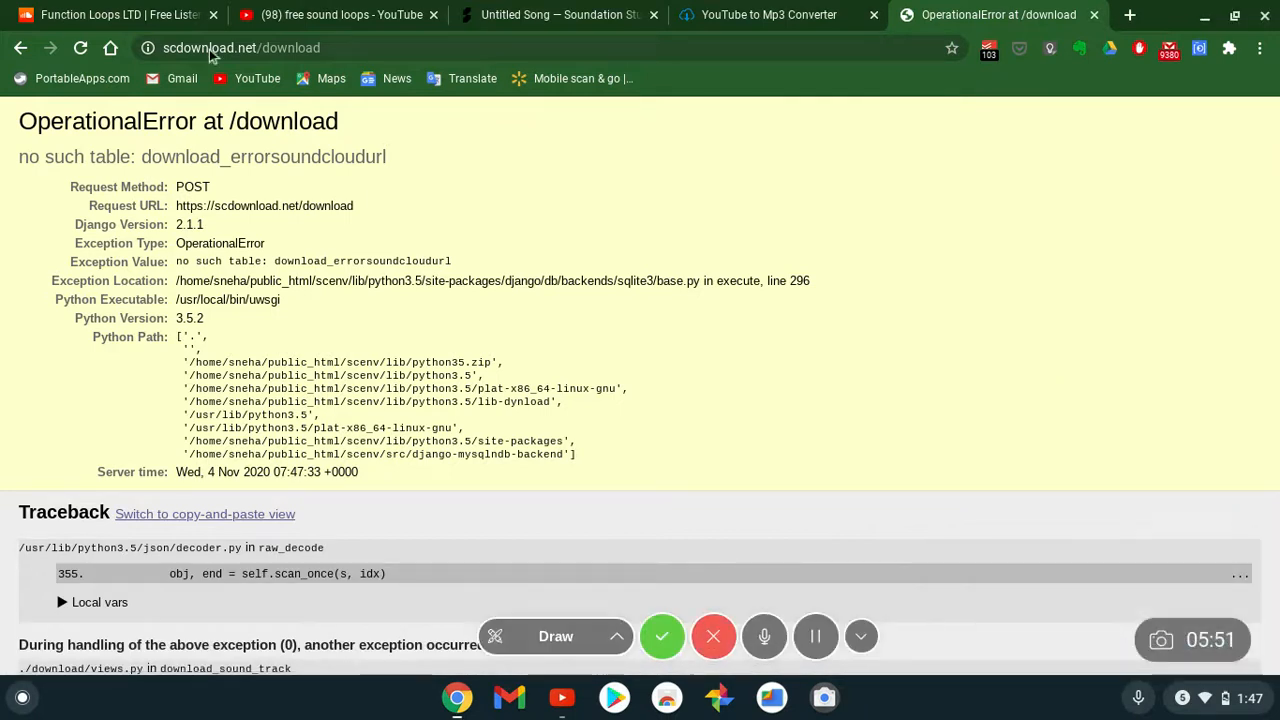
{"action": "left_click", "coordinate": [20, 47]}
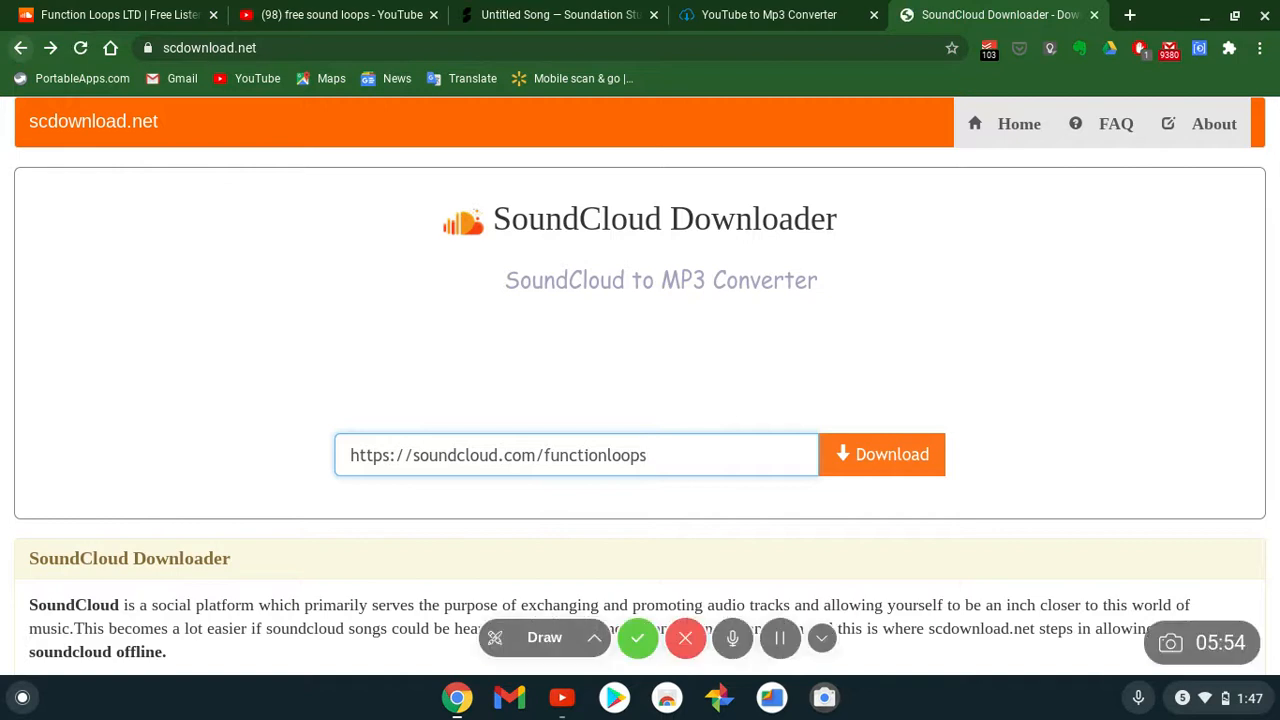
{"action": "mouse_move", "coordinate": [747, 309]}
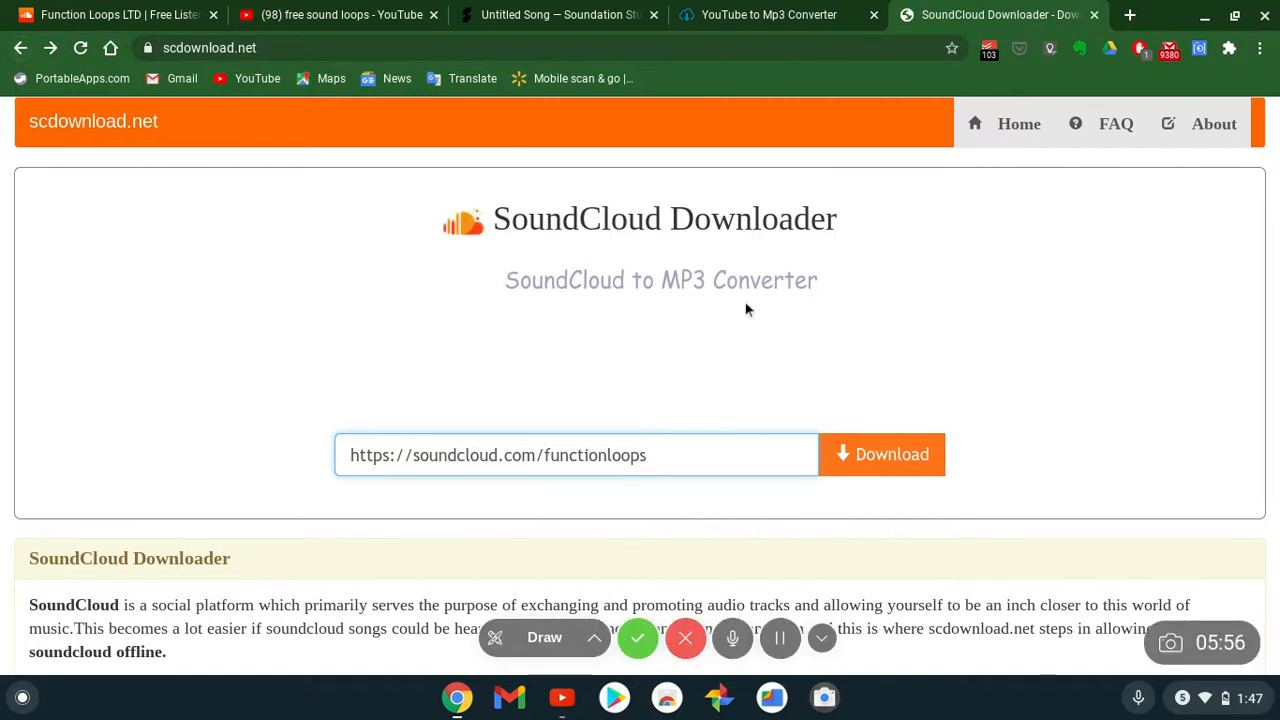
{"action": "mouse_move", "coordinate": [830, 14]}
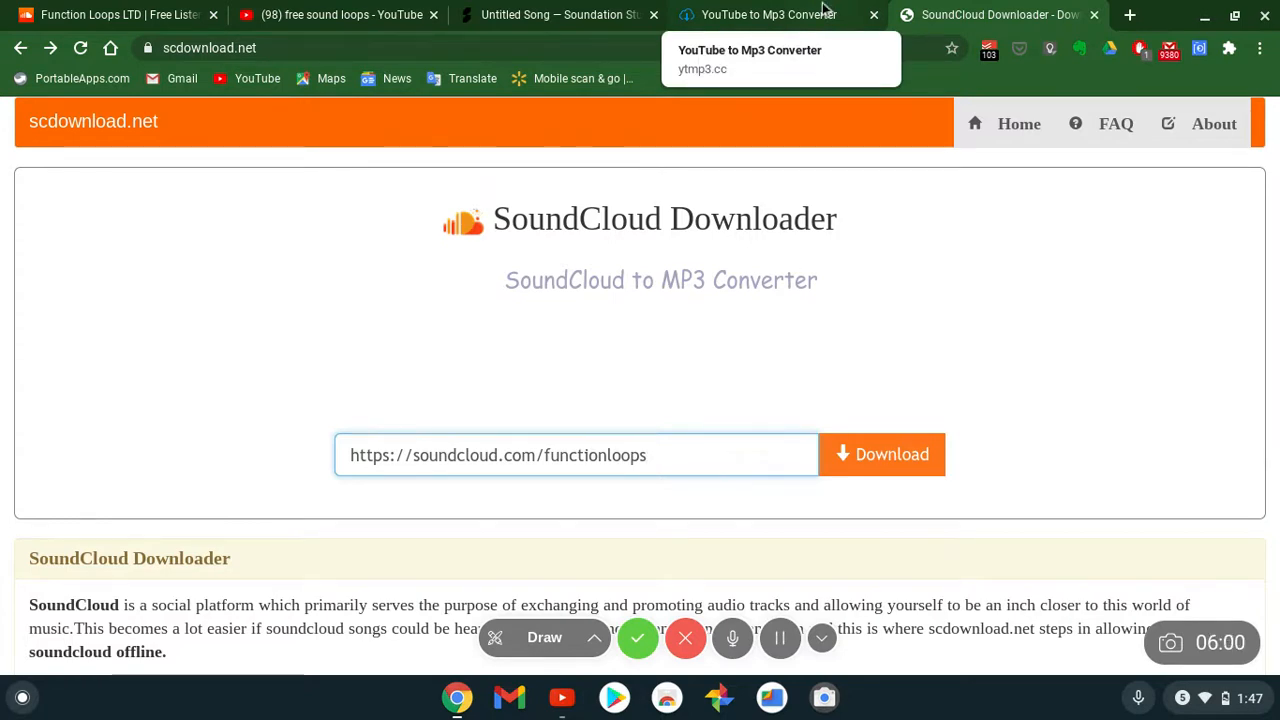
{"action": "left_click", "coordinate": [770, 14]}
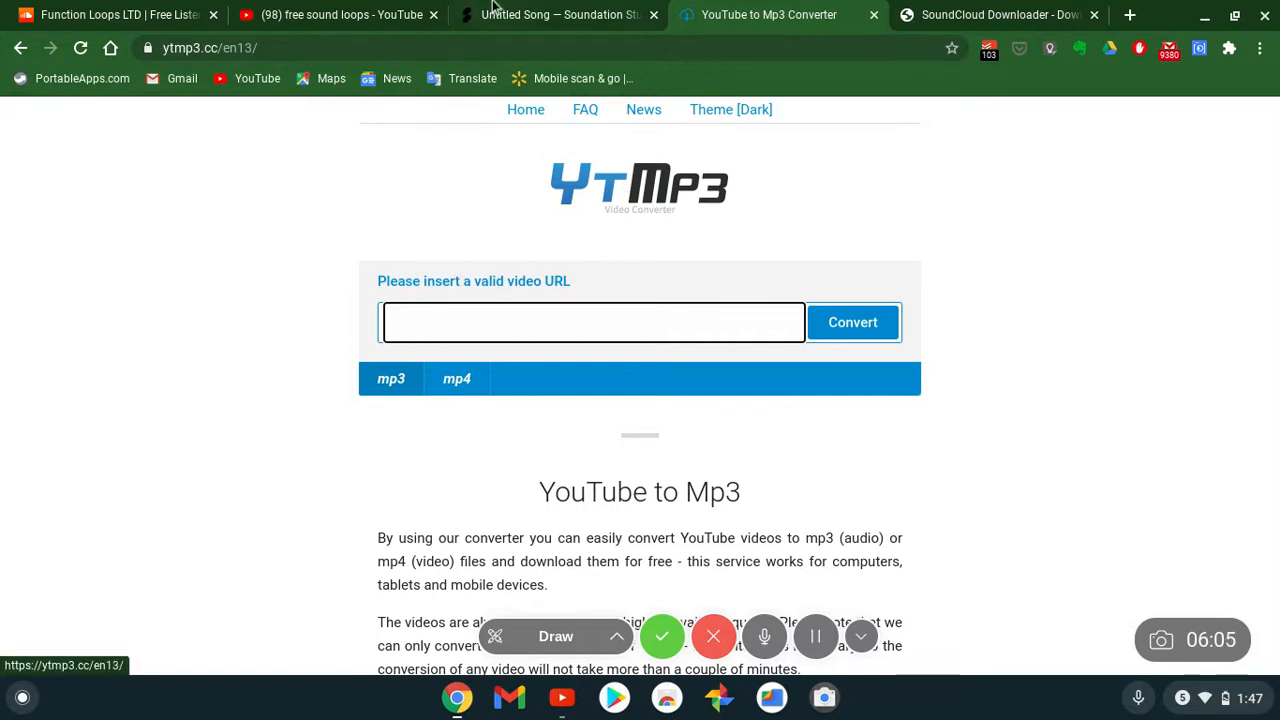
{"action": "left_click", "coordinate": [340, 15]}
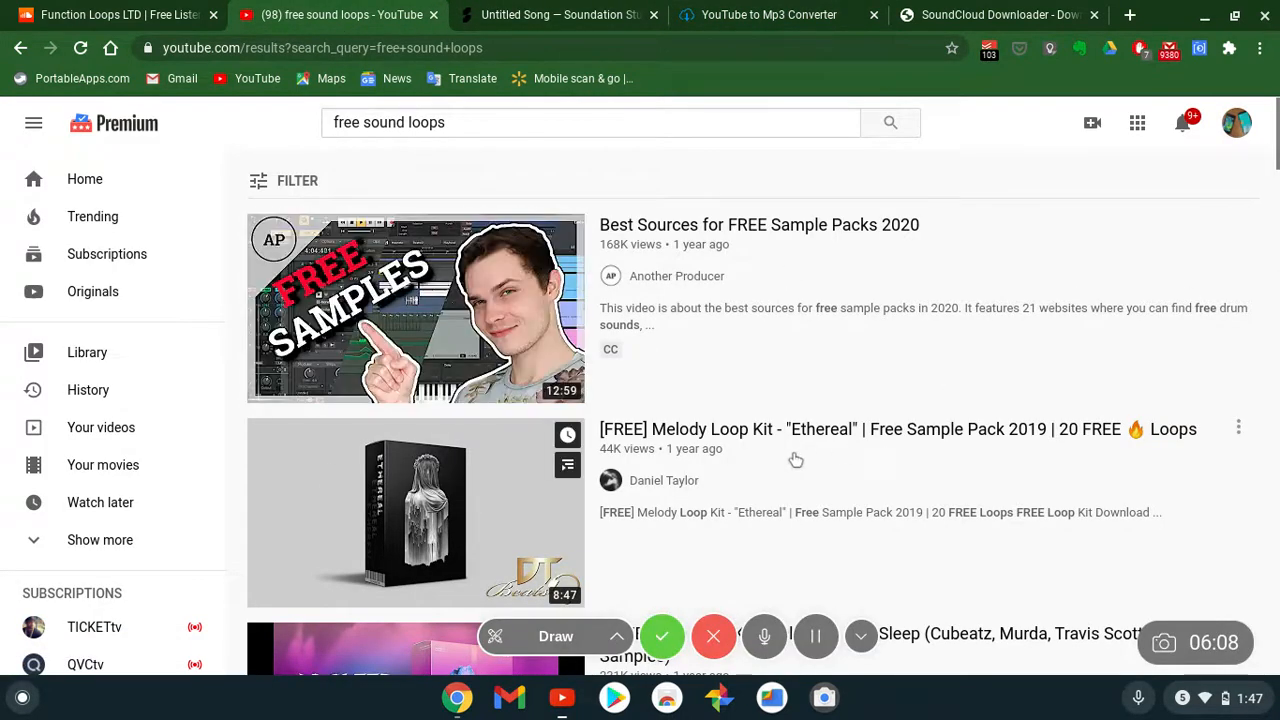
{"action": "scroll", "scroll_direction": "down", "scroll_amount": 3}
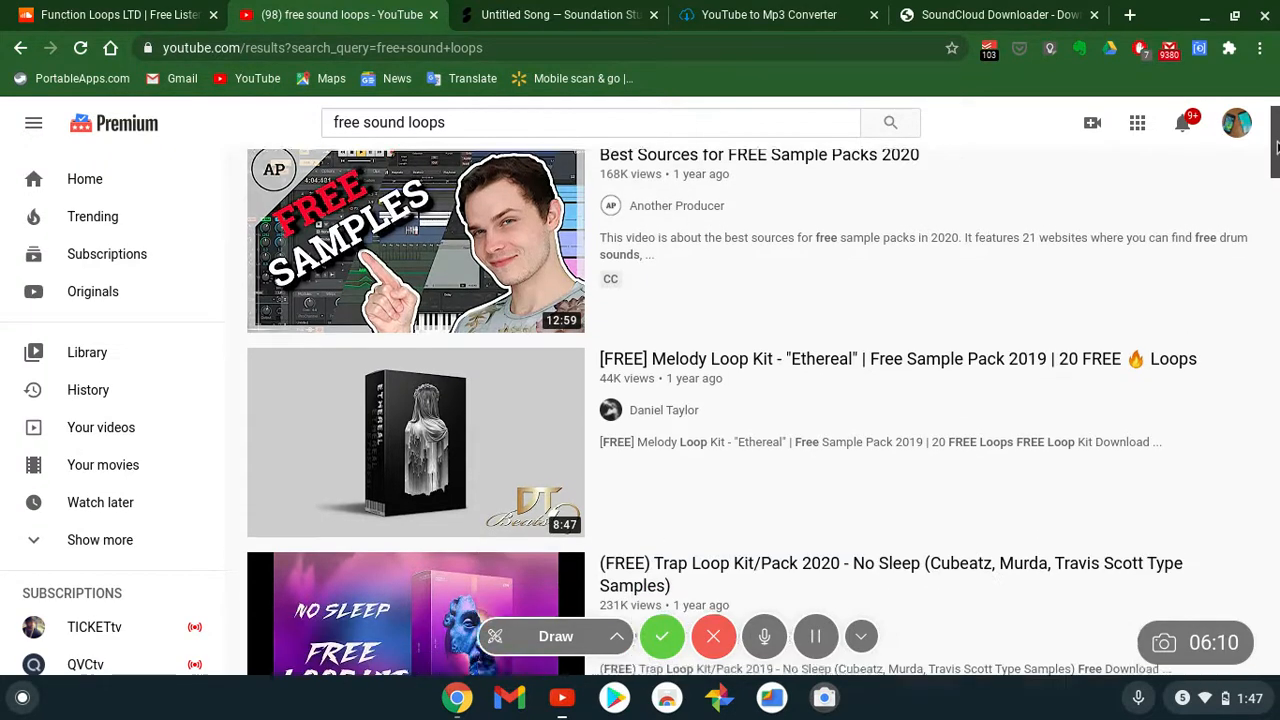
{"action": "scroll", "scroll_direction": "down", "scroll_amount": 3}
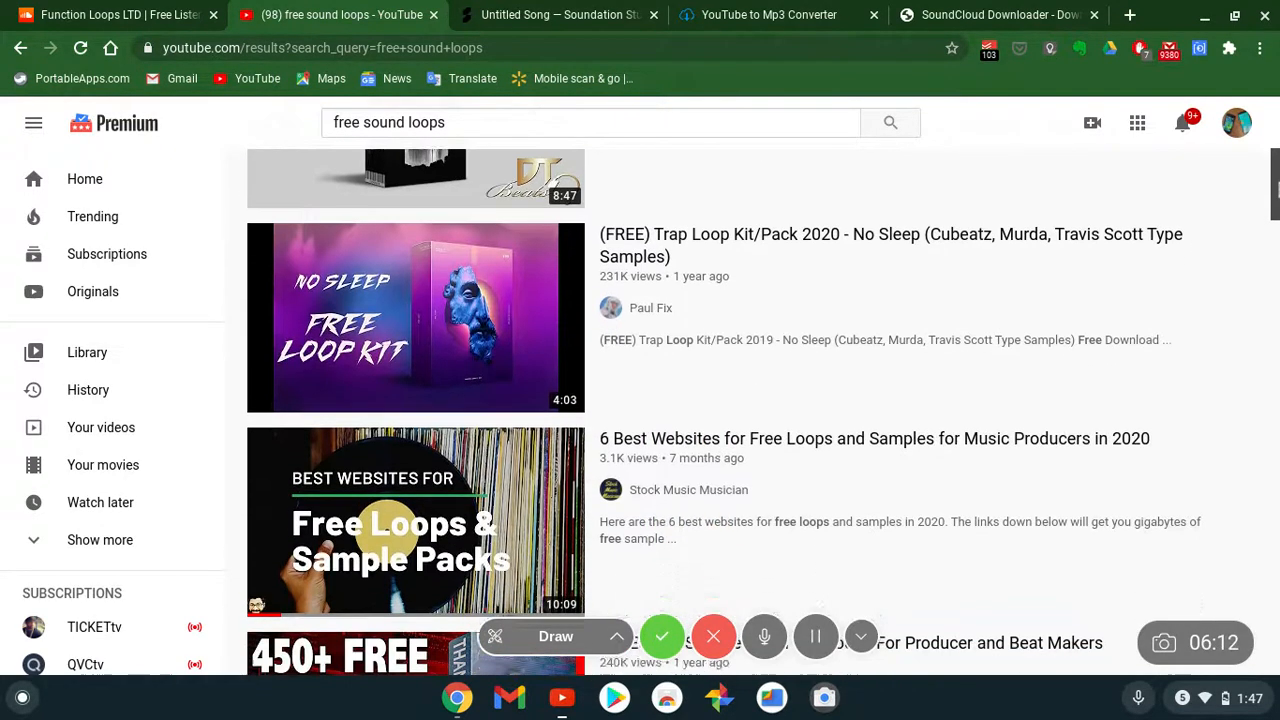
{"action": "scroll", "scroll_direction": "down", "scroll_amount": 3}
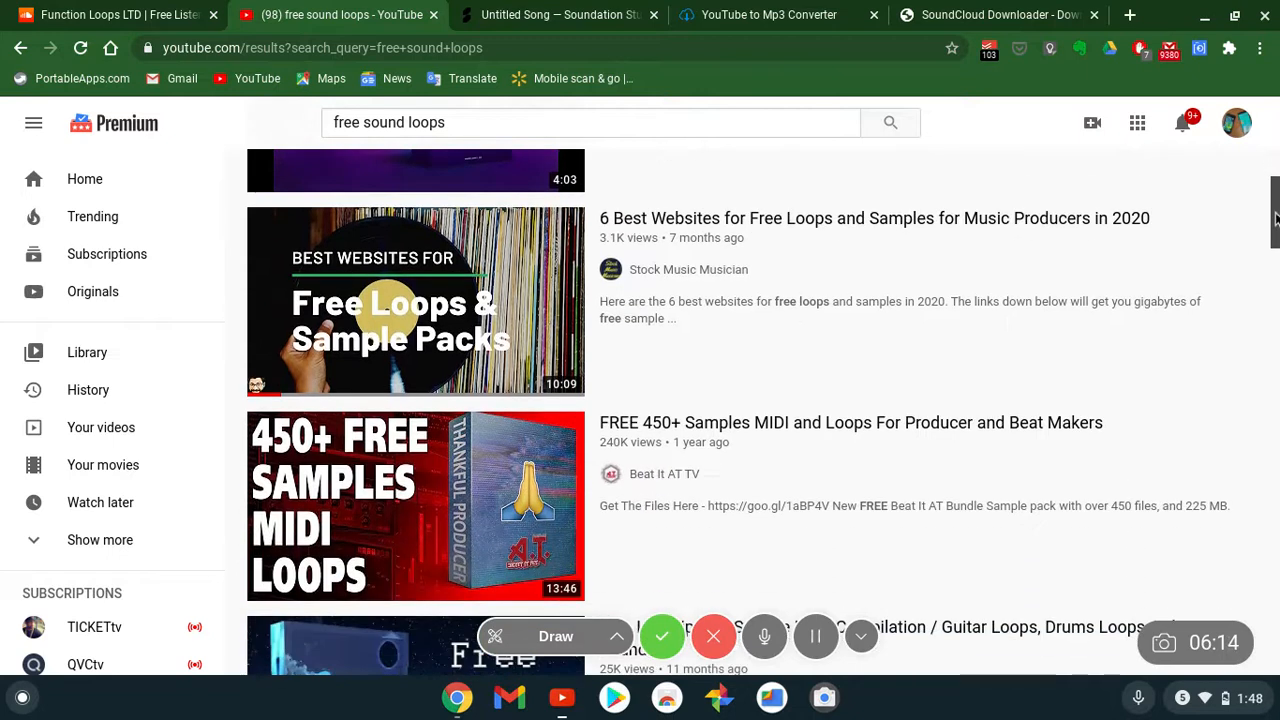
{"action": "scroll", "scroll_direction": "down", "scroll_amount": 3}
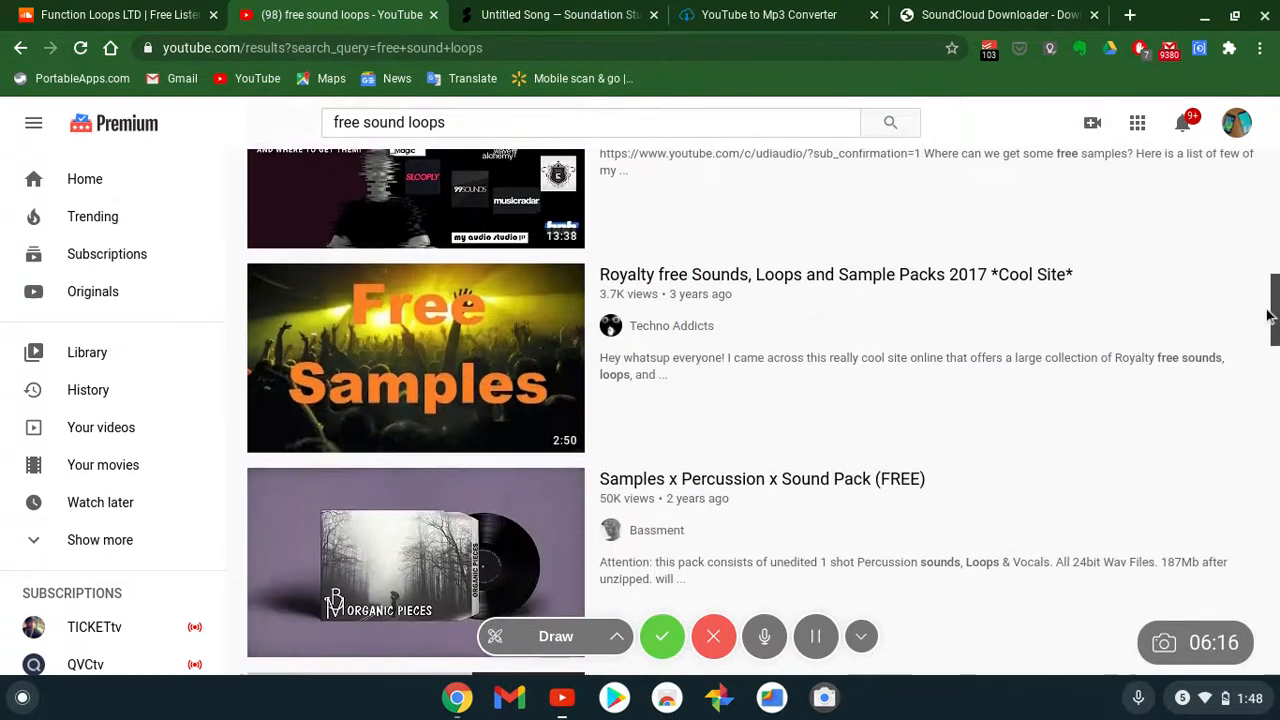
{"action": "scroll", "scroll_direction": "down", "scroll_amount": 3}
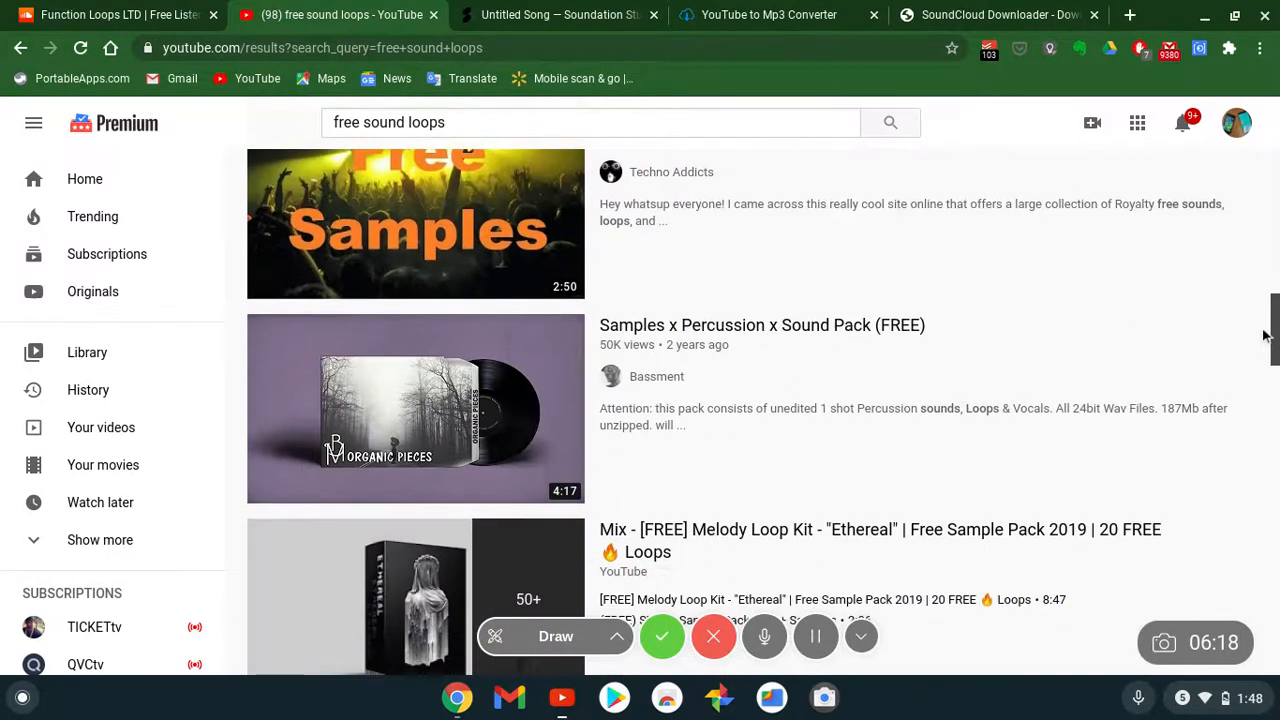
{"action": "scroll", "scroll_direction": "down", "scroll_amount": 3}
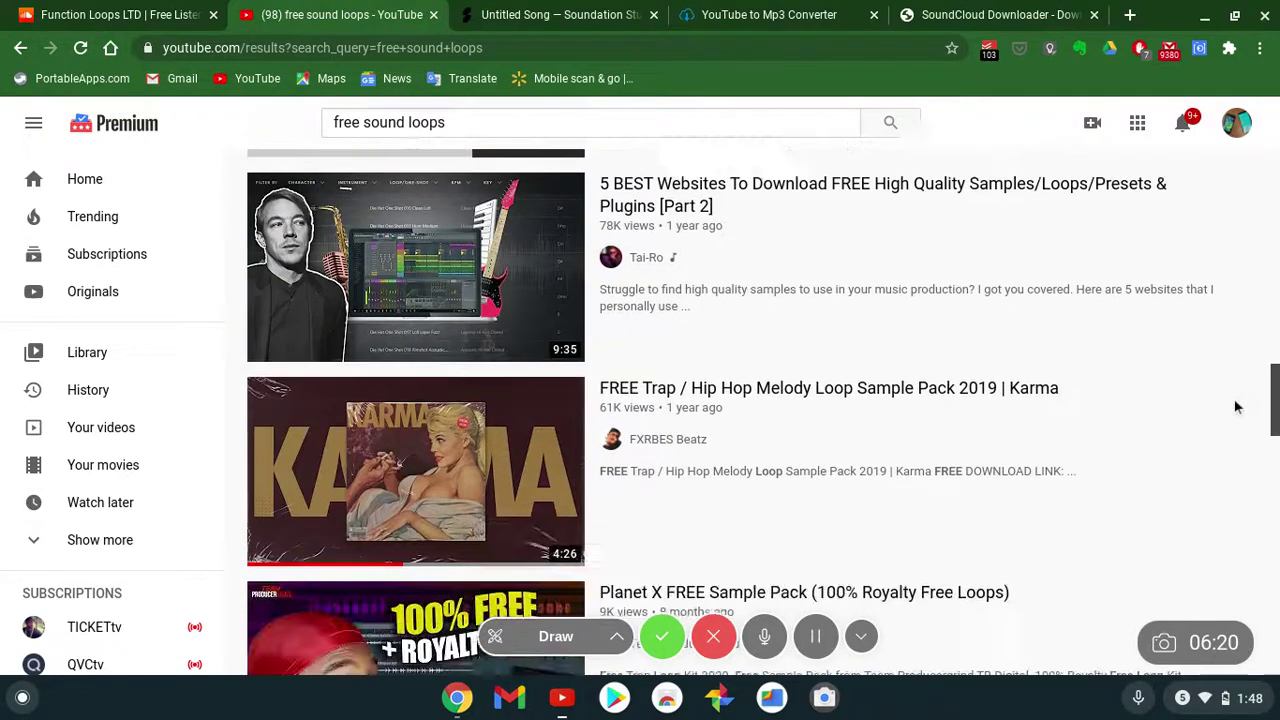
{"action": "scroll", "scroll_direction": "down", "scroll_amount": 3}
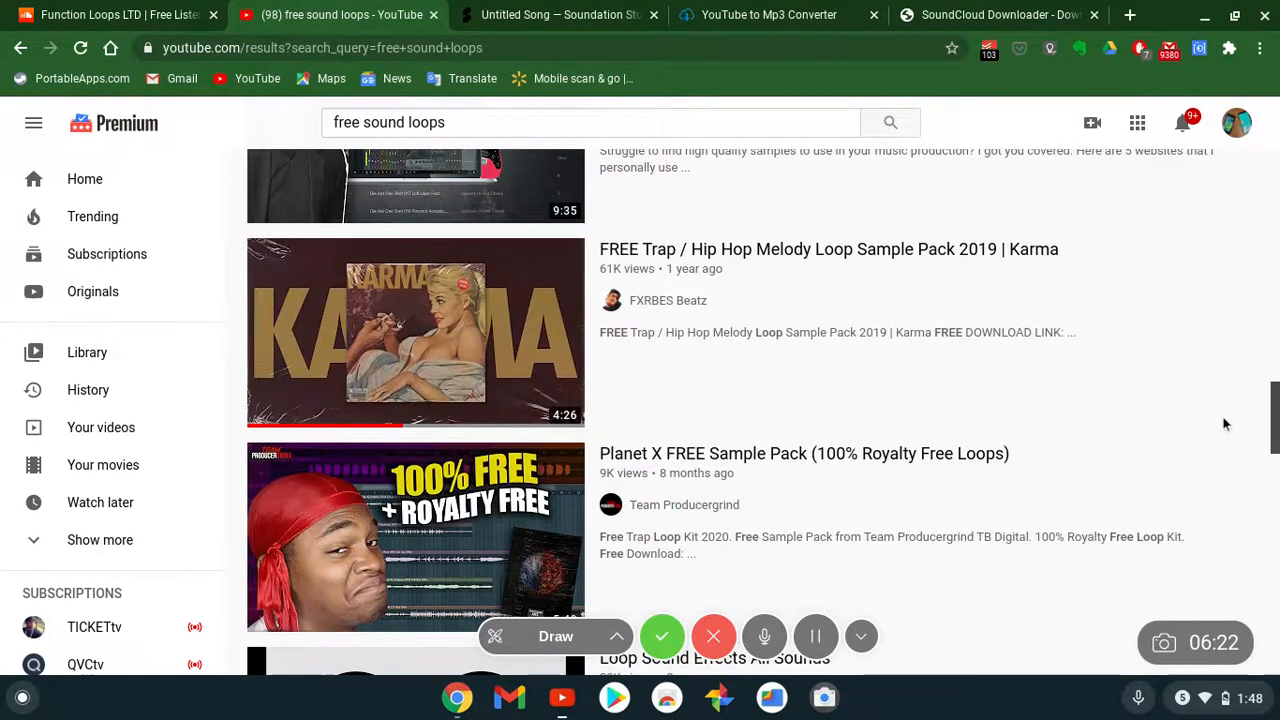
{"action": "scroll", "scroll_direction": "down", "scroll_amount": 3}
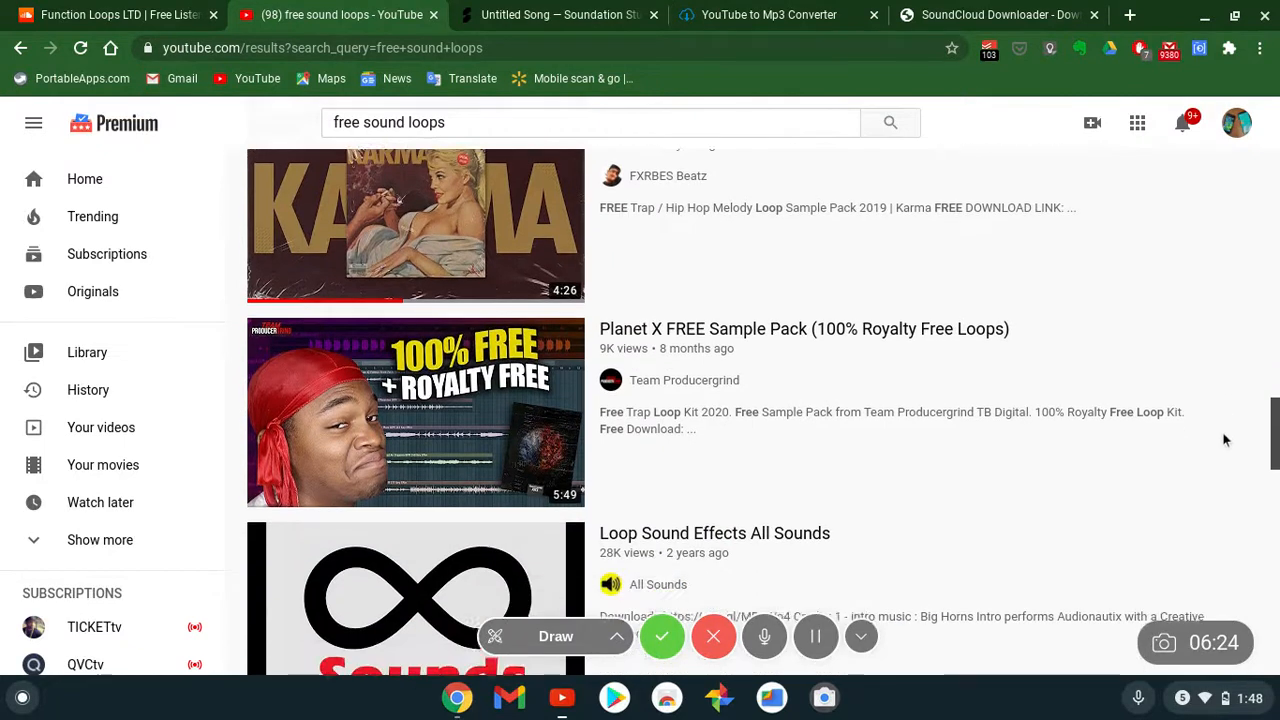
{"action": "scroll", "scroll_direction": "down", "scroll_amount": 3}
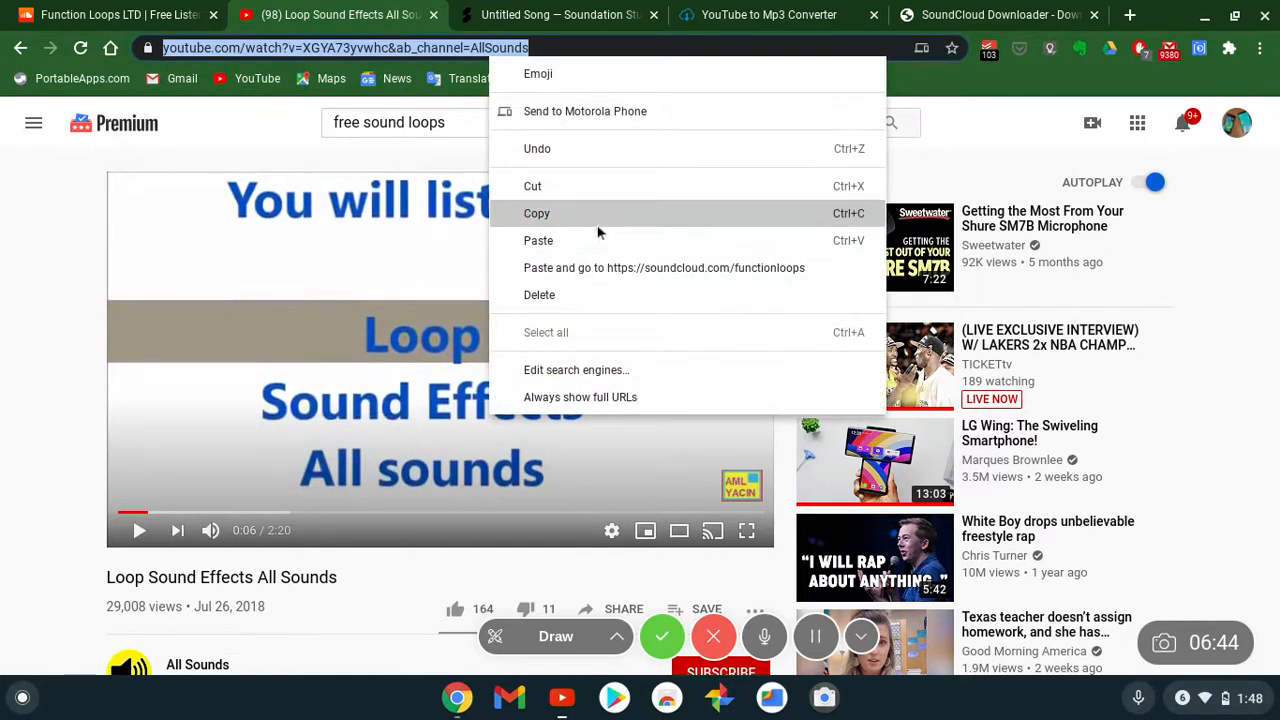
Copy the Loop Sound Effects All Sounds video address
{"action": "left_click", "coordinate": [765, 14]}
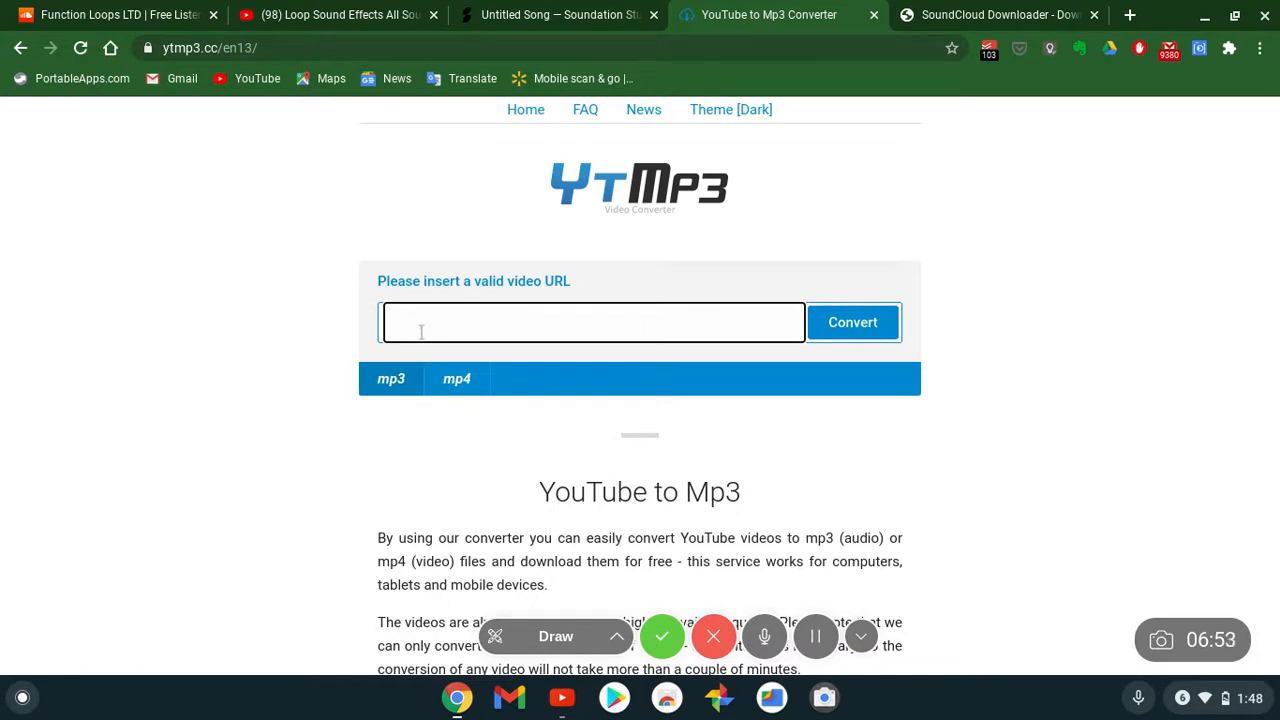
Paste the Loop Sound Effects video link into YTMP3, convert it, and download the mp3
{"action": "type", "text": "www.youtube.com/watch?v=XGYA73yvwhc&ab_channel=AllSounds"}
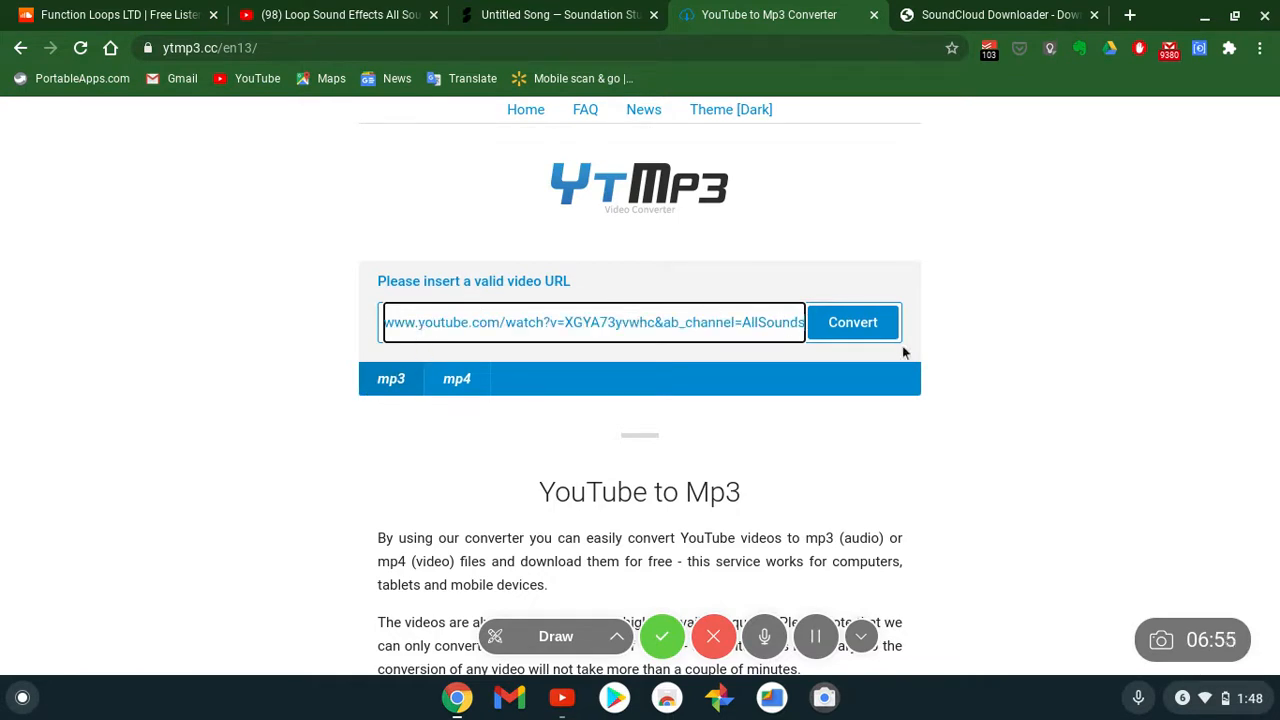
{"action": "left_click", "coordinate": [853, 322]}
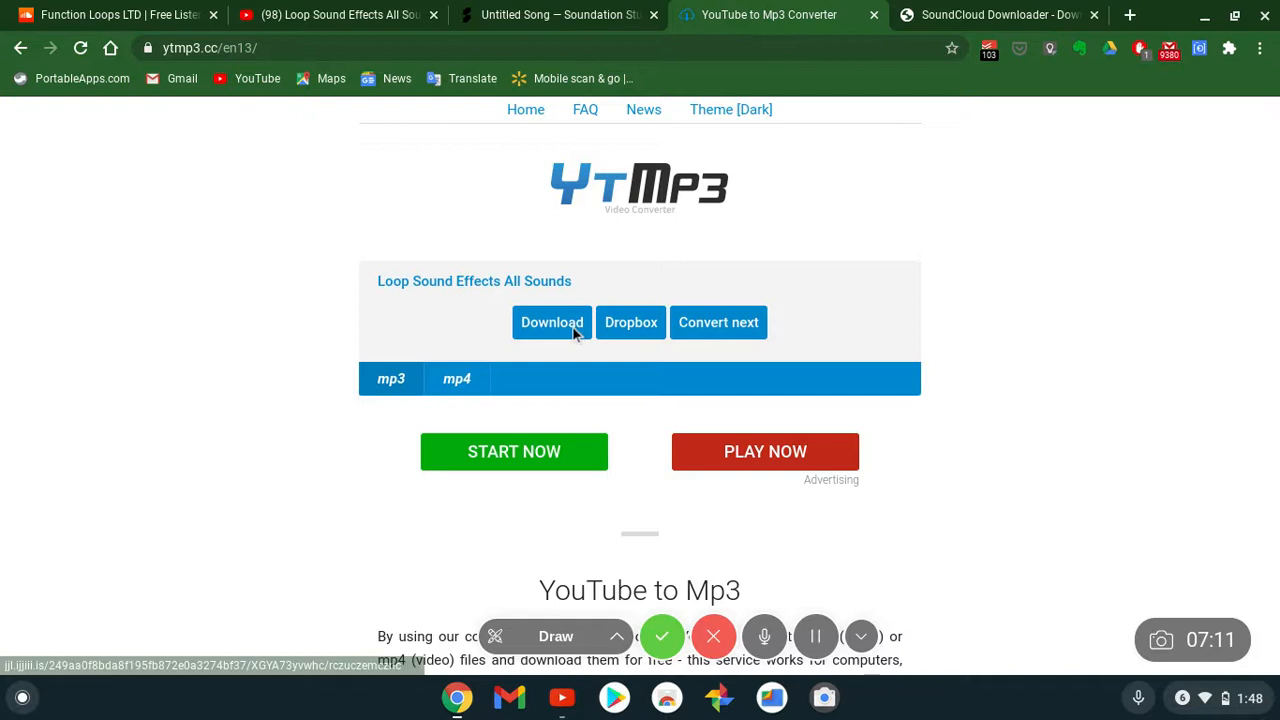
{"action": "left_click", "coordinate": [551, 322]}
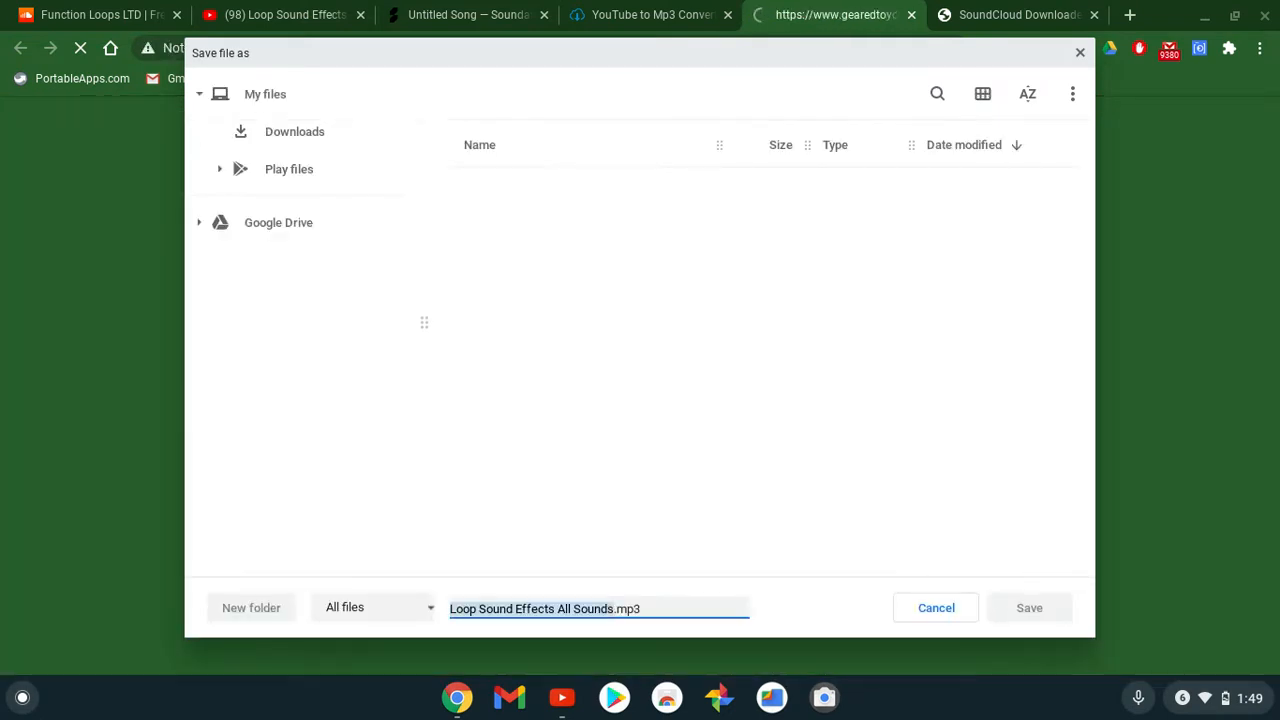
Save Loop Sound Effects All Sounds.mp3 to Downloads and close the pop-up ad page
{"action": "left_click", "coordinate": [294, 131]}
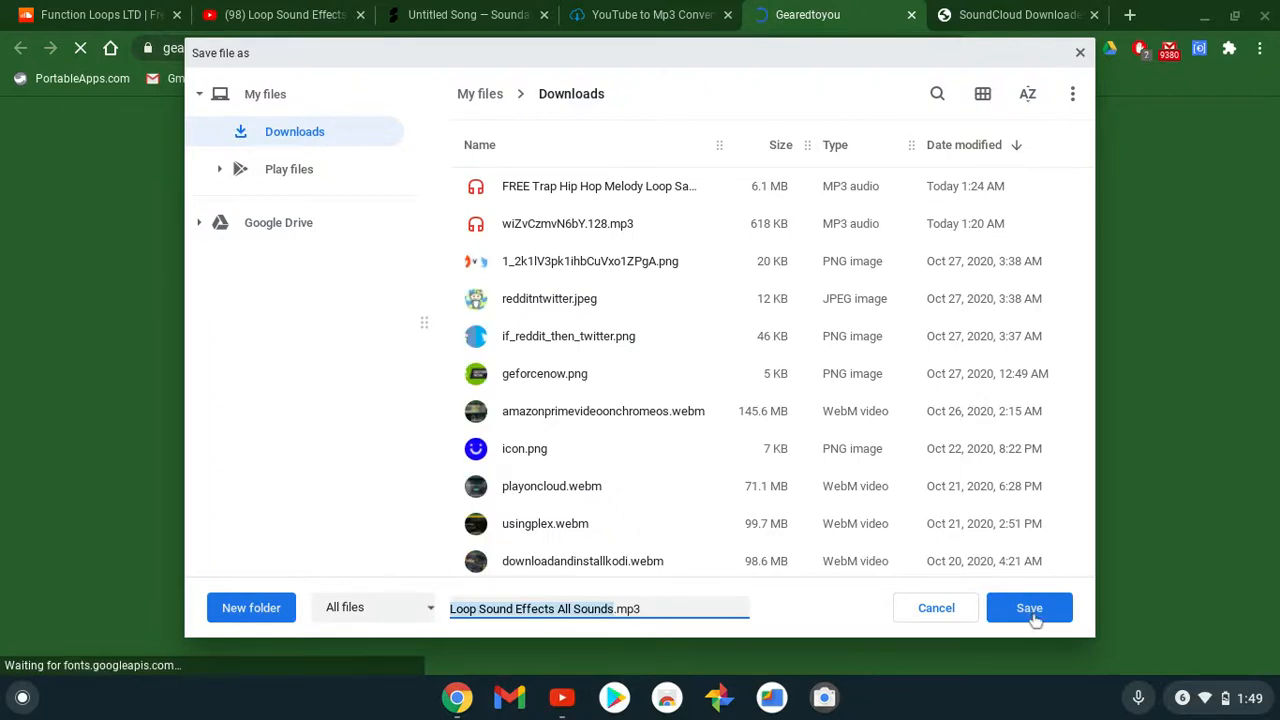
{"action": "left_click", "coordinate": [1029, 607]}
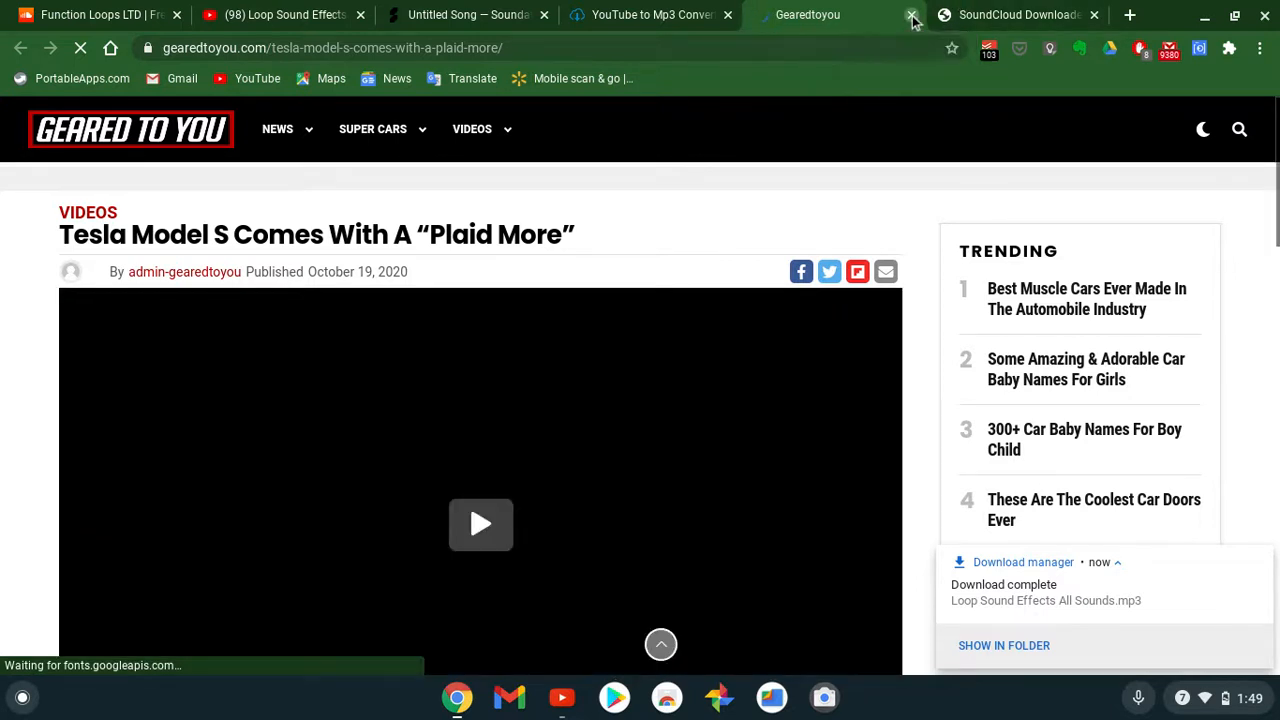
{"action": "left_click", "coordinate": [908, 15]}
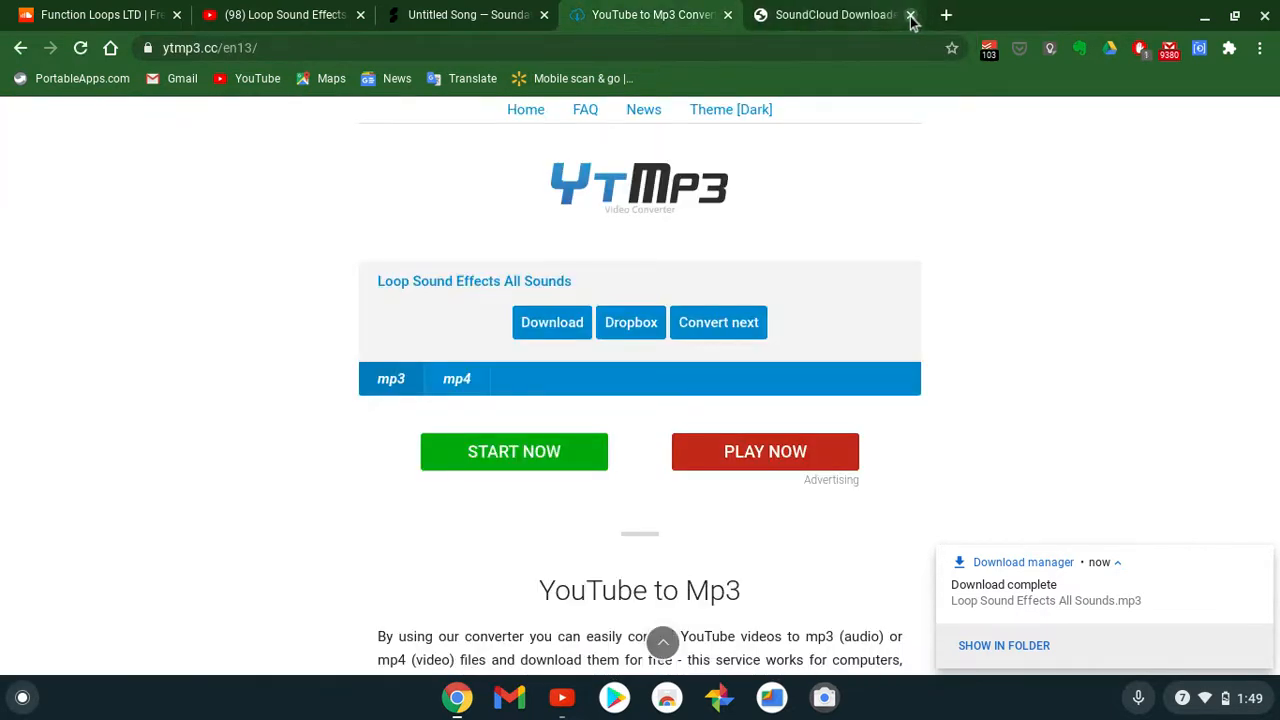
Import Loop Sound Effects All Sounds.mp3 from Downloads into the Soundation song
{"action": "left_click", "coordinate": [467, 15]}
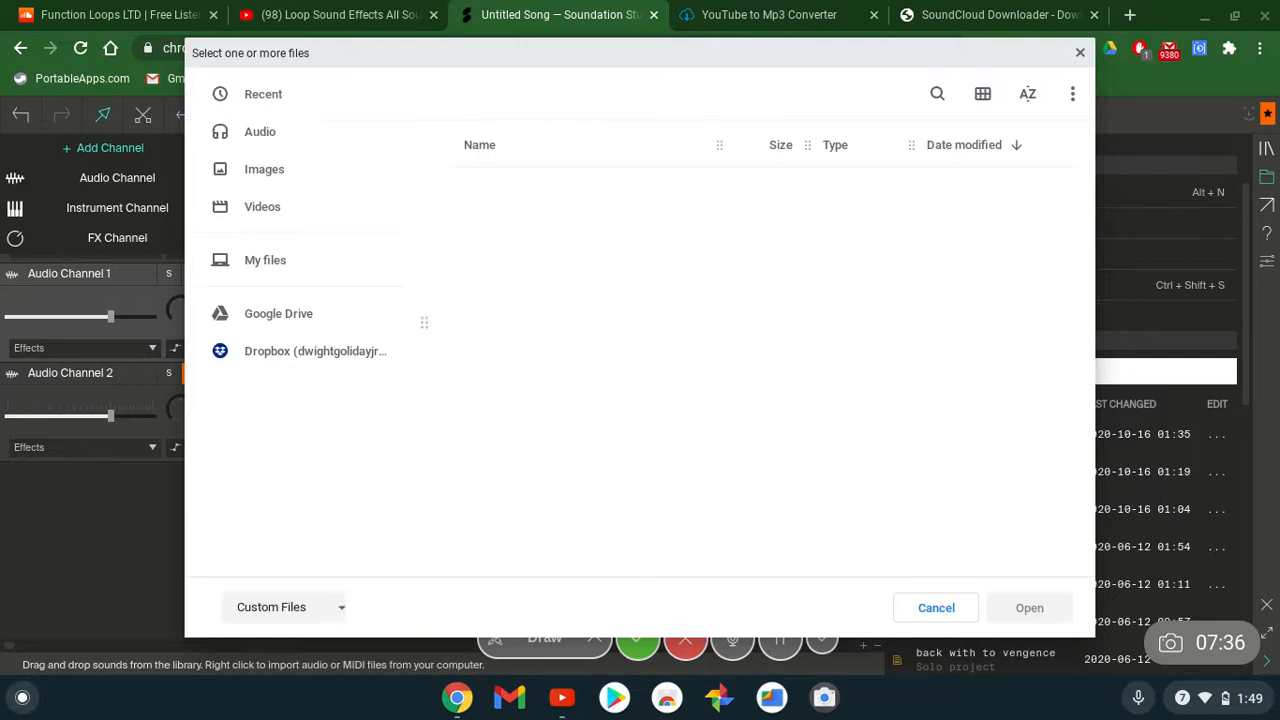
{"action": "left_click", "coordinate": [265, 259]}
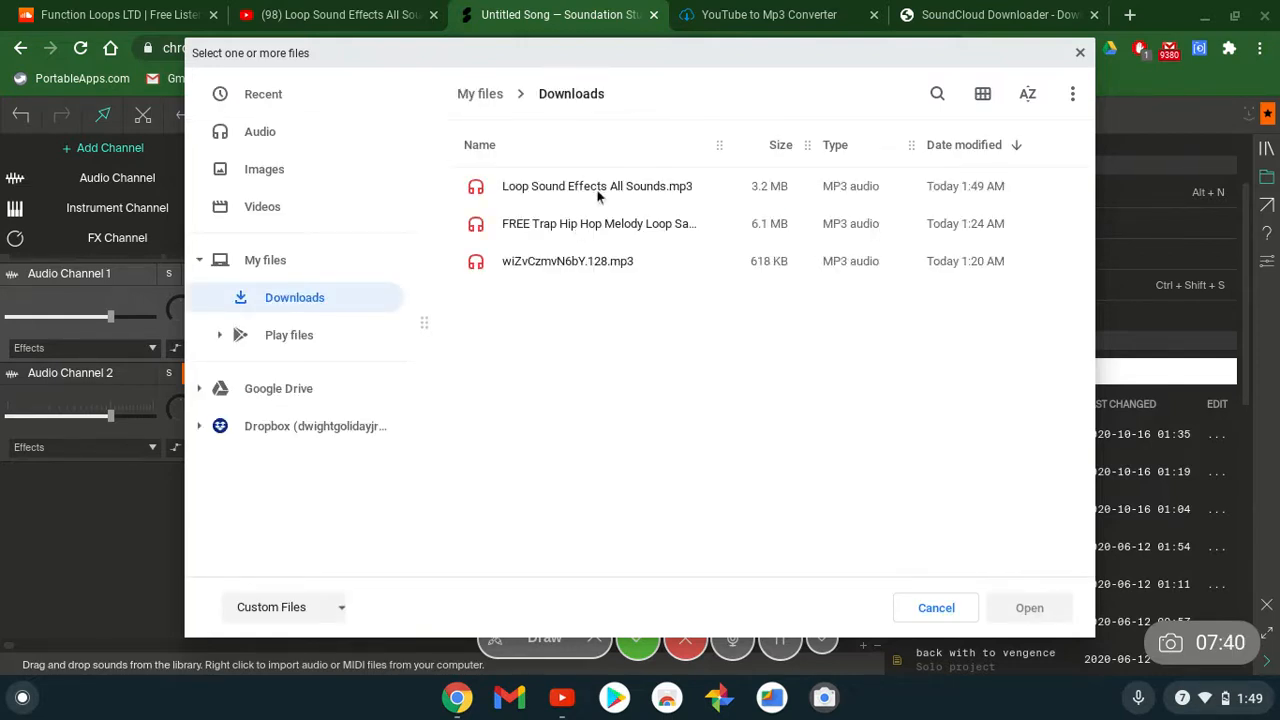
{"action": "left_click", "coordinate": [597, 186]}
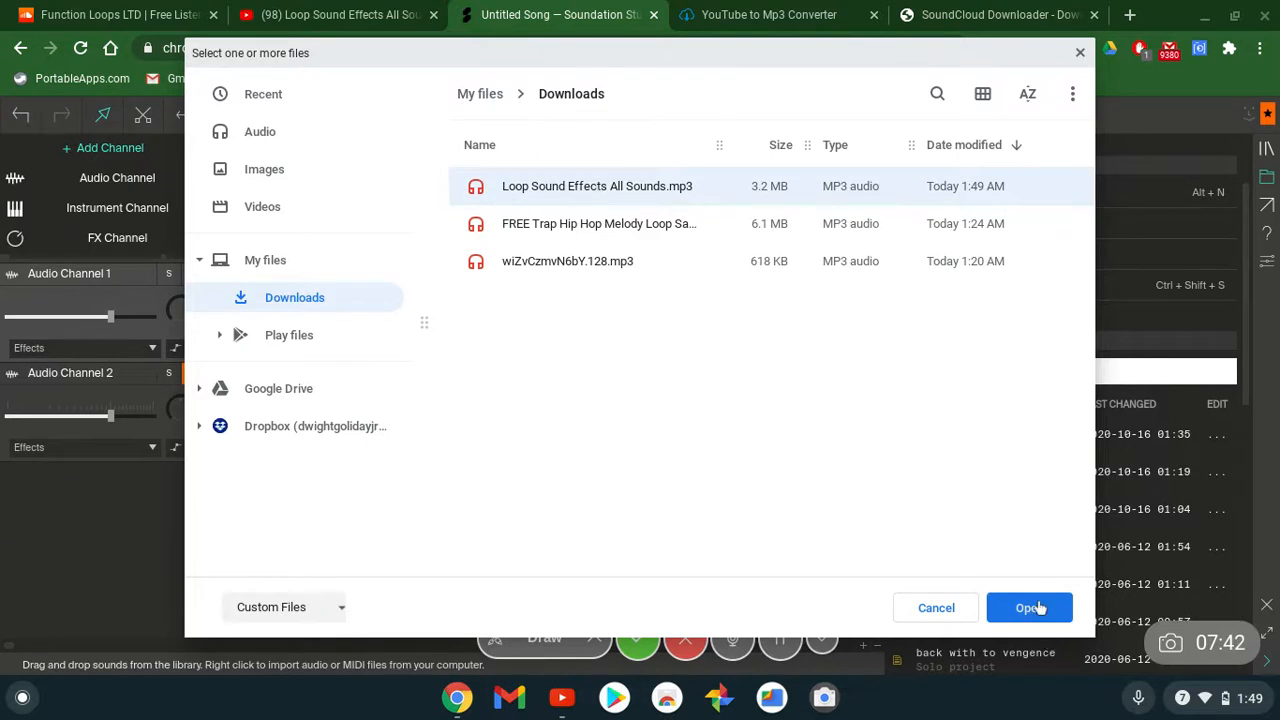
{"action": "left_click", "coordinate": [1029, 607]}
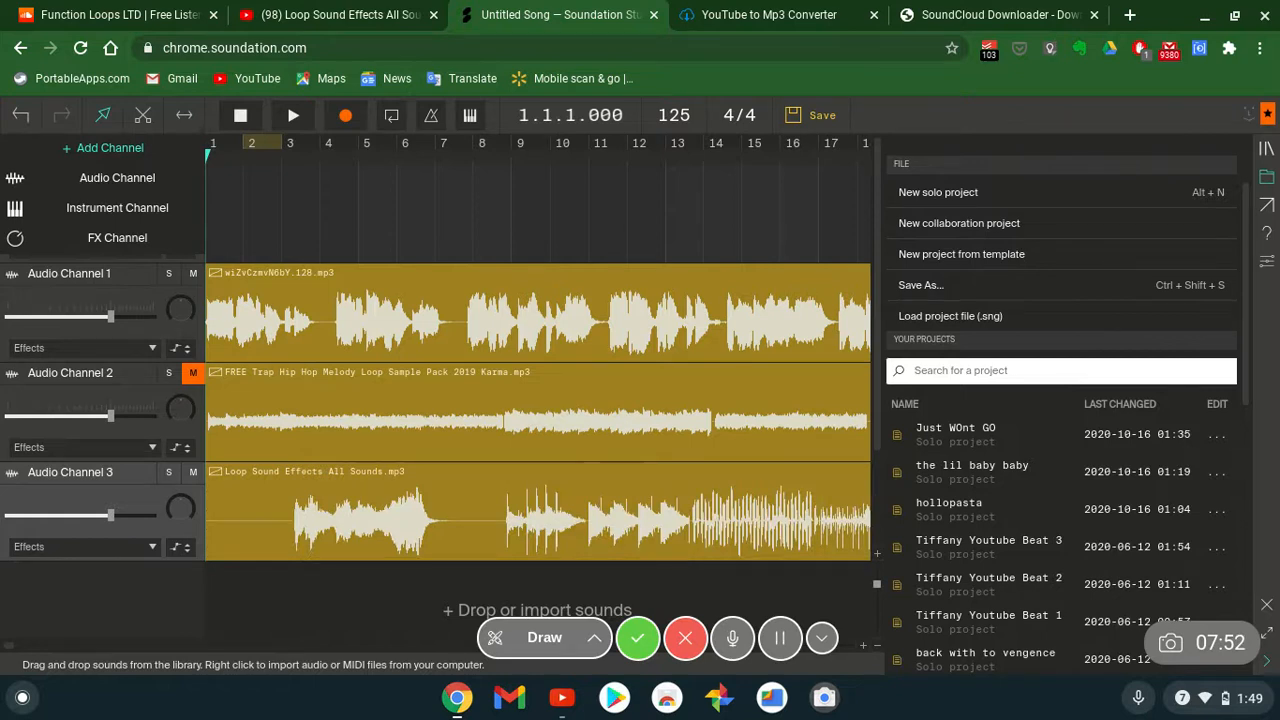
{"action": "mouse_move", "coordinate": [117, 178]}
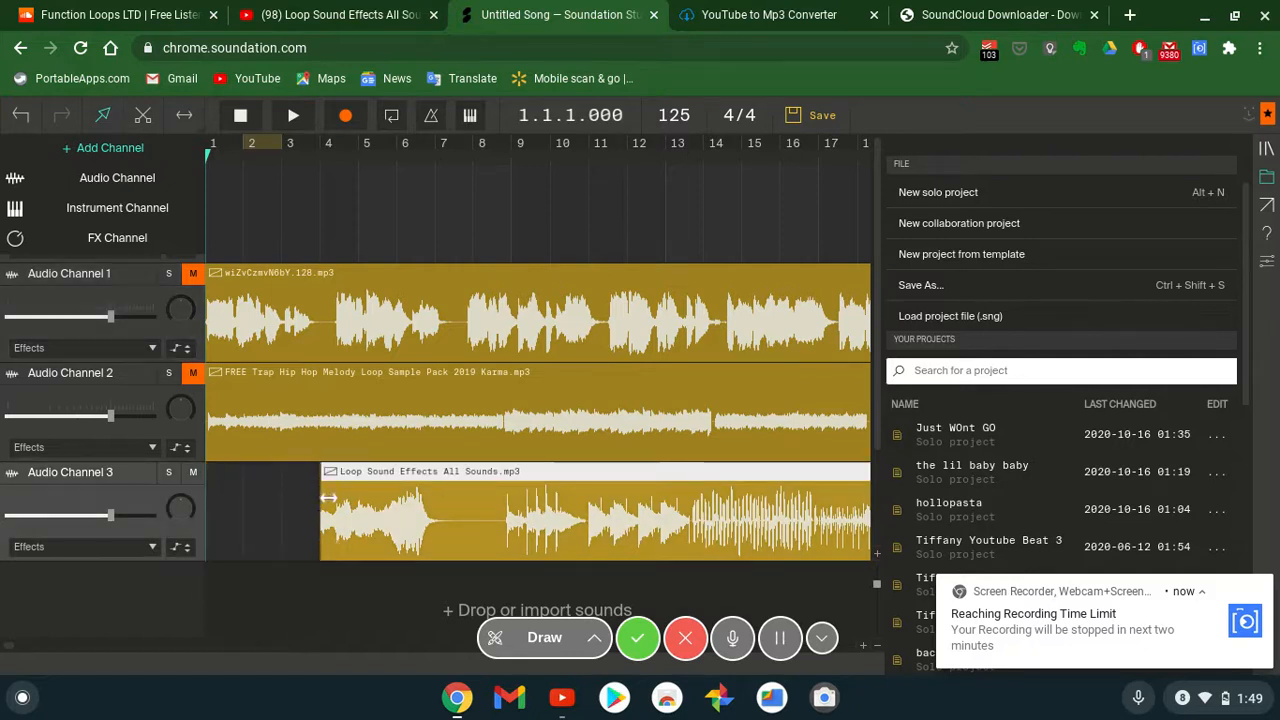
Trim the Loop Sound Effects clip to start at bar 1 and preview it
{"action": "left_click_drag", "start_coordinate": [450, 510], "coordinate": [565, 510]}
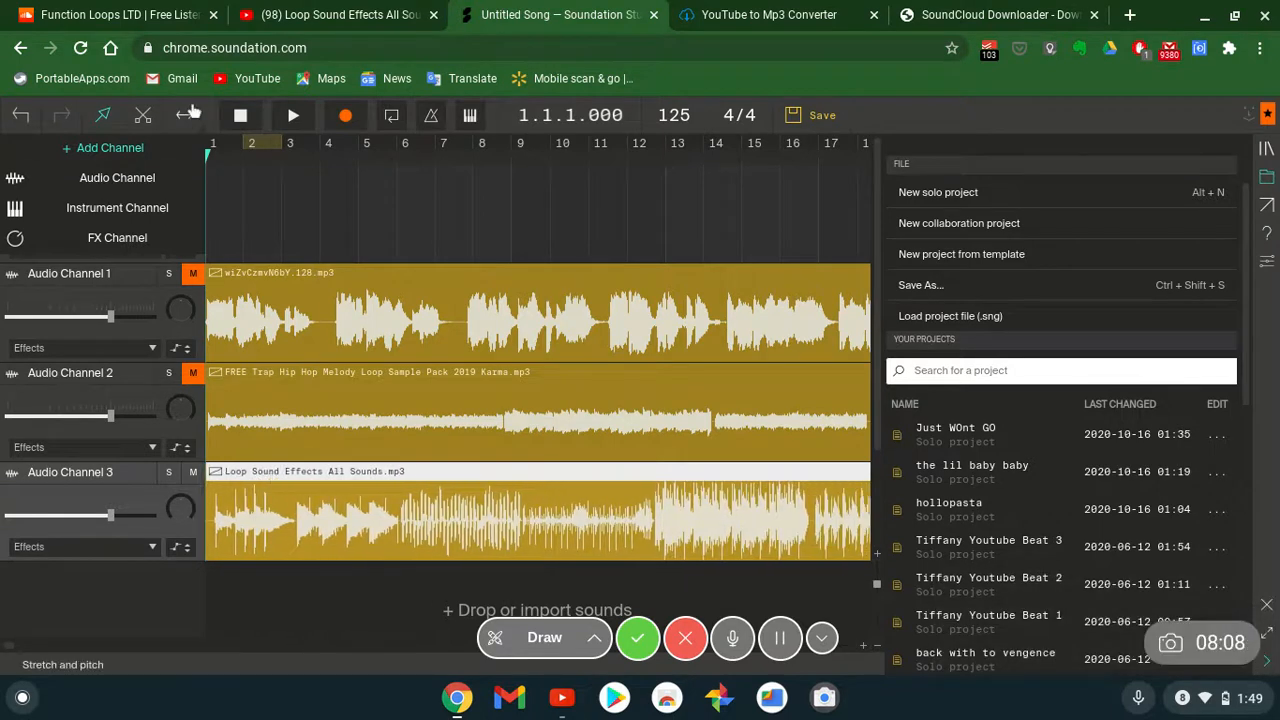
{"action": "left_click", "coordinate": [293, 114]}
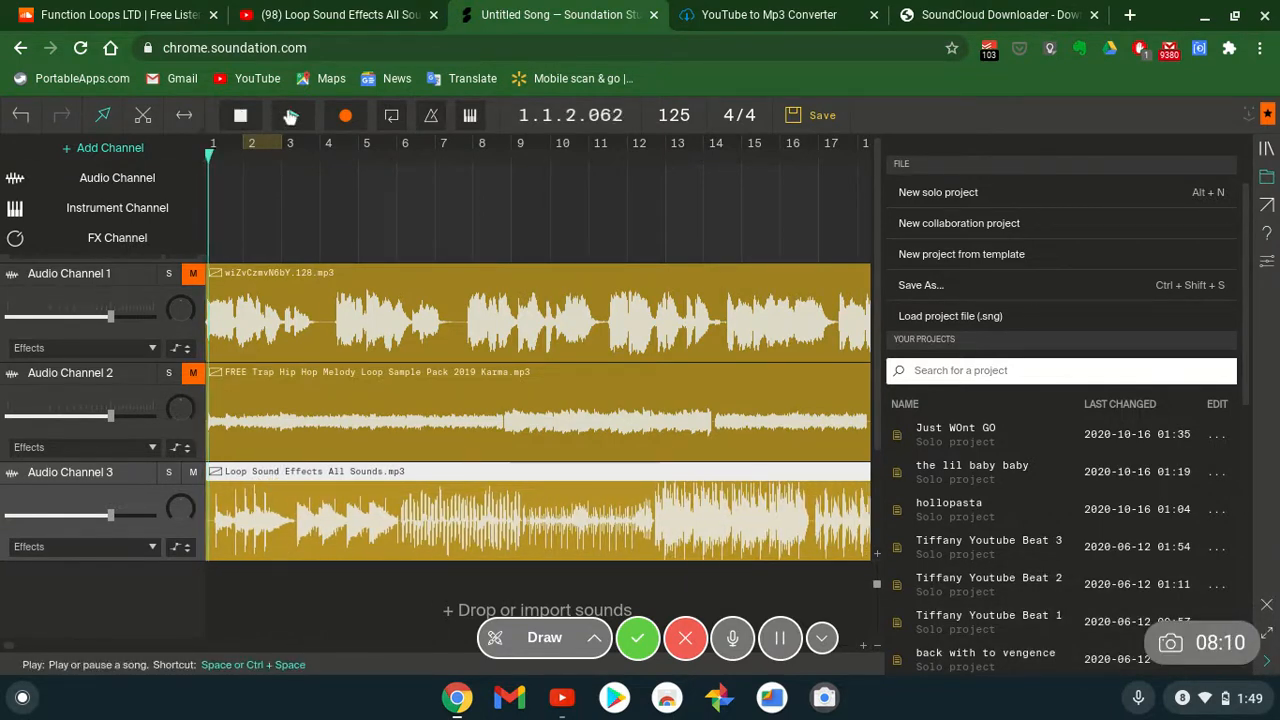
{"action": "left_click", "coordinate": [293, 115]}
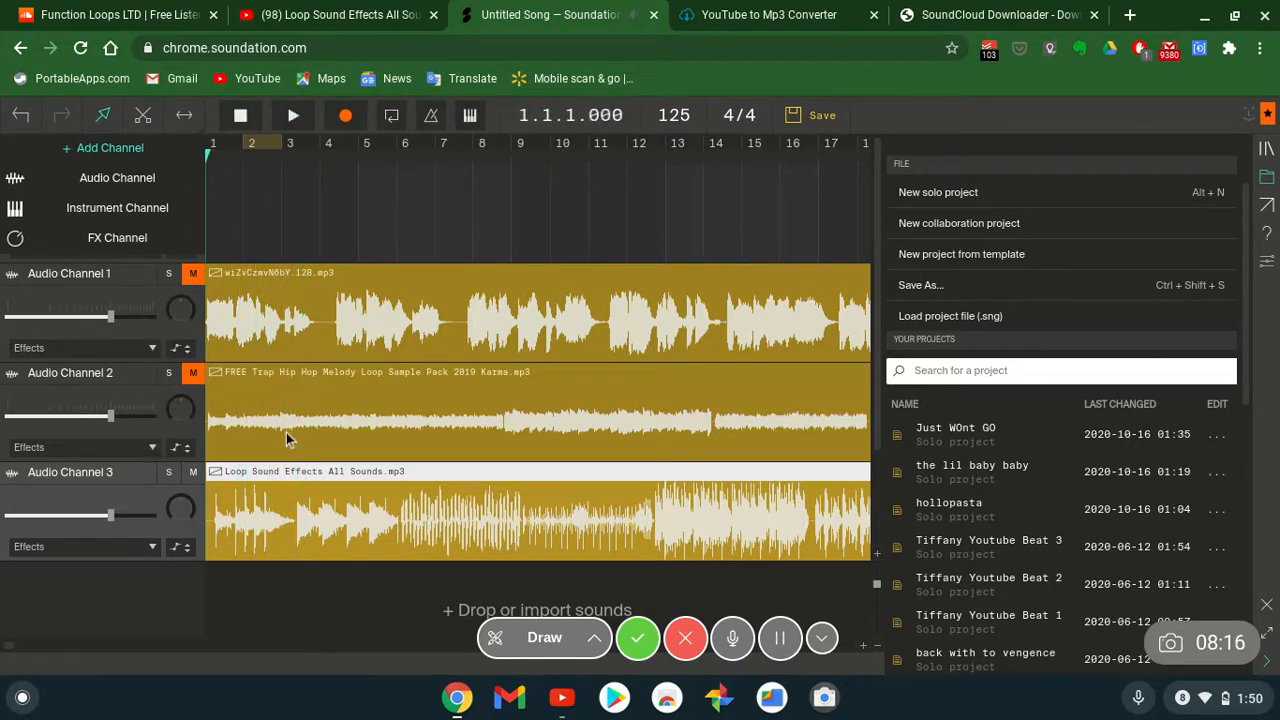
{"action": "mouse_move", "coordinate": [193, 483]}
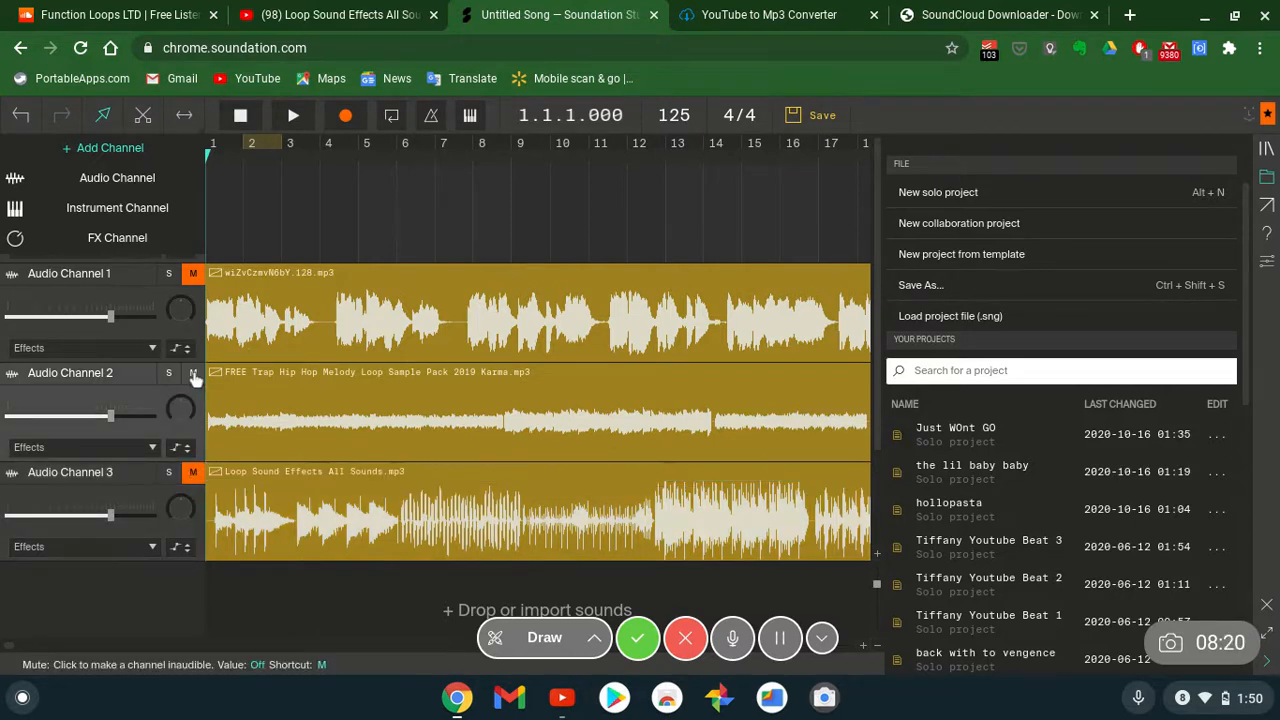
Unmute the trap loop on Audio Channel 2 and briefly play the song
{"action": "left_click", "coordinate": [293, 115]}
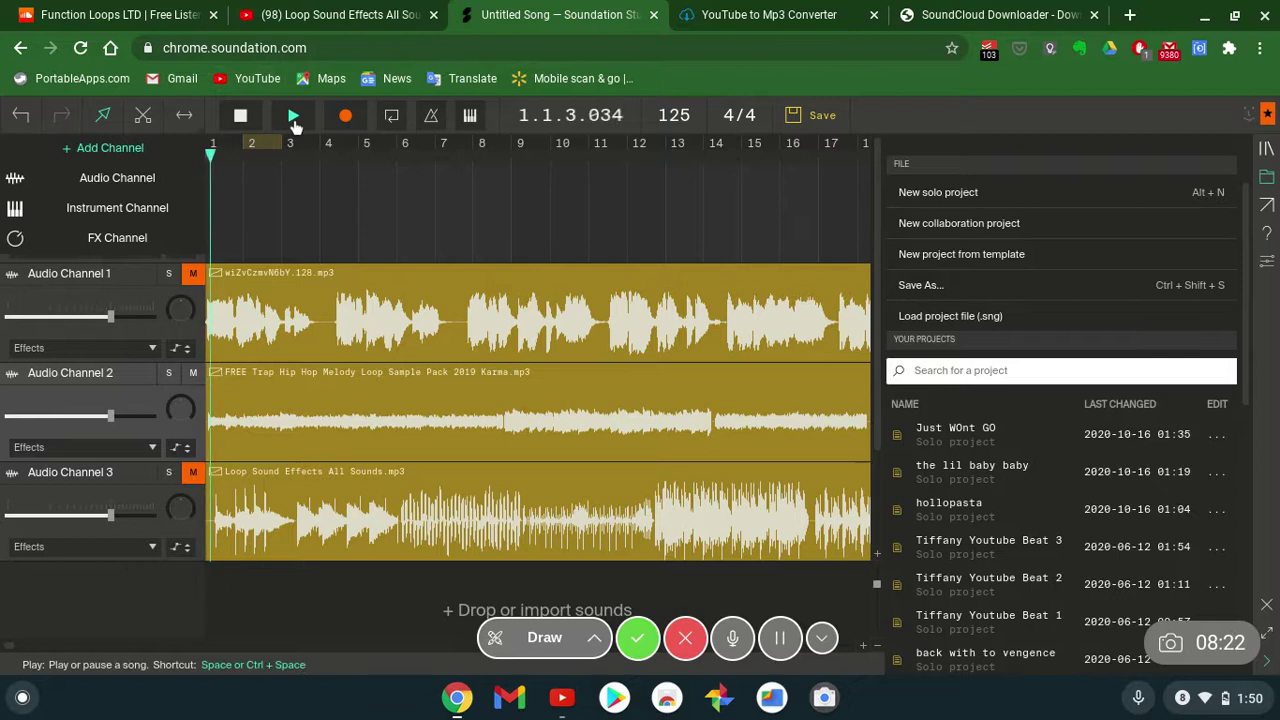
{"action": "left_click", "coordinate": [293, 115]}
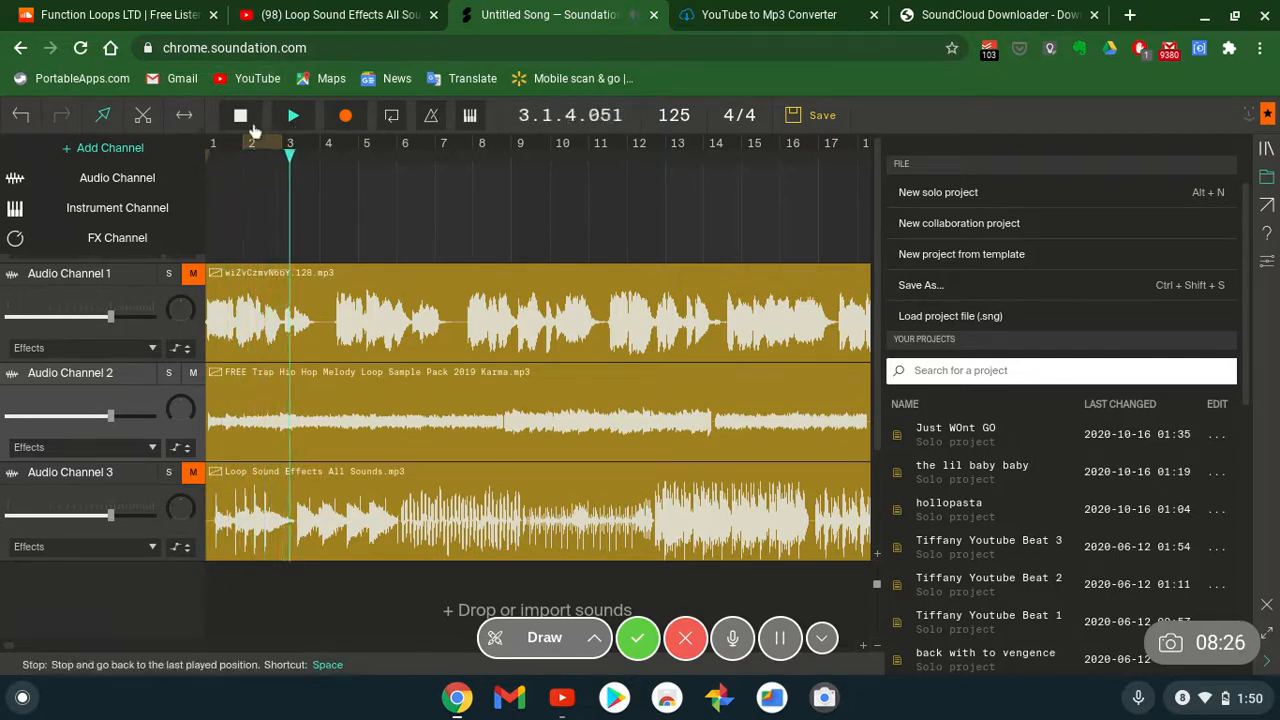
{"action": "left_click", "coordinate": [241, 115]}
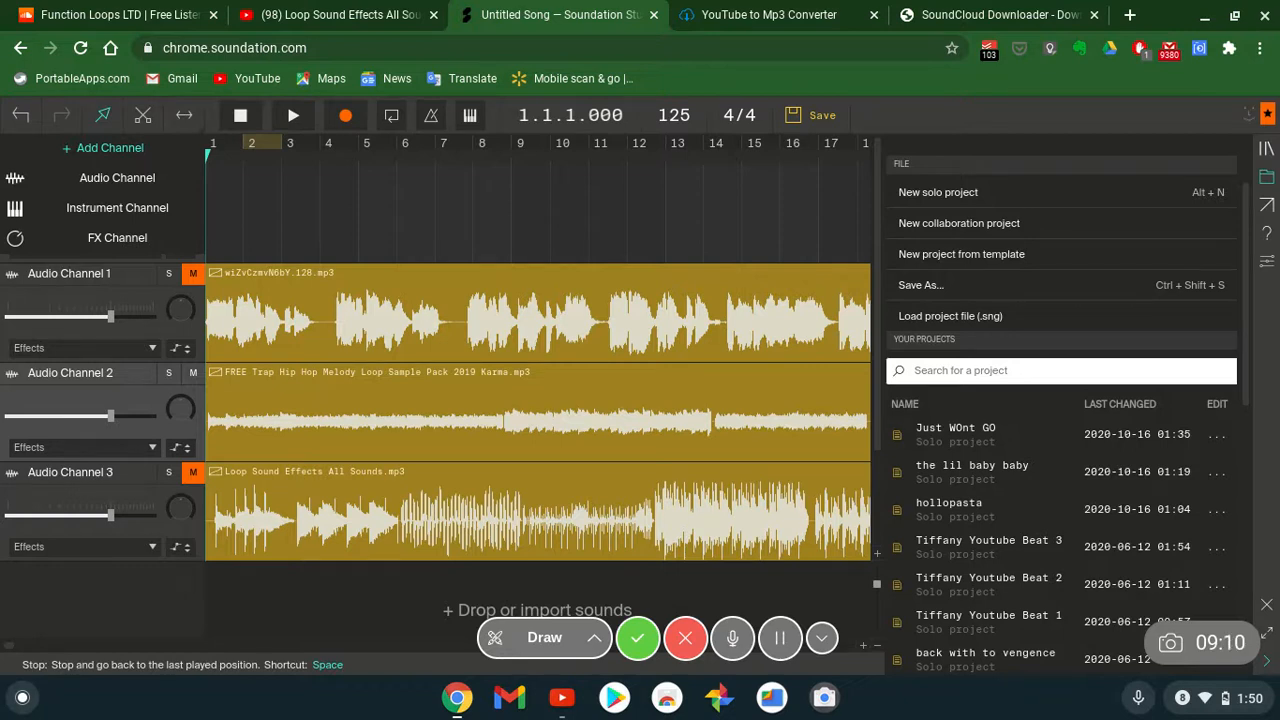
{"action": "mouse_move", "coordinate": [603, 167]}
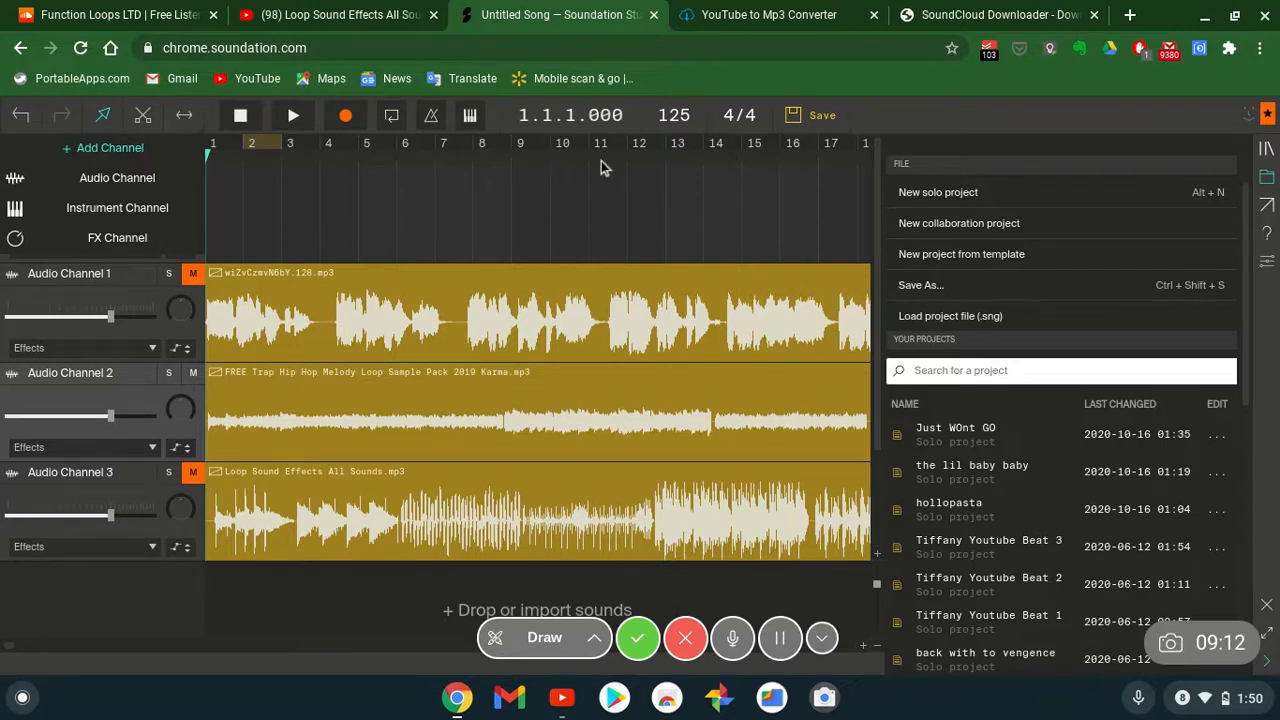